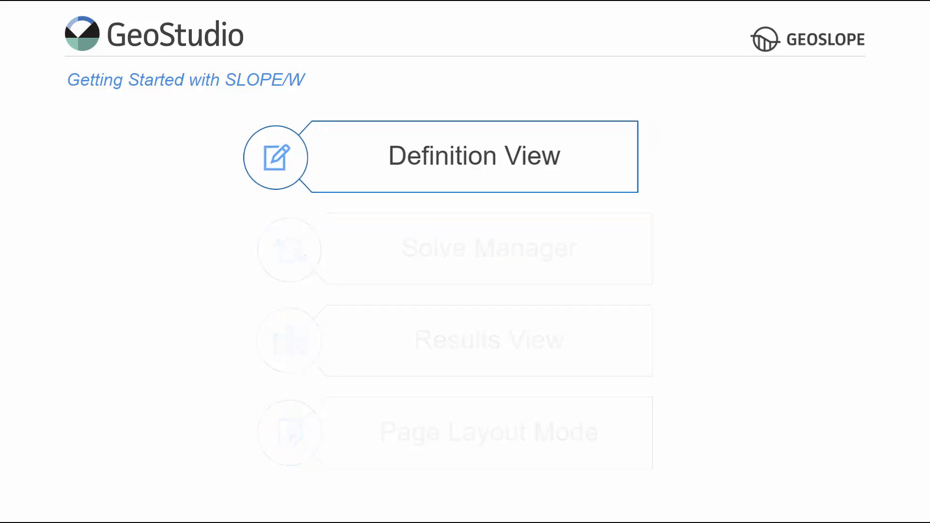
# - Create a new untitled SI-unit project from the Metric - Letter template
pyautogui.click(473, 155)
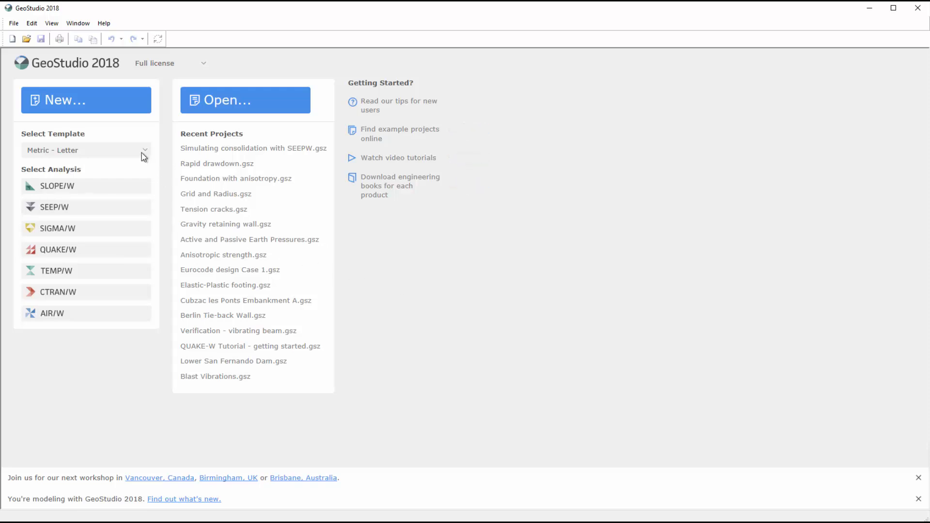
pyautogui.click(146, 150)
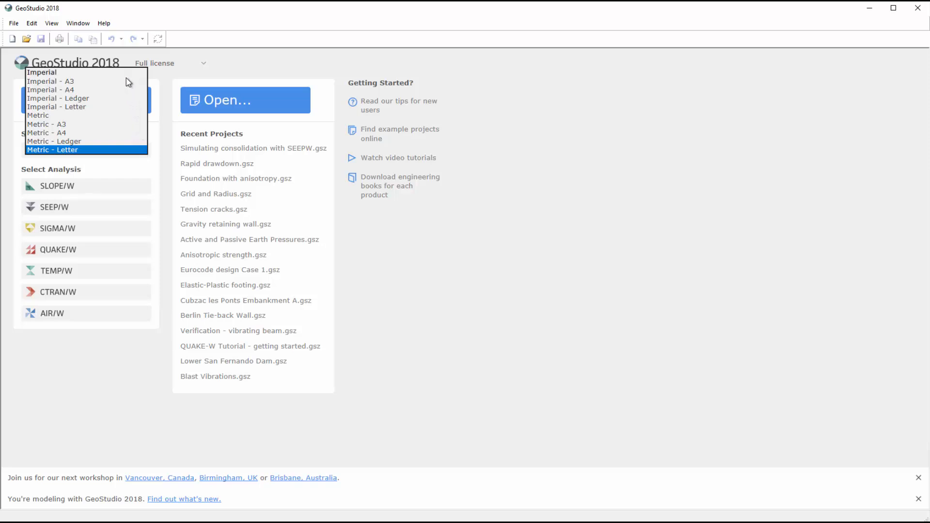
pyautogui.click(52, 150)
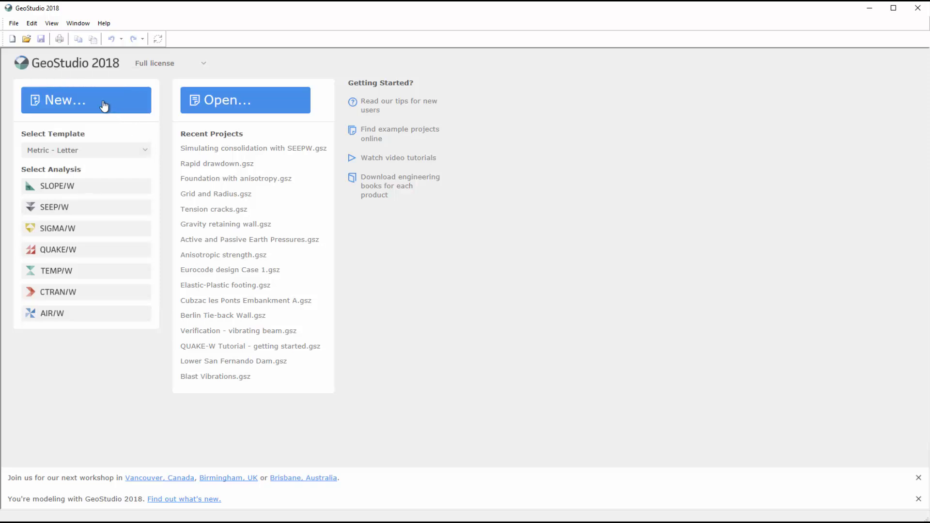
pyautogui.moveTo(88, 102)
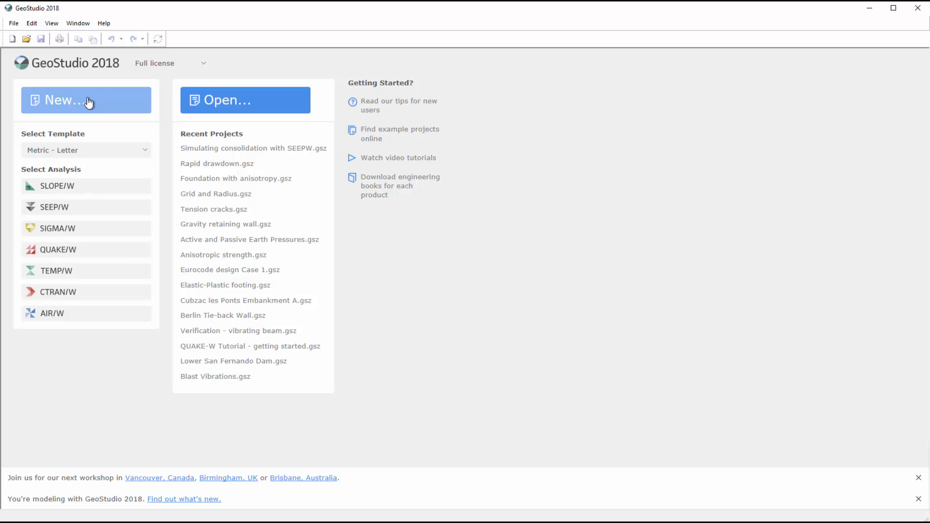
pyautogui.click(86, 100)
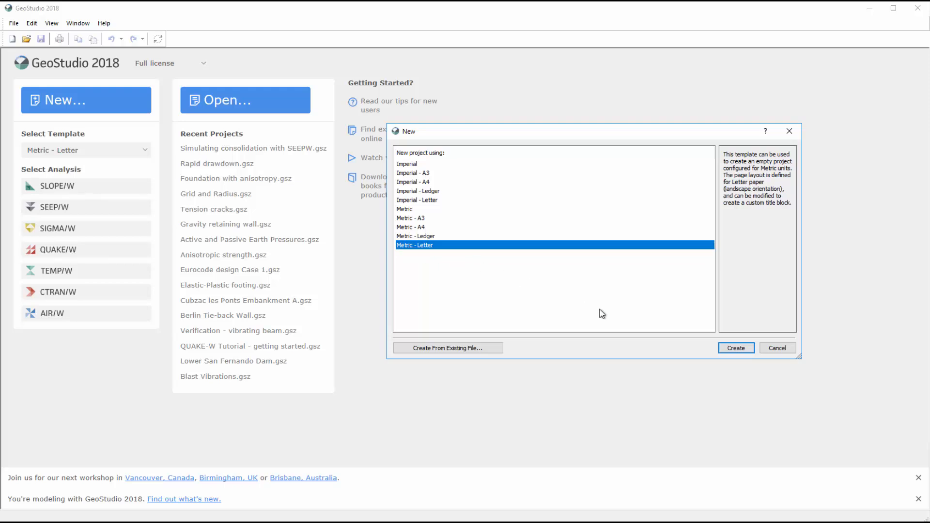
pyautogui.click(736, 347)
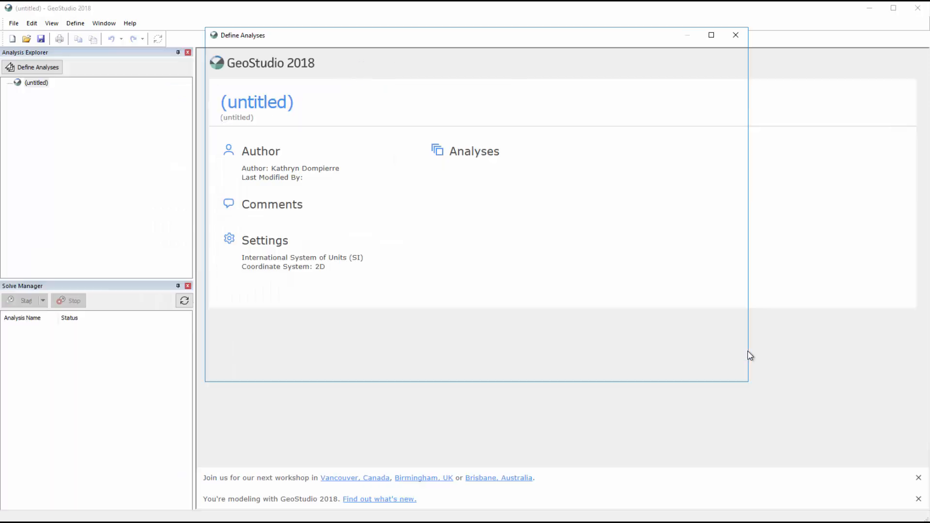
# - Title the project 'SLOPE/W Tutorial' with the comment 'Simple slope stability analysis'
pyautogui.click(465, 151)
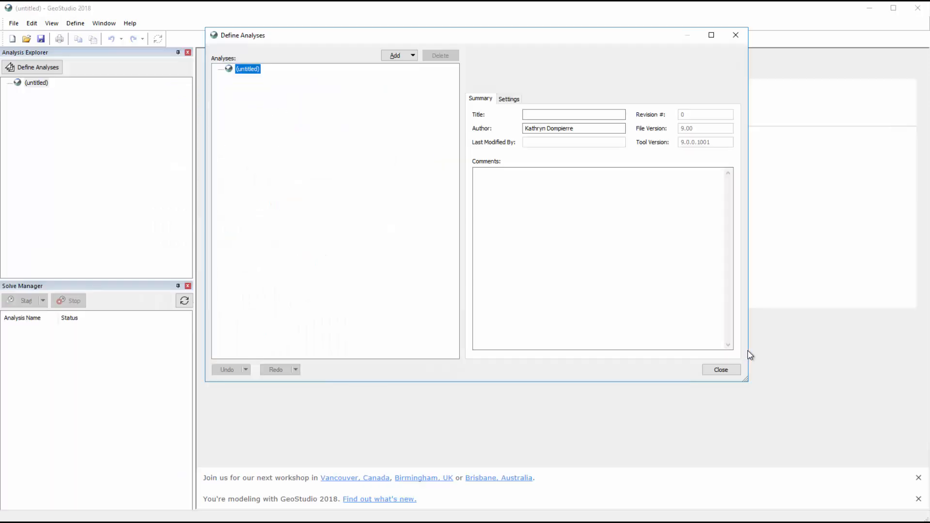
pyautogui.click(574, 115)
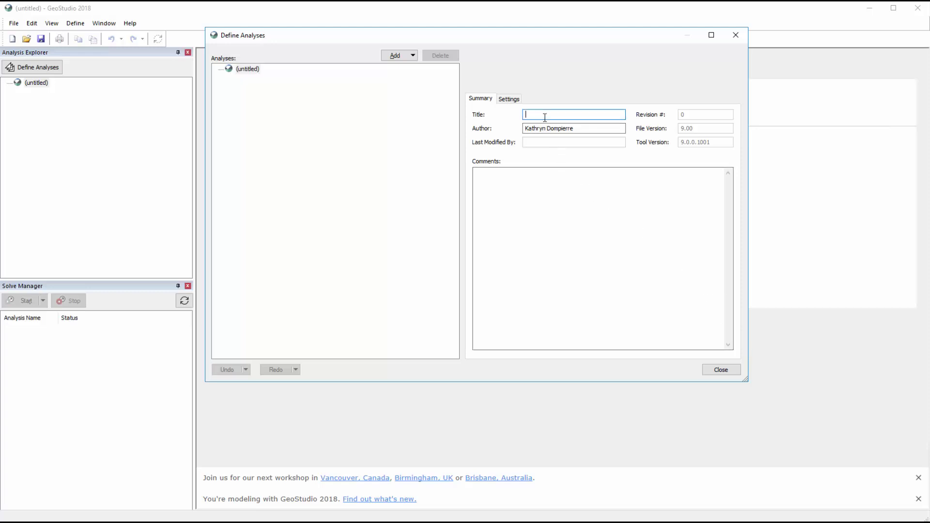
pyautogui.write('SLOPE/W Tutorial')
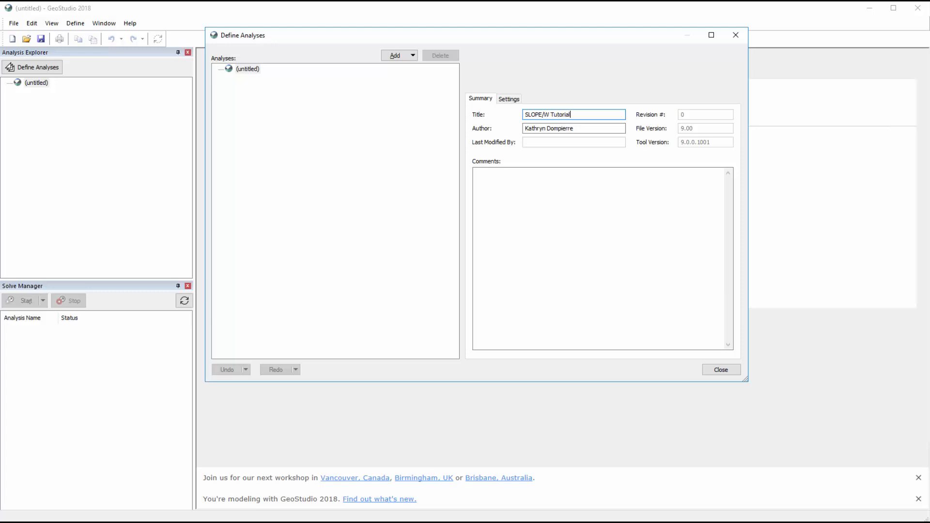
pyautogui.write('S')
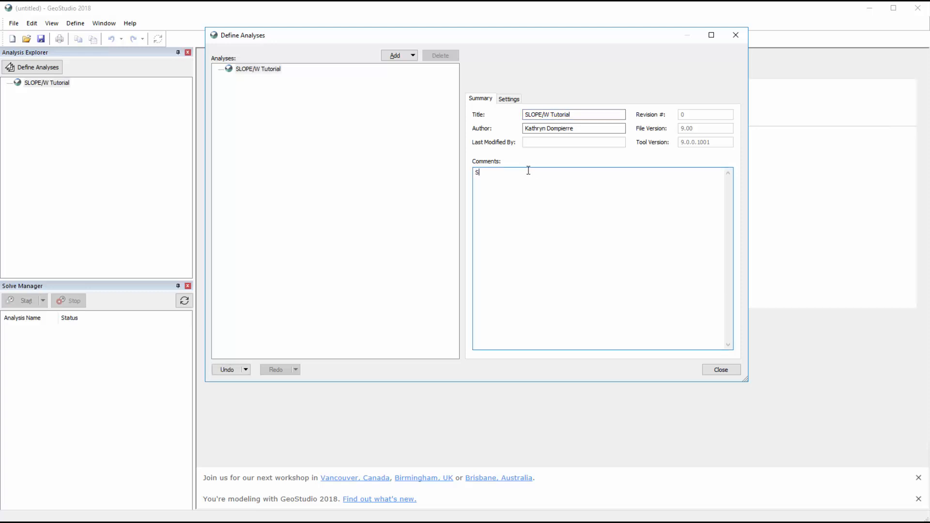
pyautogui.write('imple slope stabili')
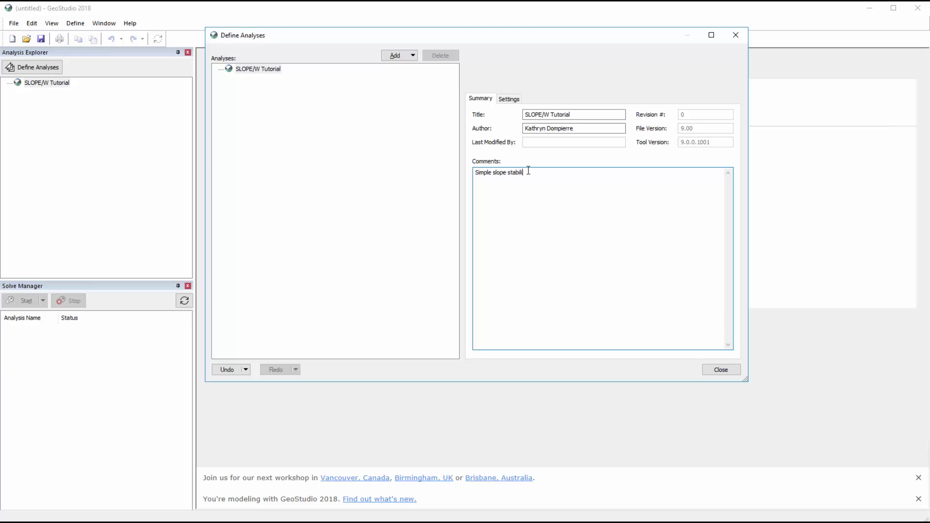
pyautogui.write('ty analysis')
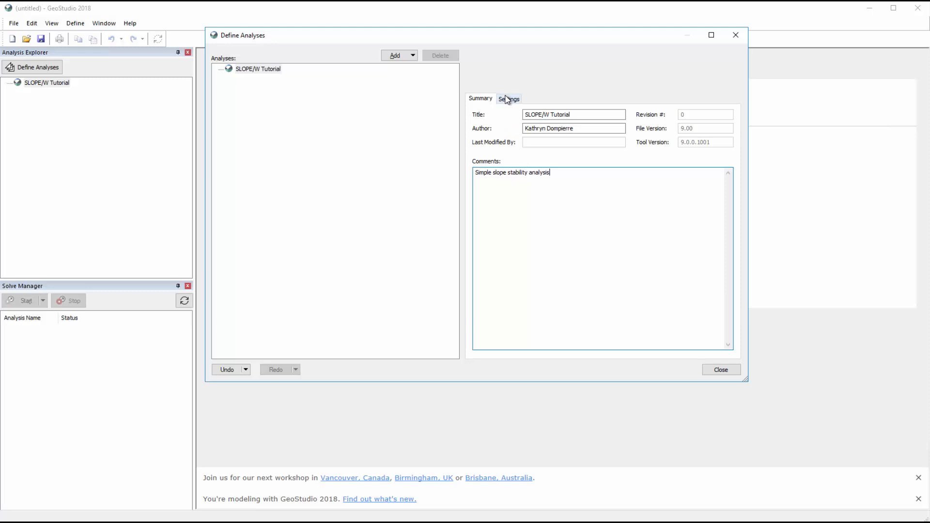
# - Check that the project uses SI units and review the start date setting
pyautogui.click(509, 98)
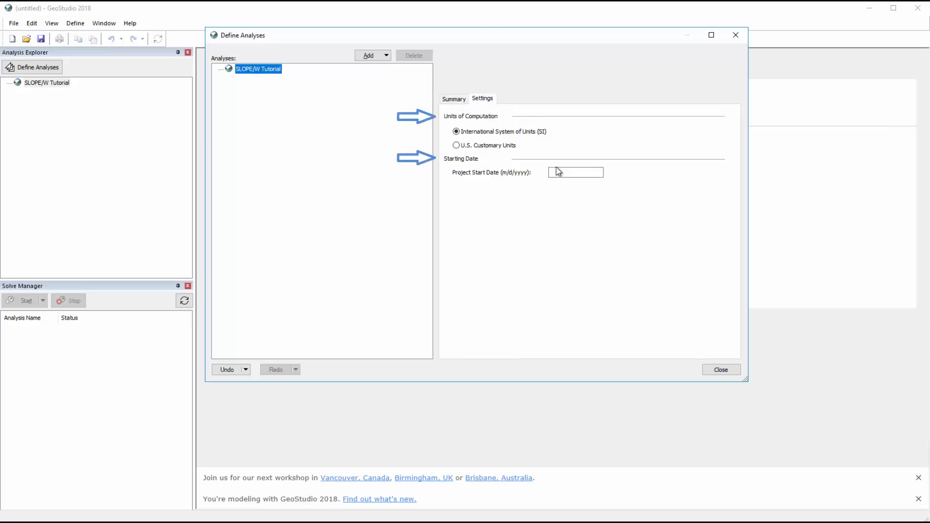
pyautogui.click(575, 172)
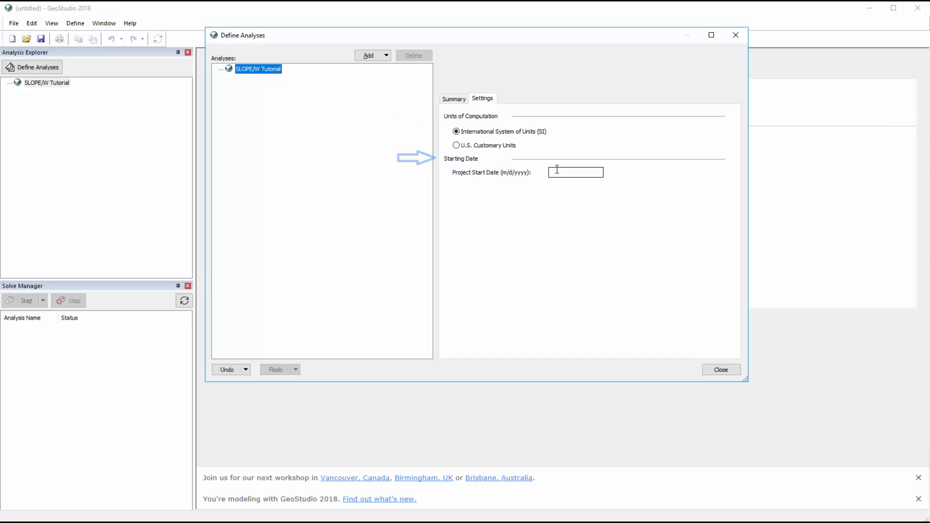
pyautogui.click(384, 55)
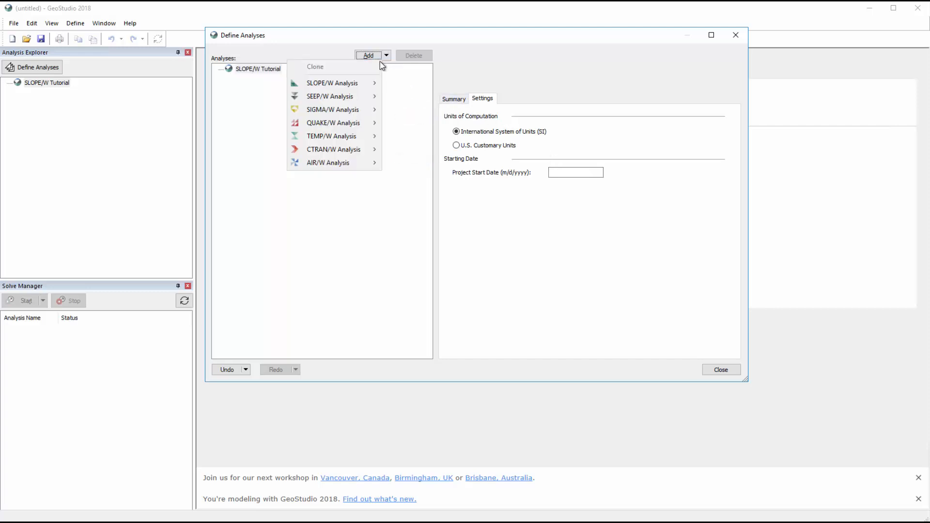
pyautogui.moveTo(305, 83)
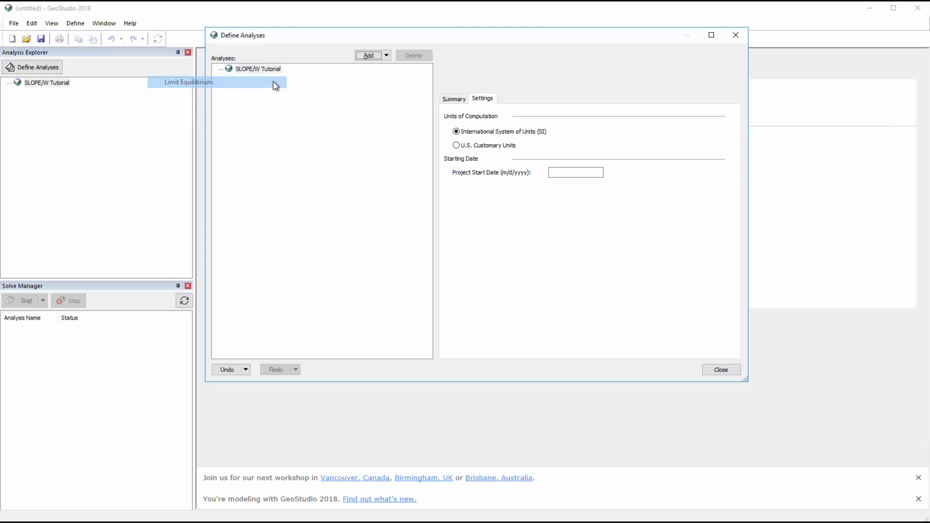
# - Add a Morgenstern-Price limit equilibrium analysis described as 'Morgenstern-Price LE Analysis'
pyautogui.click(187, 82)
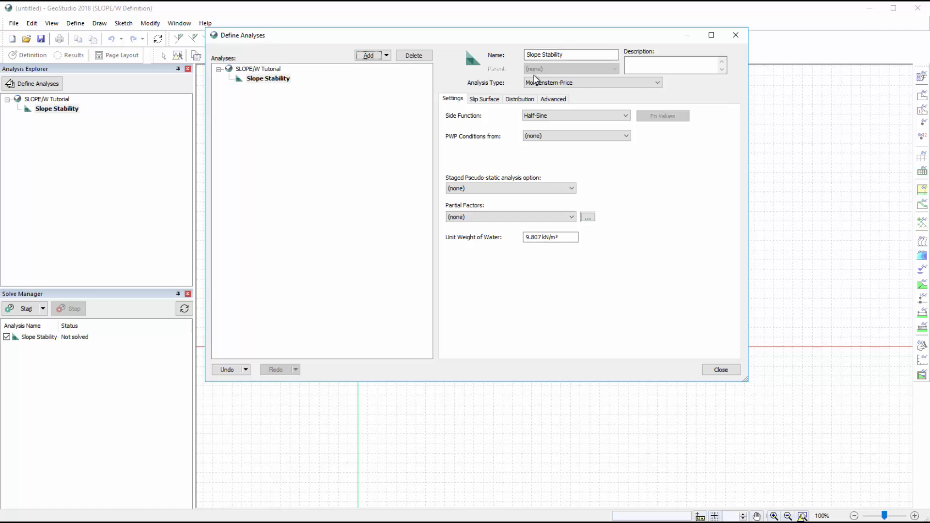
pyautogui.click(658, 82)
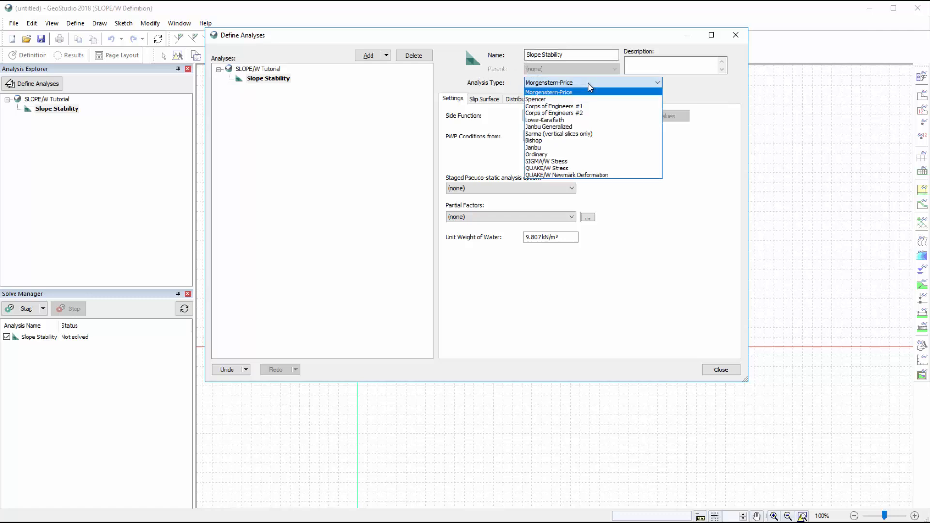
pyautogui.moveTo(588, 97)
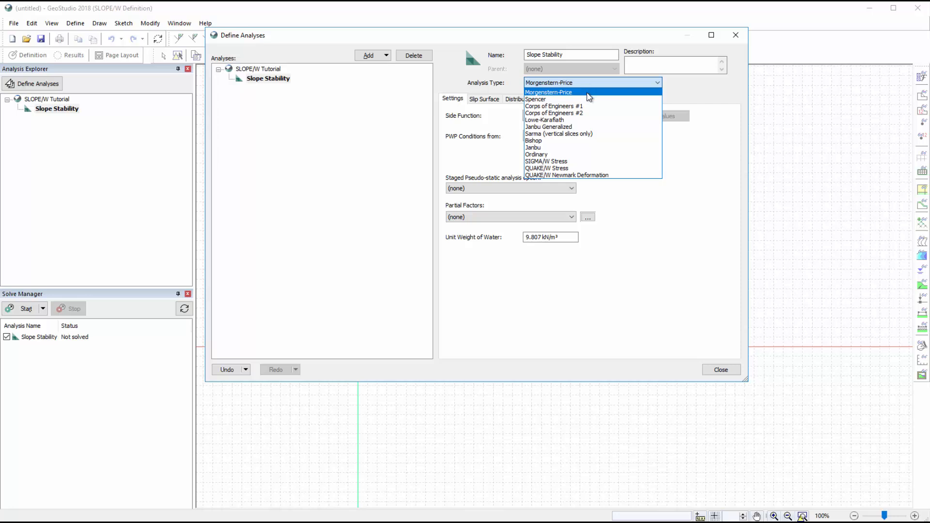
pyautogui.moveTo(587, 87)
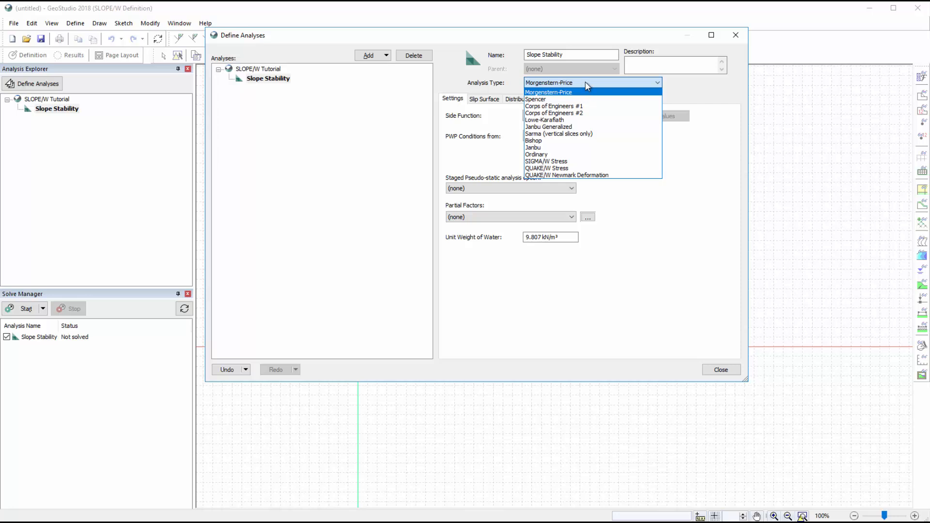
pyautogui.click(548, 92)
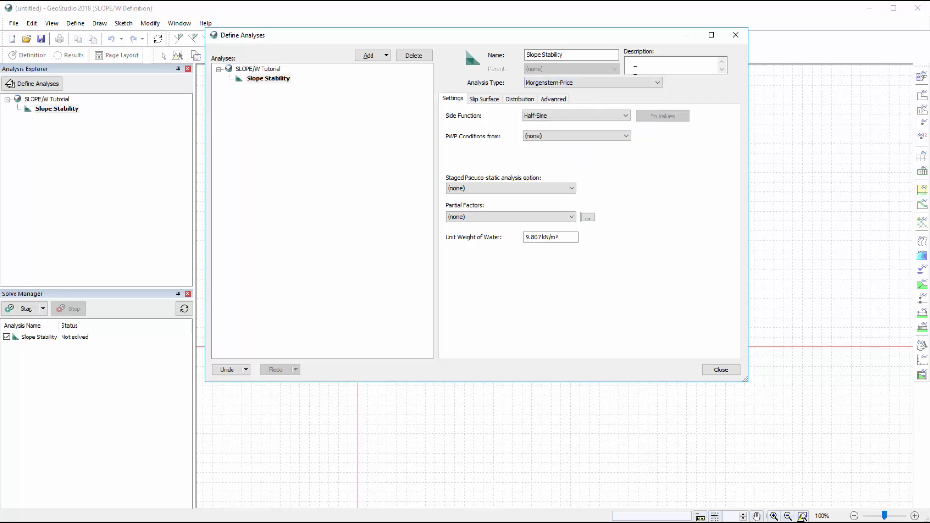
pyautogui.write('Morge')
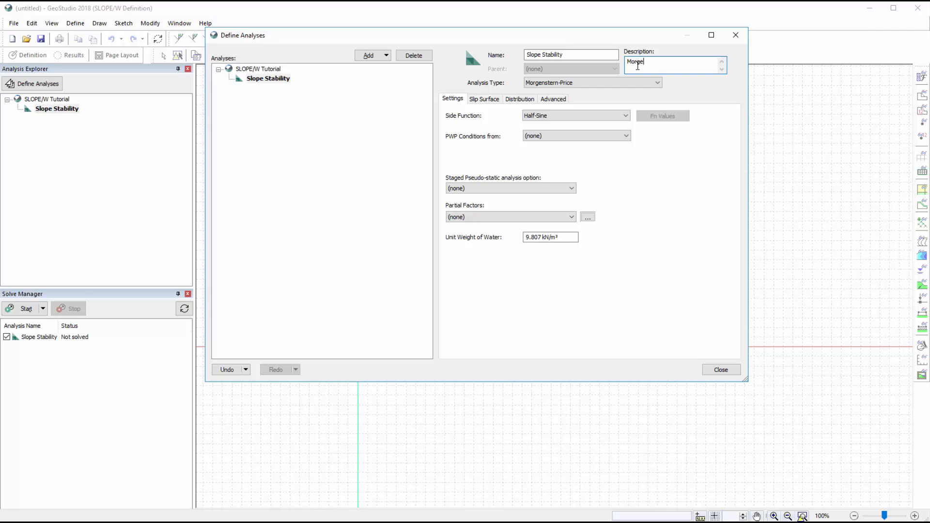
pyautogui.write('Morgenstern-Price LE')
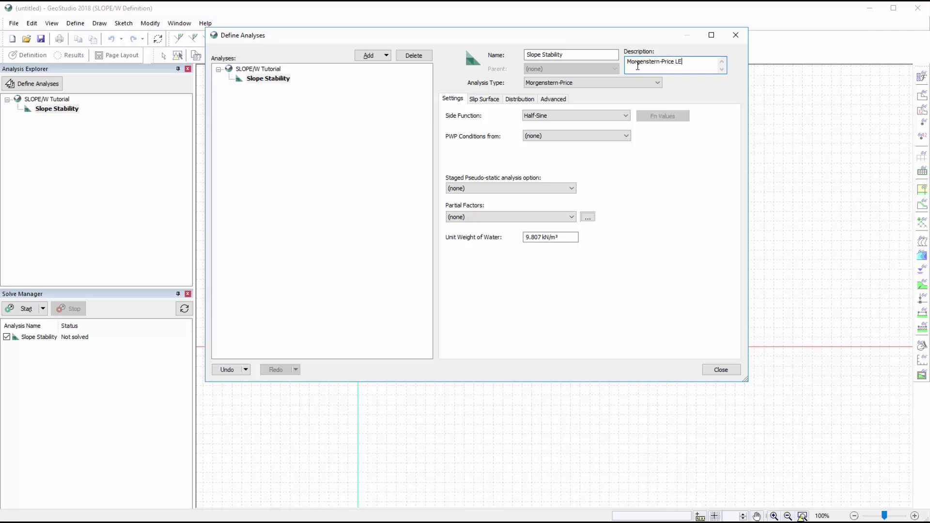
pyautogui.write('Analysis')
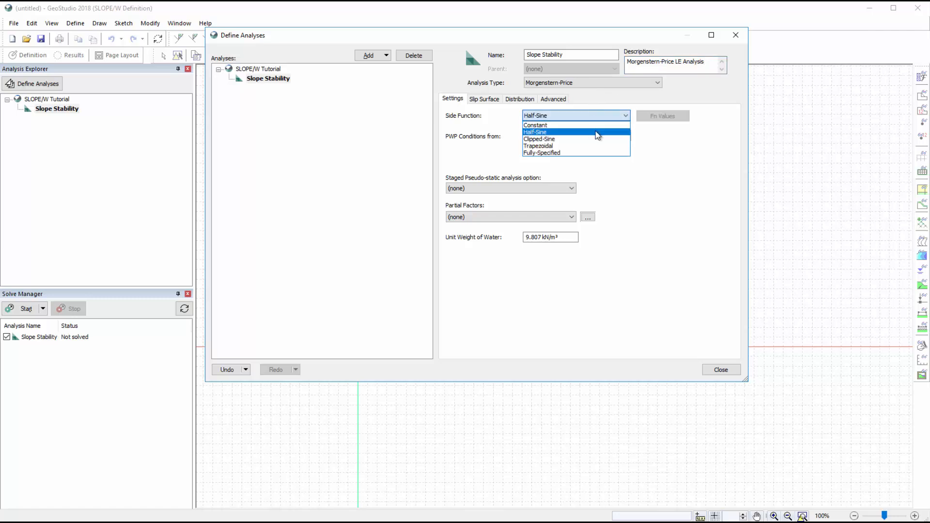
# - Set the analysis's pore-water pressure conditions to come from a piezometric line
pyautogui.click(595, 136)
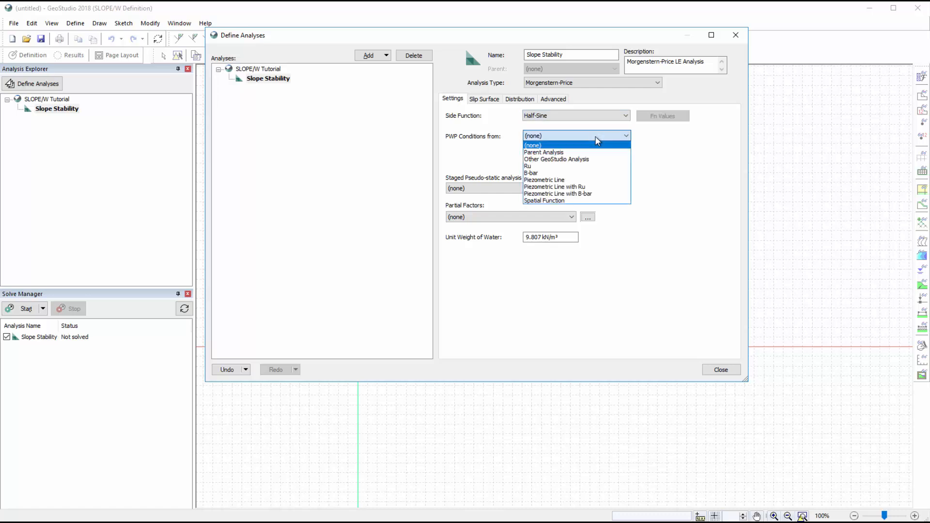
pyautogui.moveTo(562, 180)
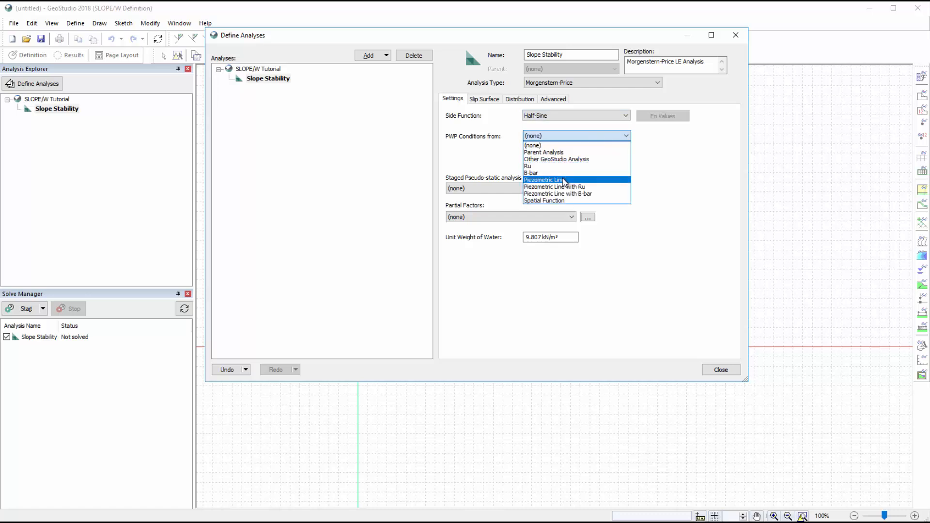
pyautogui.click(544, 180)
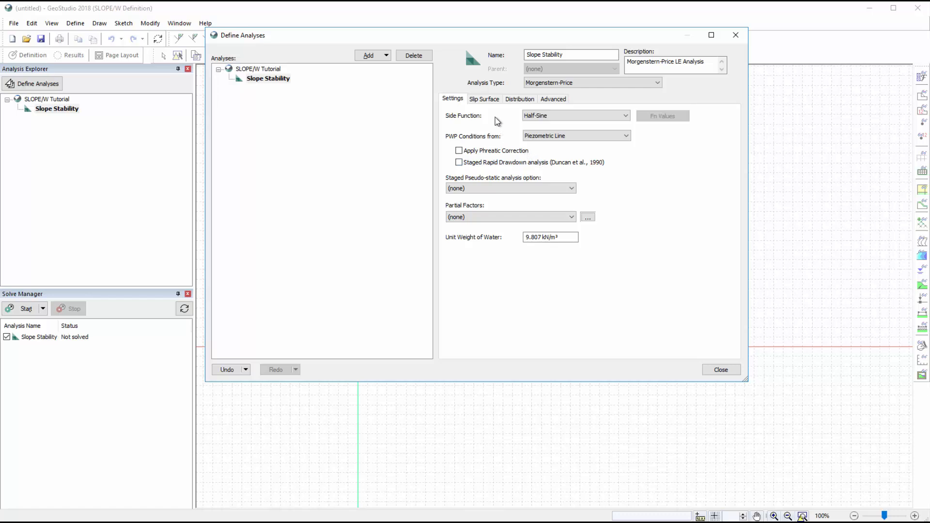
pyautogui.click(483, 99)
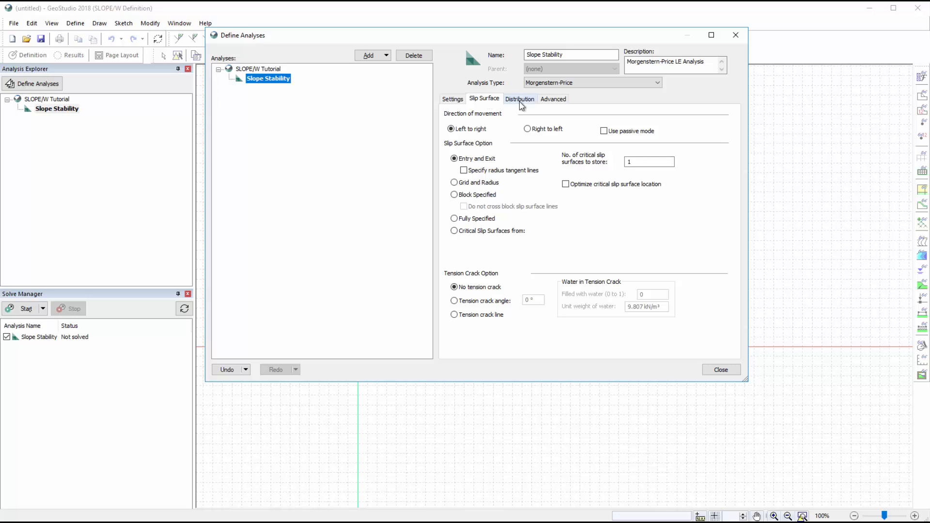
# - Review entry-and-exit slip surface distribution and root-finder solution settings, then close Define Analyses
pyautogui.click(520, 99)
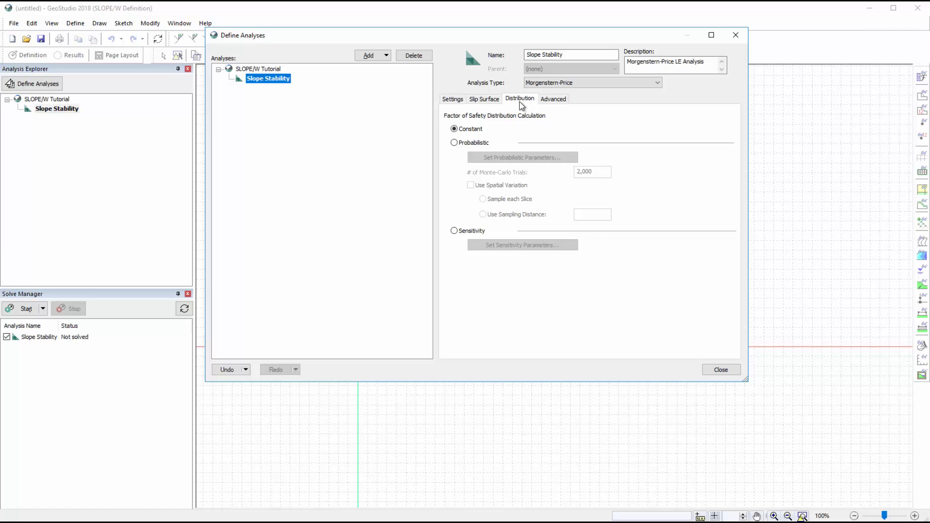
pyautogui.click(491, 99)
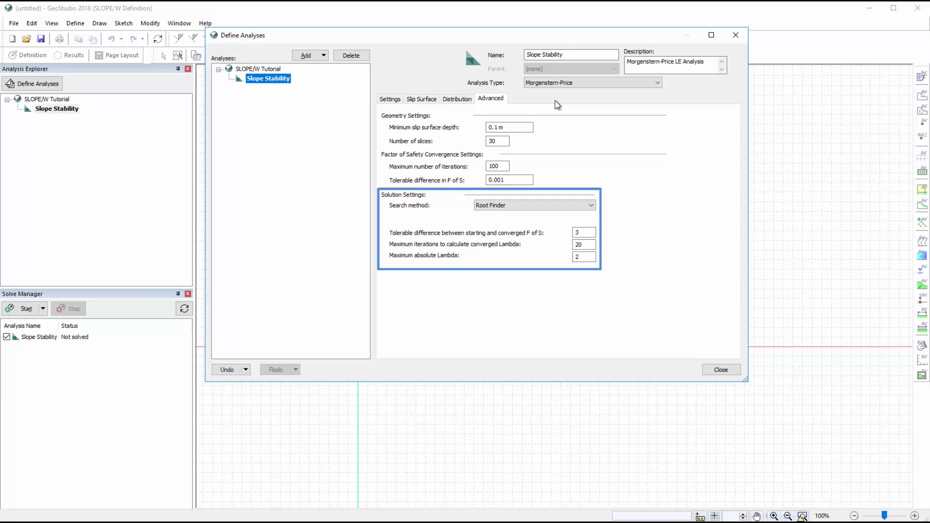
pyautogui.moveTo(638, 272)
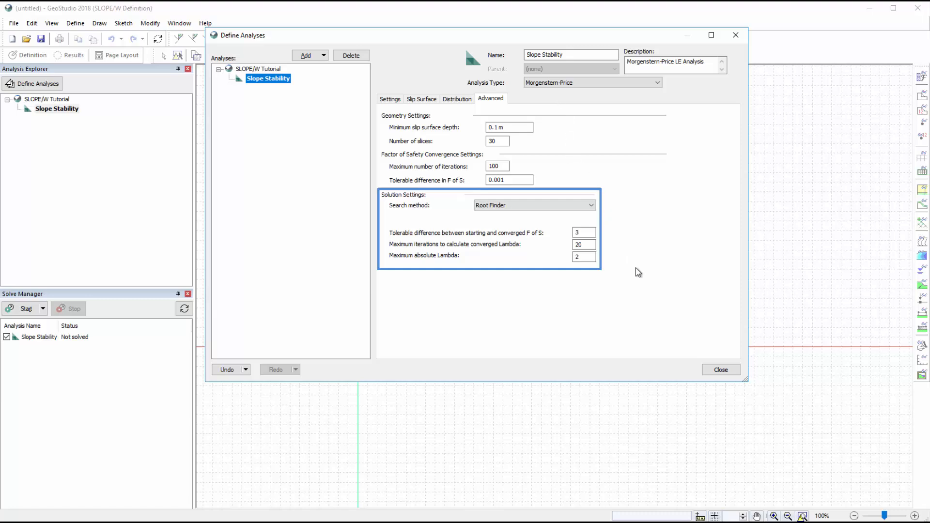
pyautogui.click(721, 370)
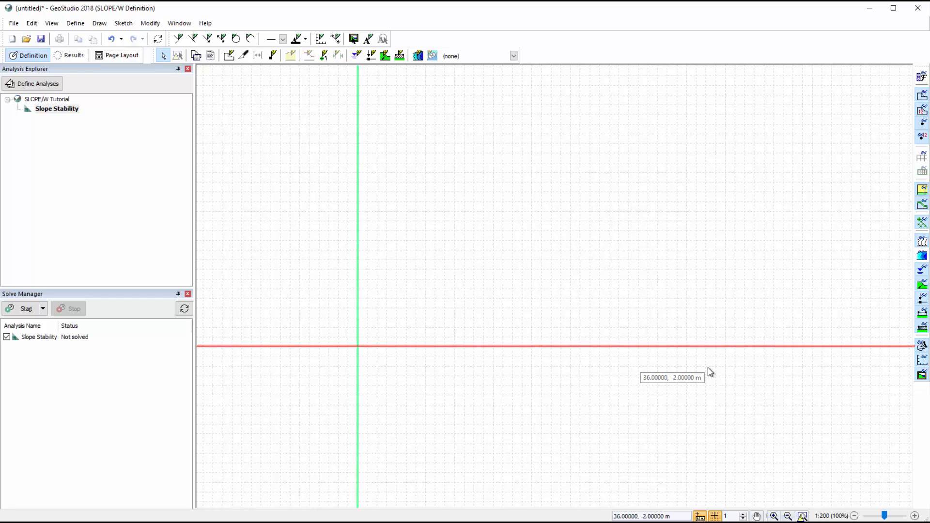
pyautogui.moveTo(346, 262)
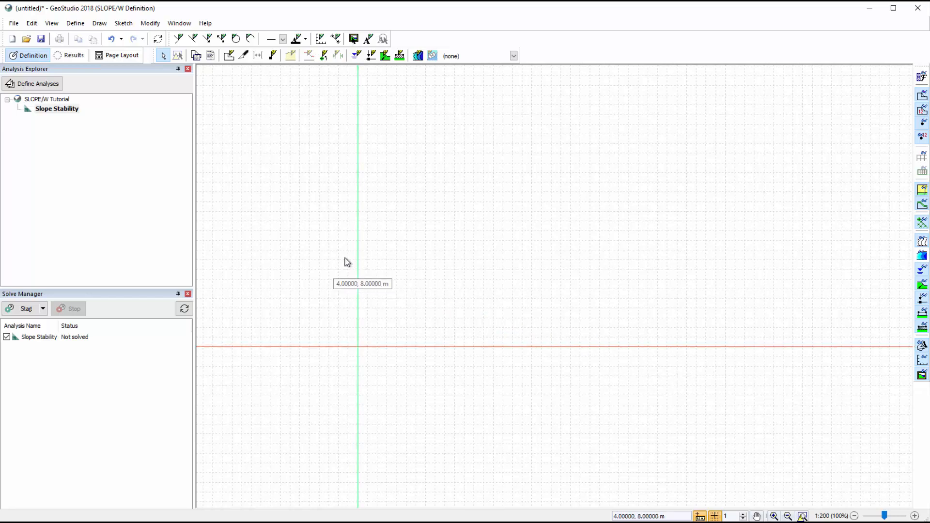
pyautogui.click(50, 23)
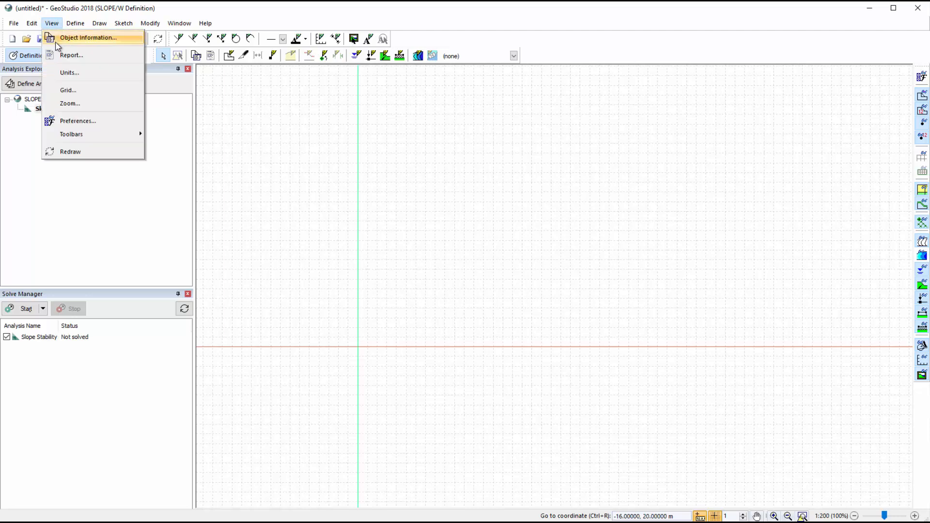
pyautogui.click(68, 90)
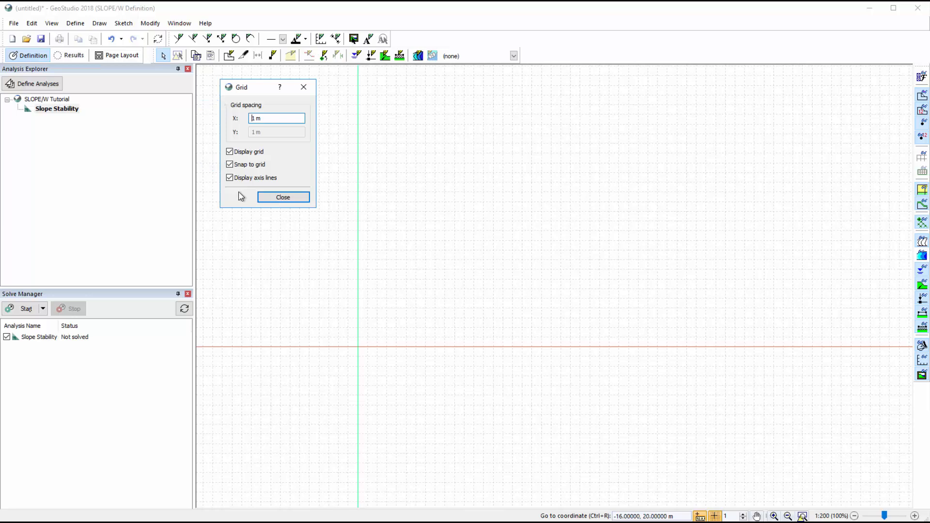
pyautogui.click(283, 197)
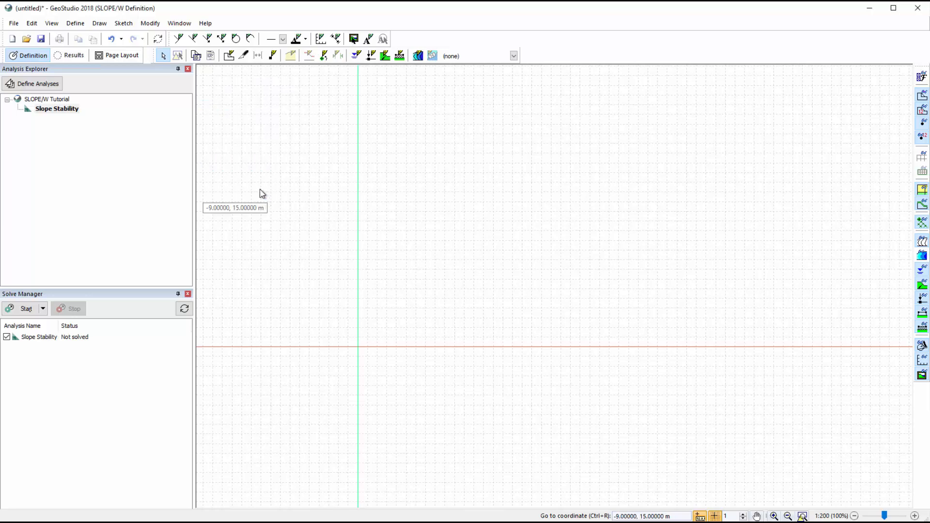
pyautogui.click(51, 24)
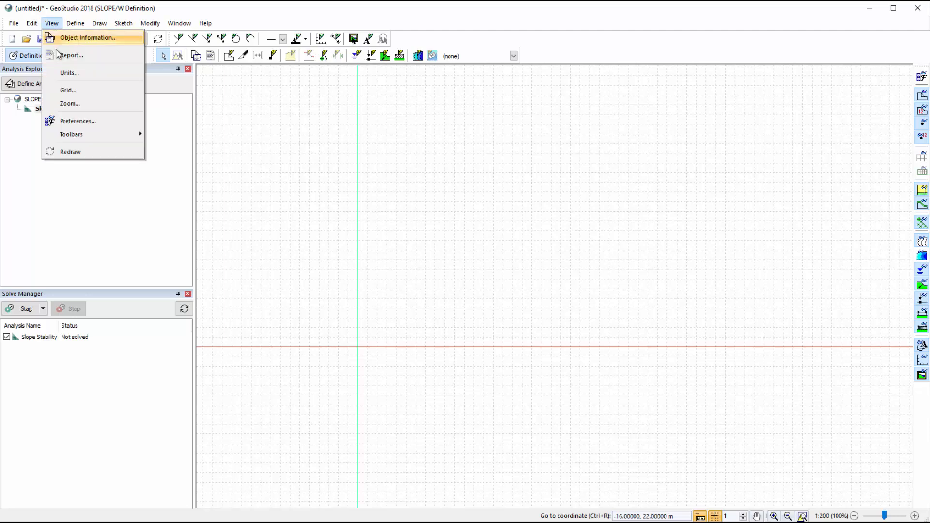
pyautogui.click(69, 72)
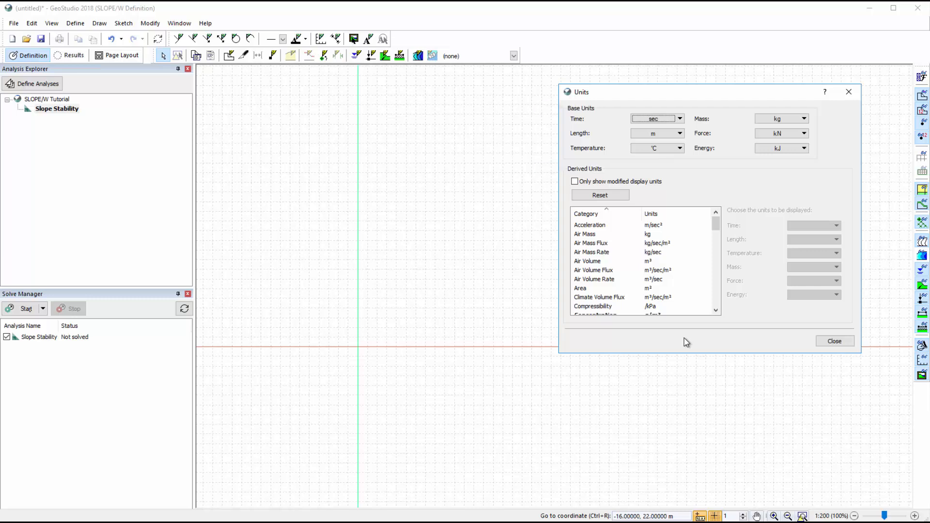
pyautogui.moveTo(815, 350)
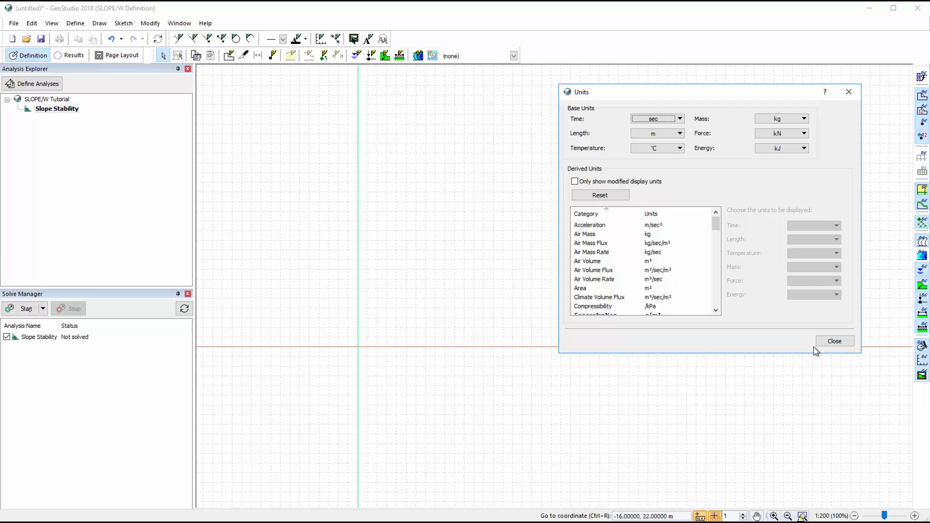
pyautogui.click(835, 341)
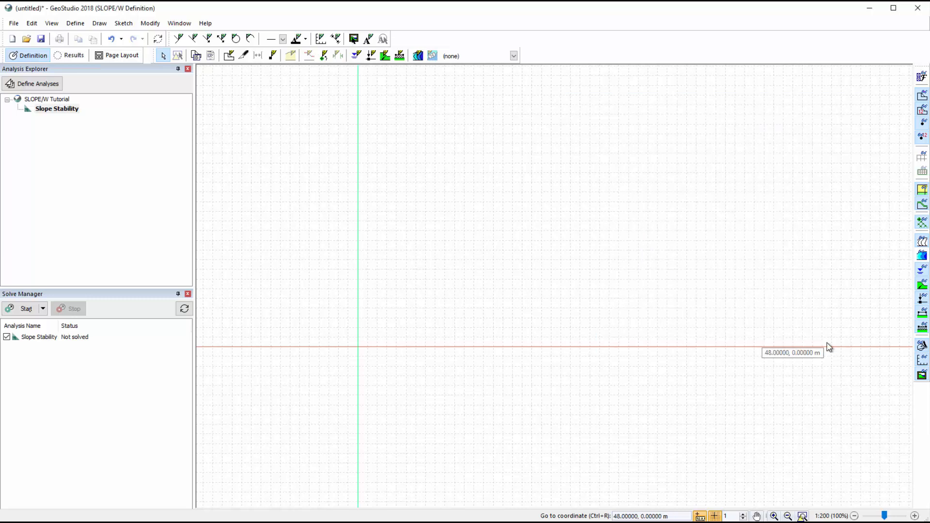
pyautogui.moveTo(589, 501)
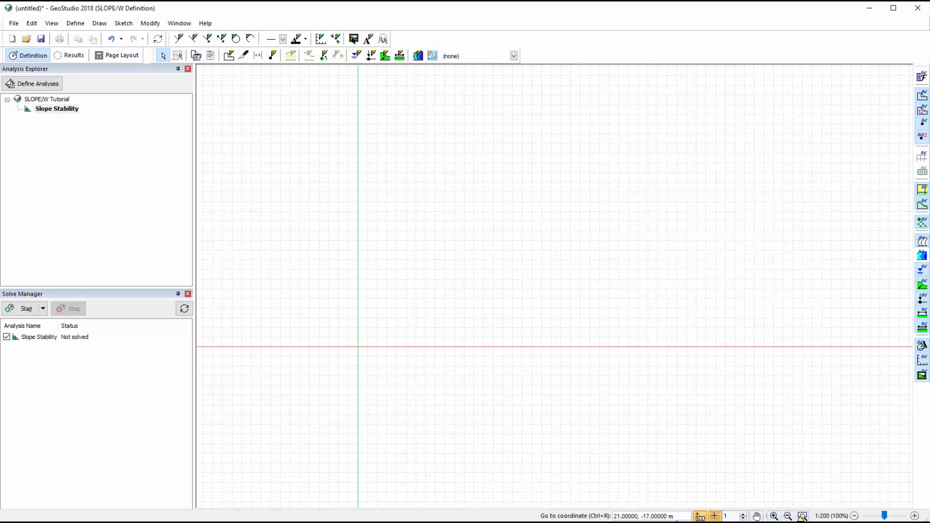
pyautogui.moveTo(828, 513)
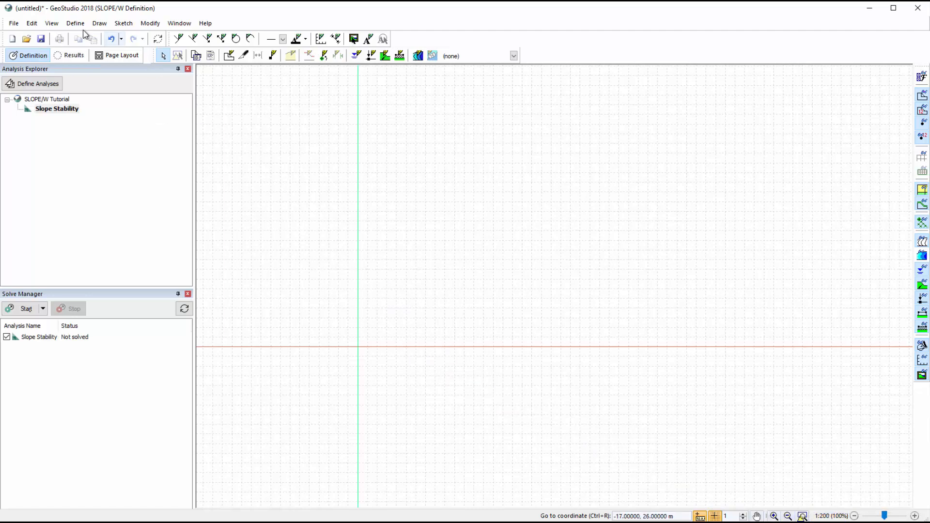
pyautogui.click(50, 24)
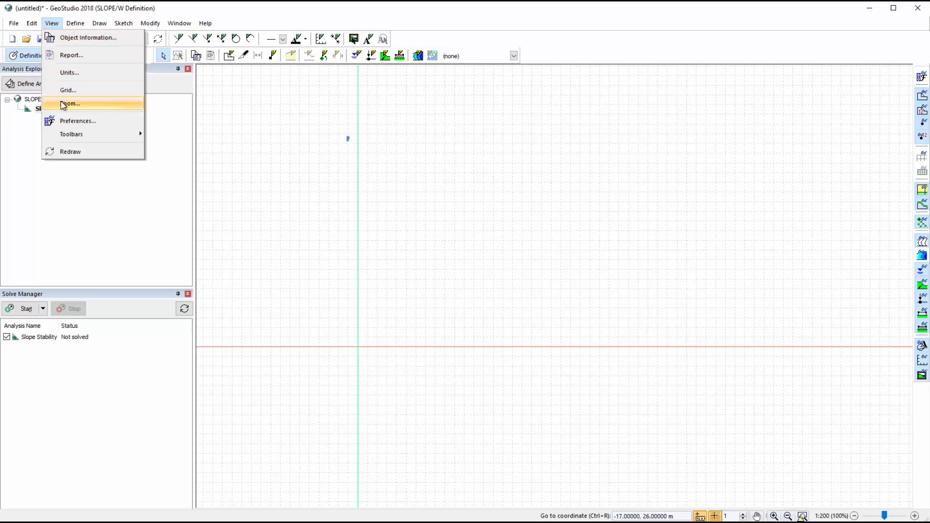
pyautogui.click(72, 104)
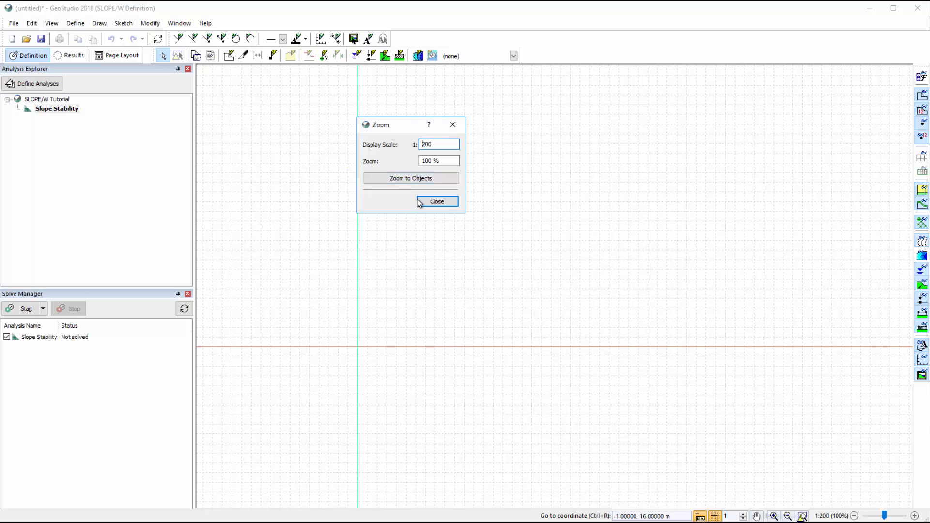
pyautogui.click(436, 202)
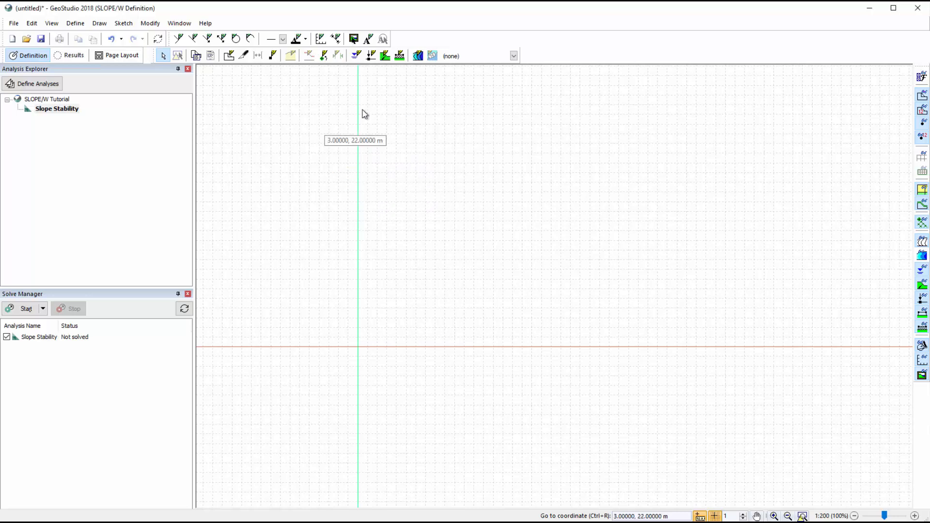
pyautogui.moveTo(322, 37)
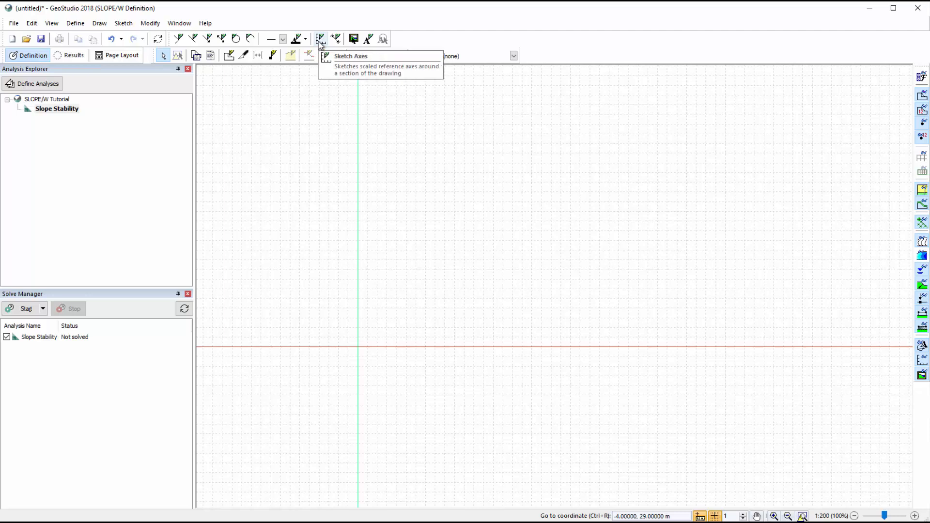
# - Add axes spanning 0–40 m and 0–15 m, with manual 5 m Distance ticks
pyautogui.click(321, 38)
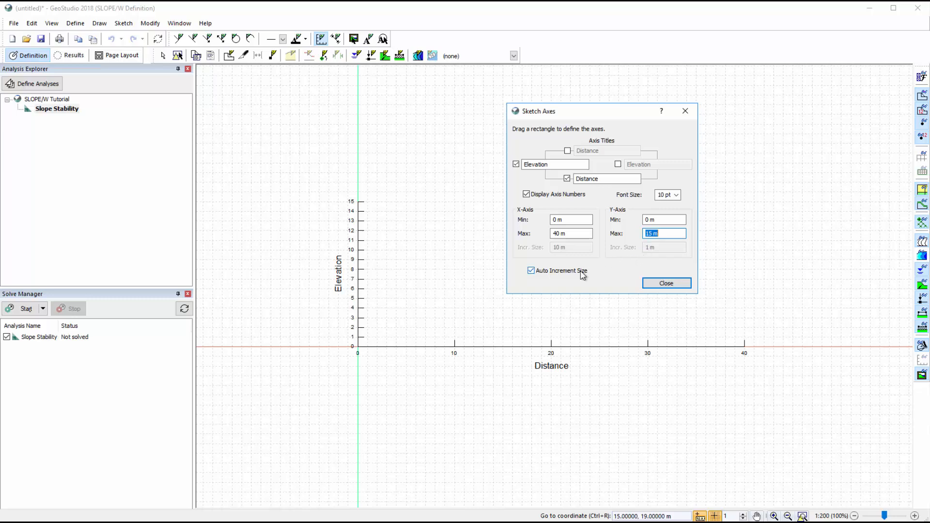
pyautogui.moveTo(534, 286)
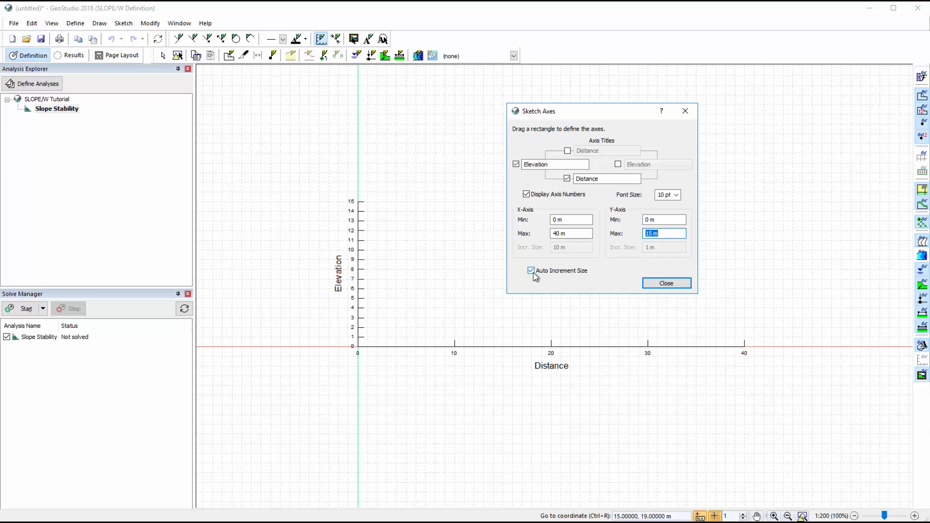
pyautogui.click(529, 271)
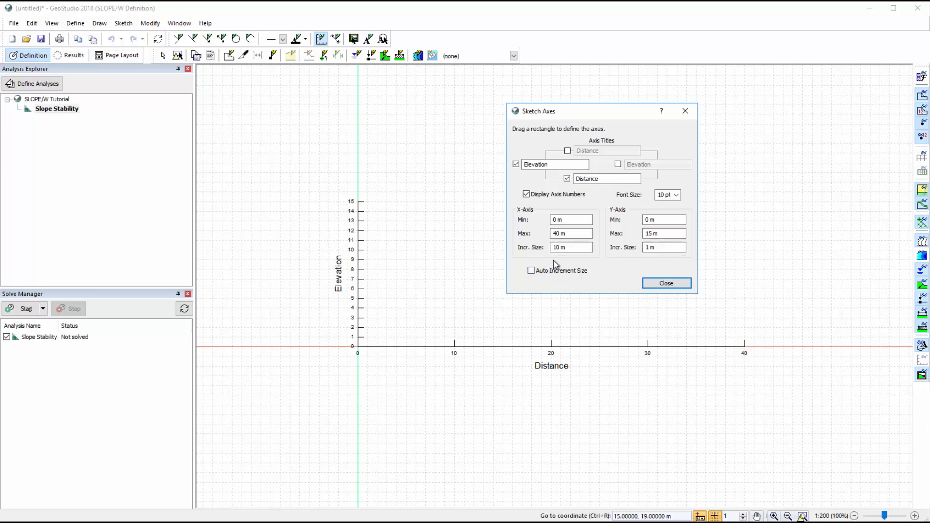
pyautogui.click(570, 247)
pyautogui.write('5')
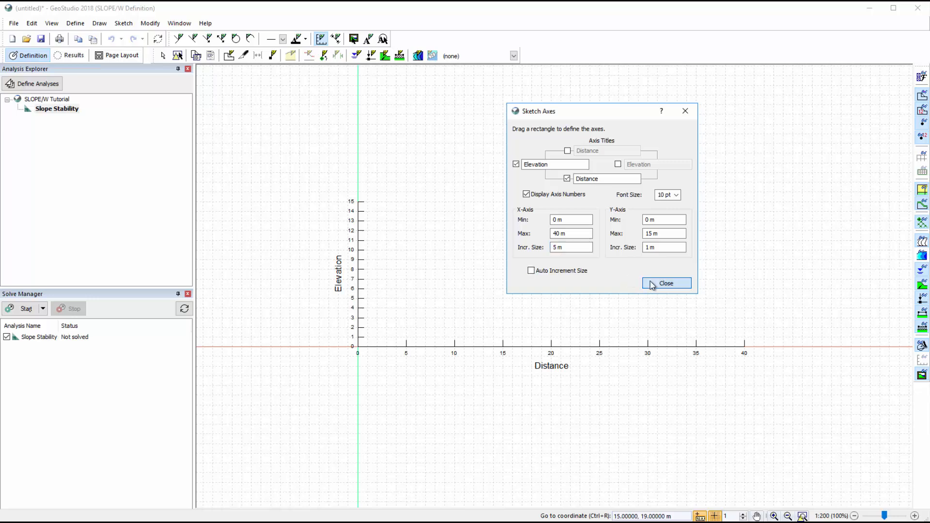
pyautogui.click(666, 283)
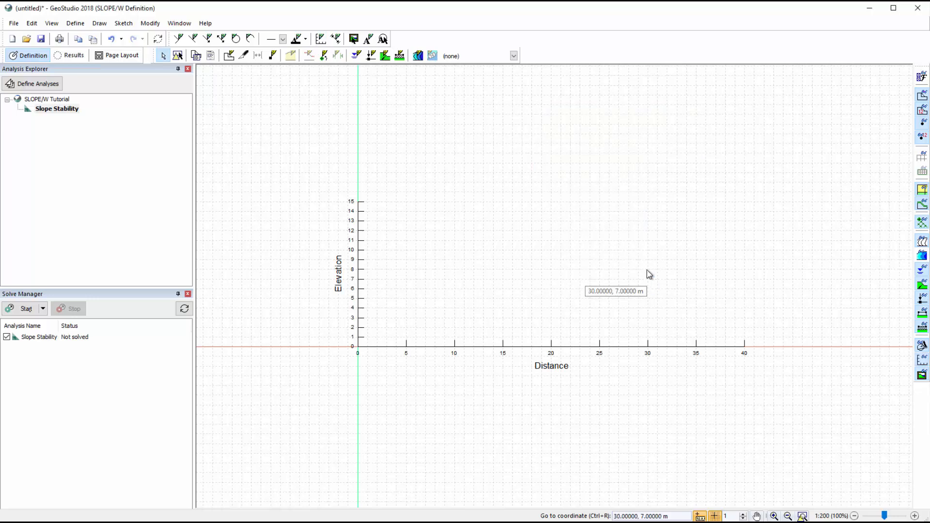
pyautogui.moveTo(309, 109)
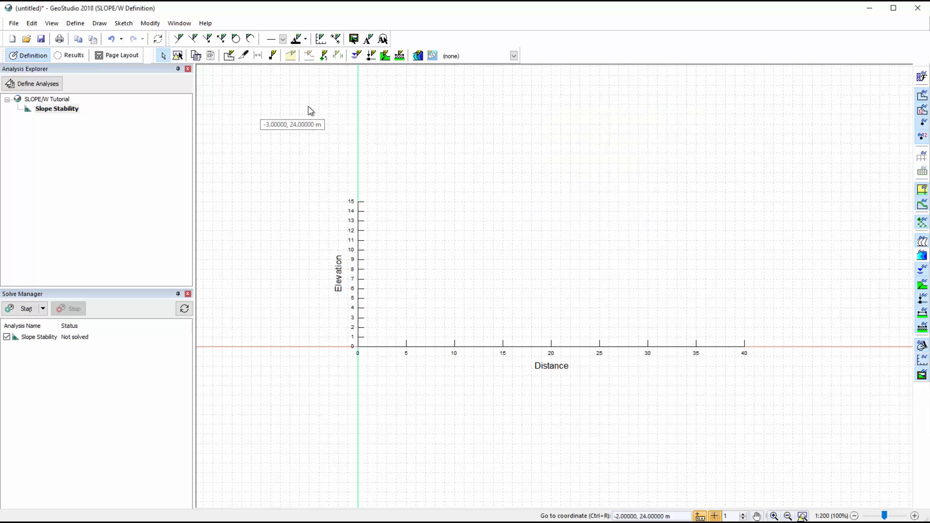
pyautogui.moveTo(180, 39)
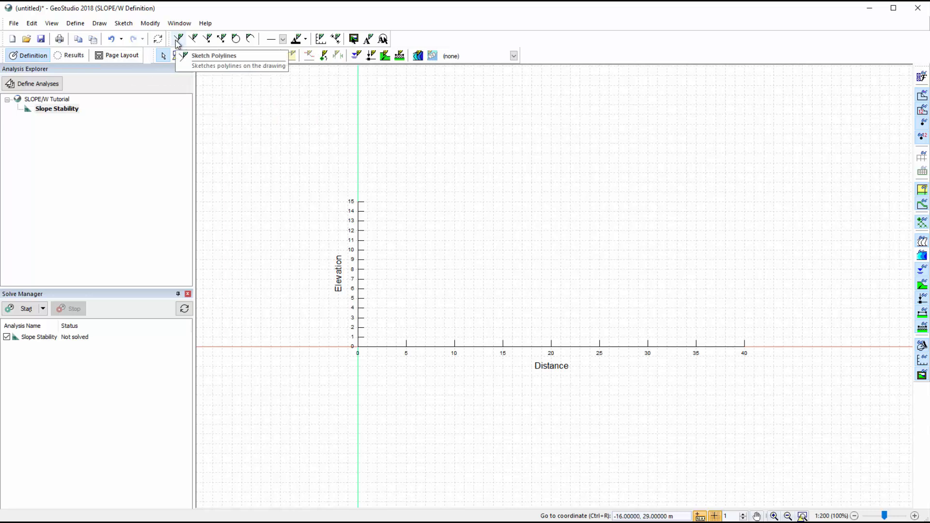
# - Sketch the slope outline lines, including a point at distance 10, elevation 14
pyautogui.click(177, 39)
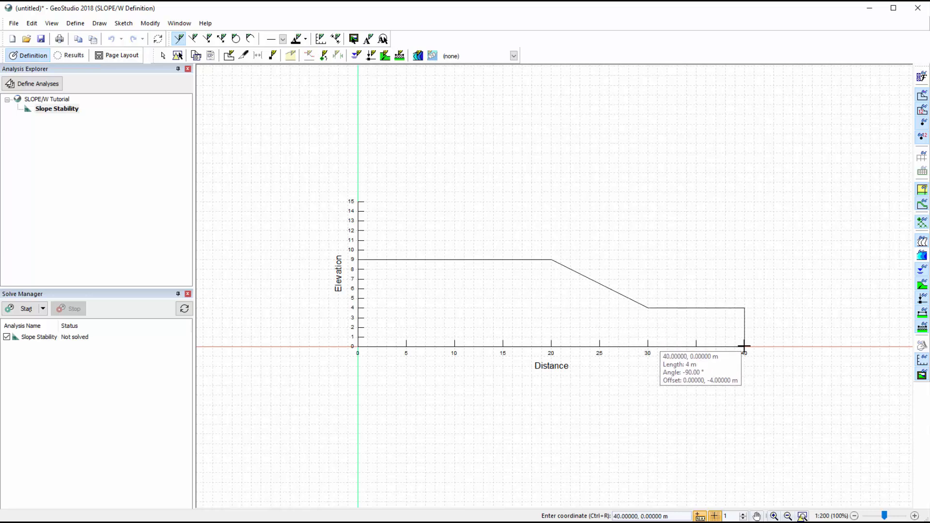
pyautogui.moveTo(735, 340)
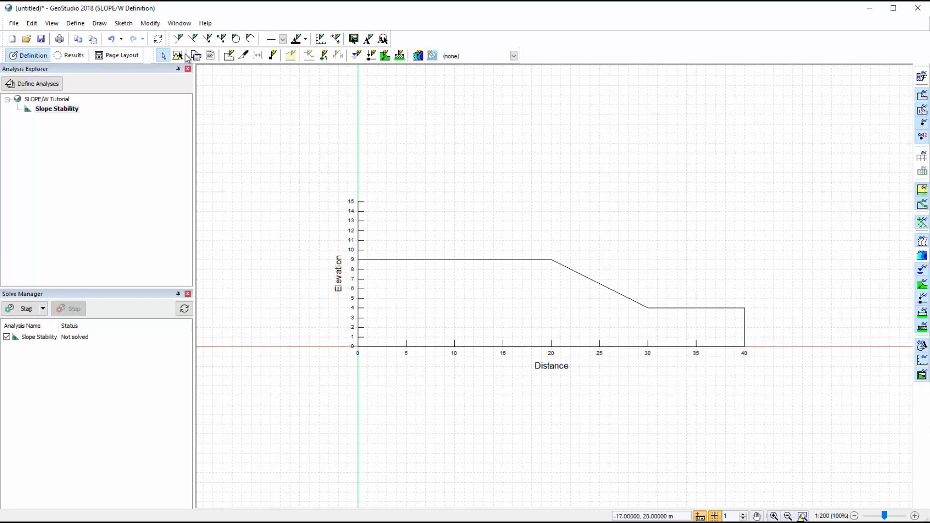
pyautogui.click(178, 38)
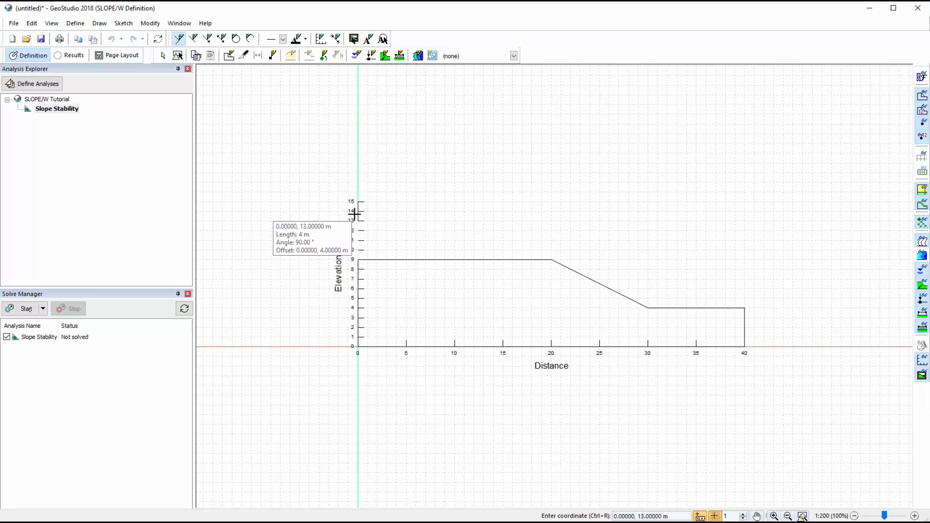
pyautogui.moveTo(450, 210)
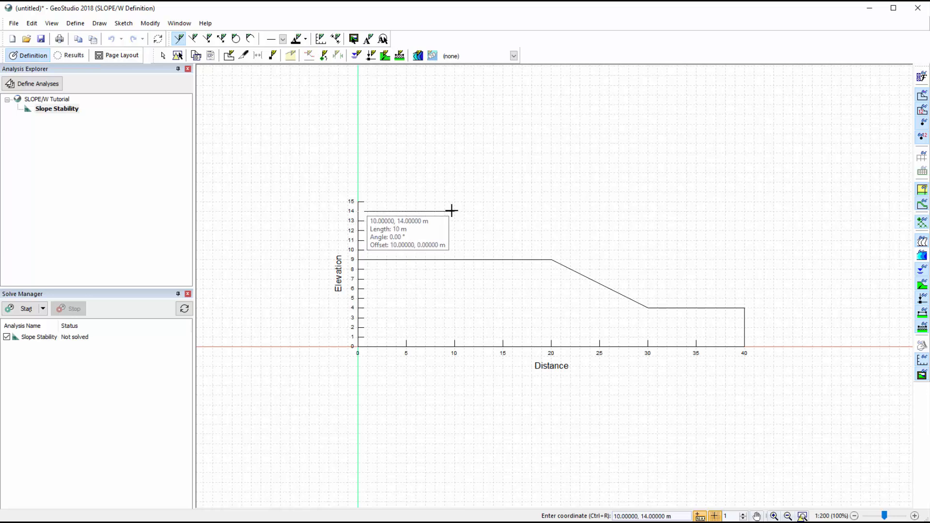
pyautogui.click(548, 265)
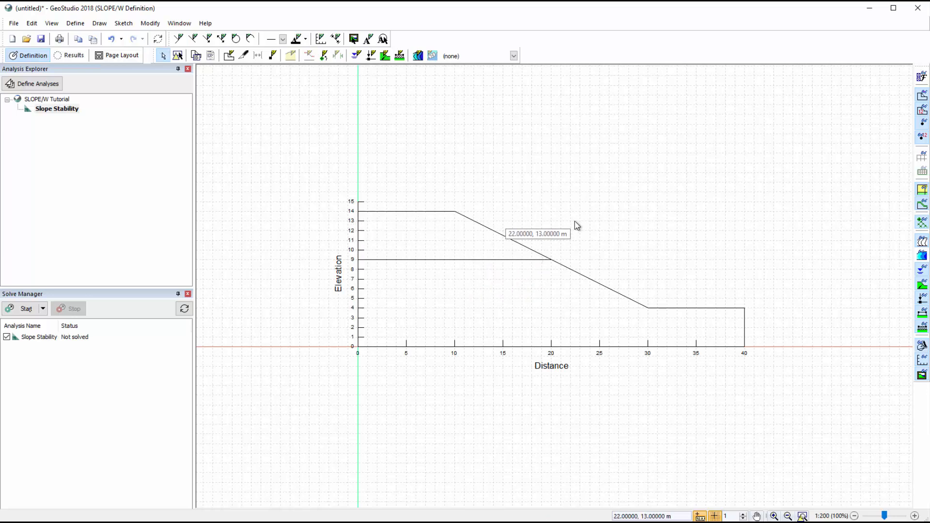
pyautogui.click(193, 39)
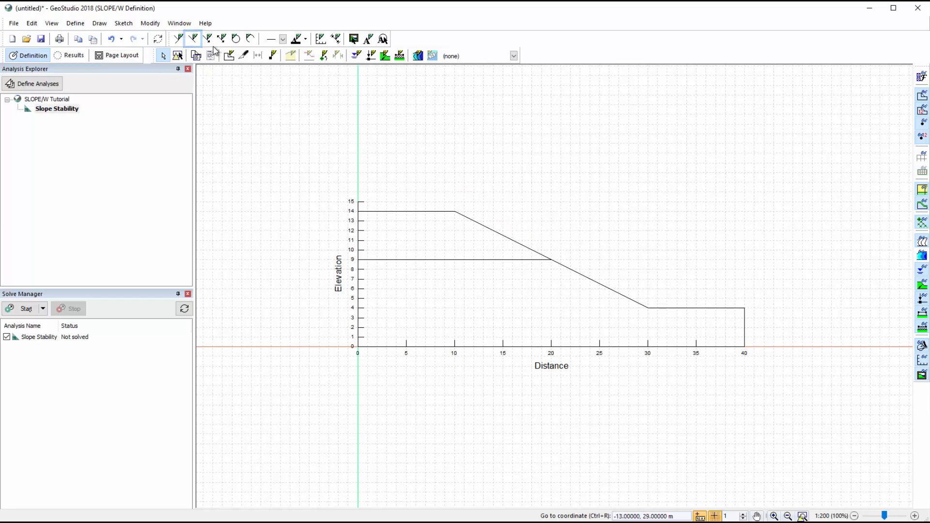
# - Sketch an arrow, then delete it through Modify Objects
pyautogui.click(205, 38)
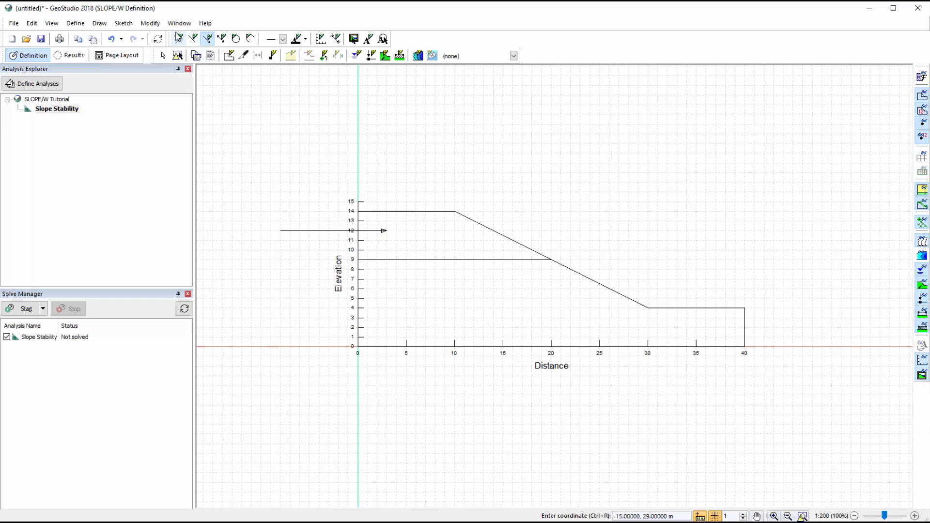
pyautogui.click(151, 23)
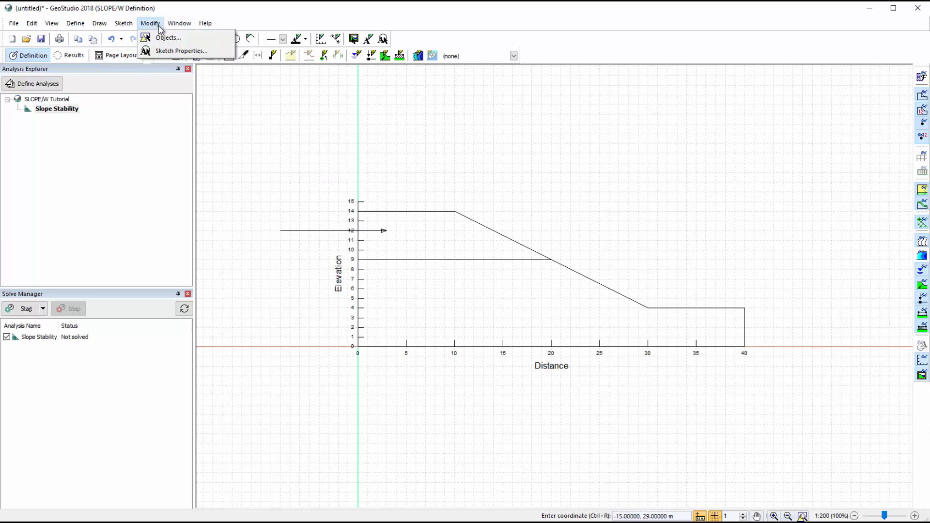
pyautogui.click(167, 38)
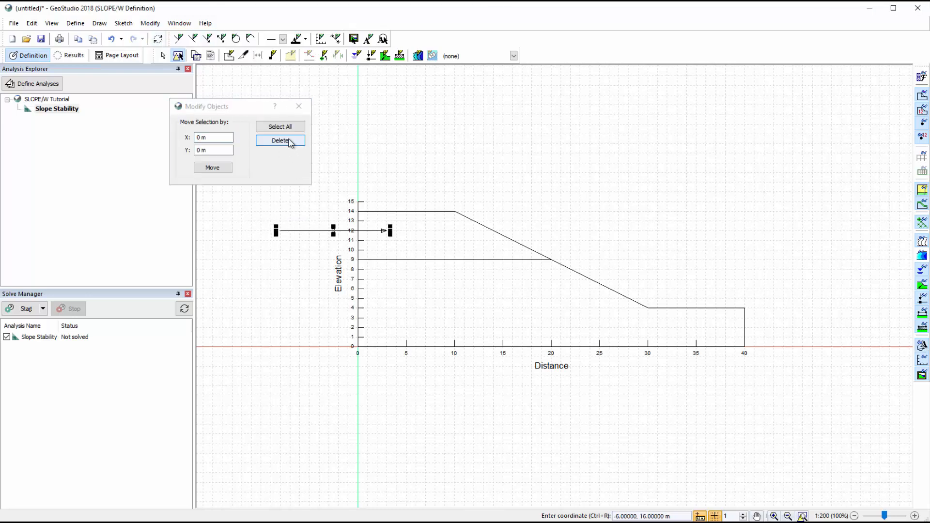
pyautogui.click(280, 140)
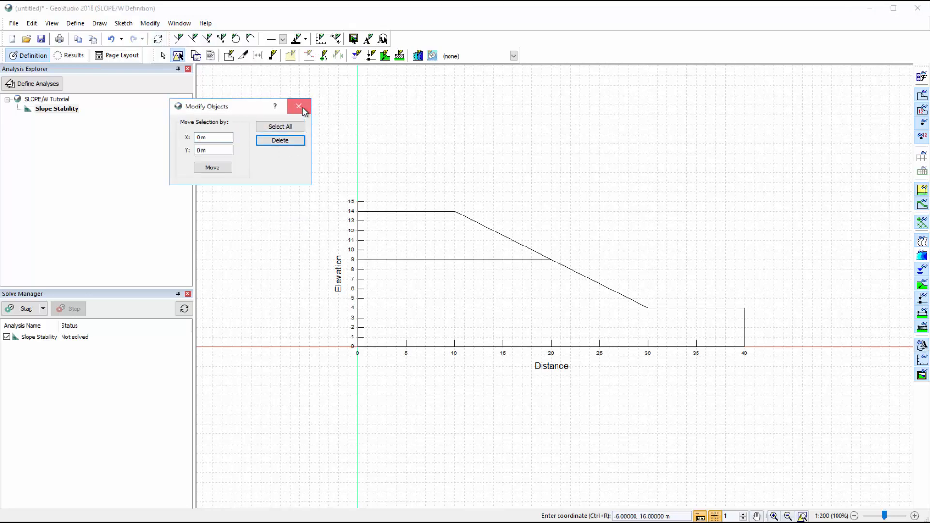
pyautogui.click(298, 106)
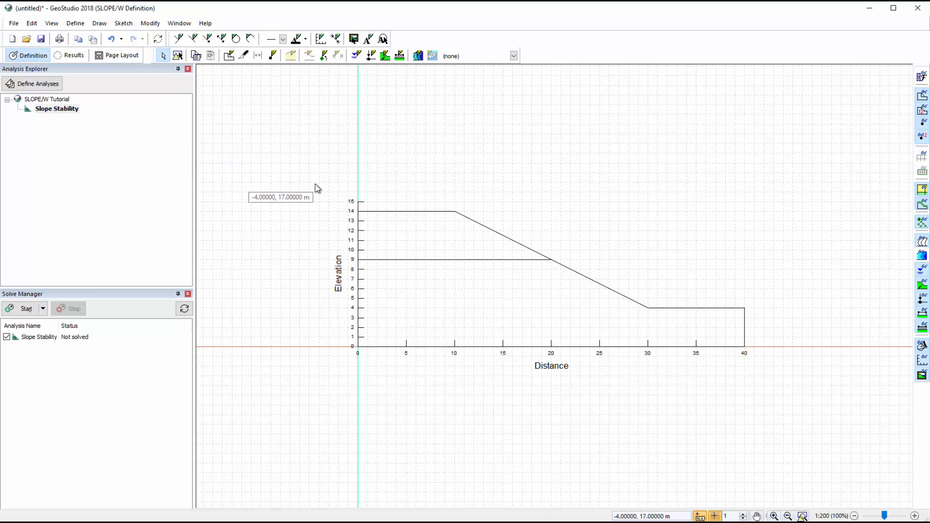
# - Draw the lower region from the origin via toe (30,4), and the upper region to (10,14)
pyautogui.click(98, 23)
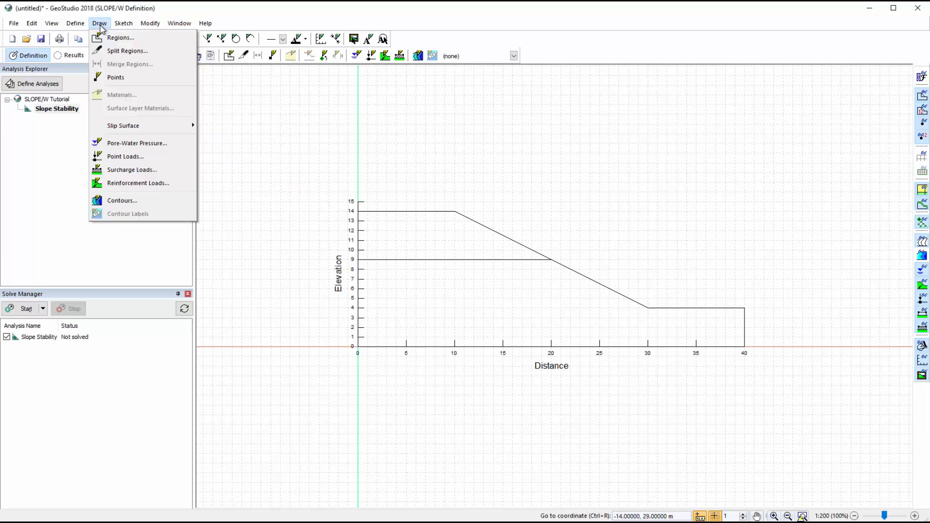
pyautogui.click(123, 37)
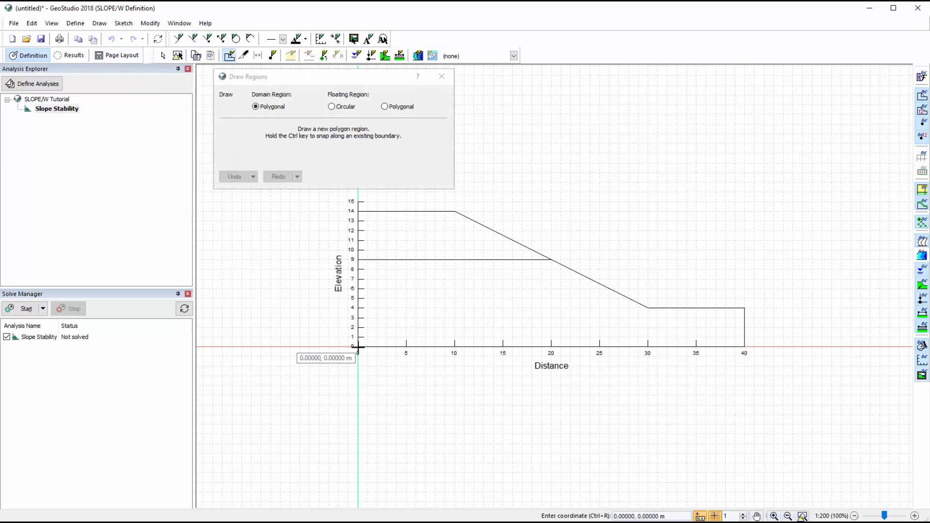
pyautogui.click(358, 258)
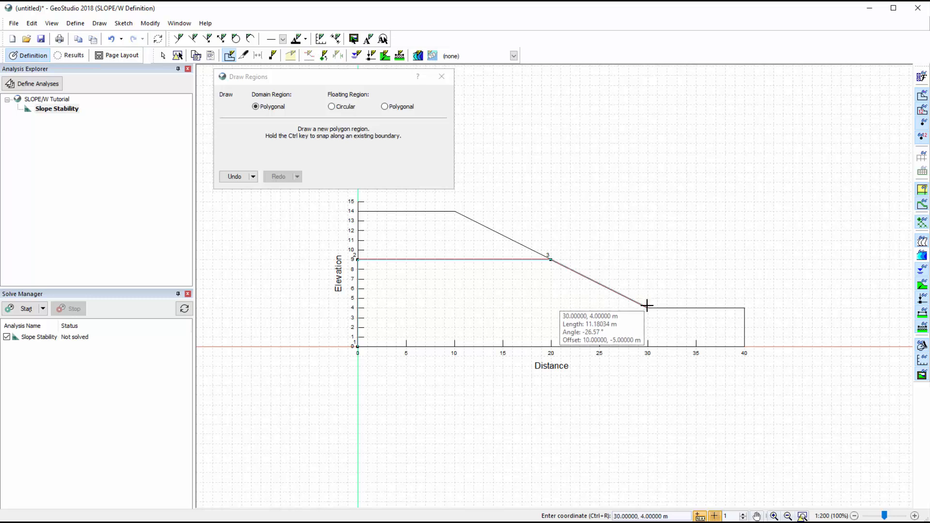
pyautogui.click(646, 303)
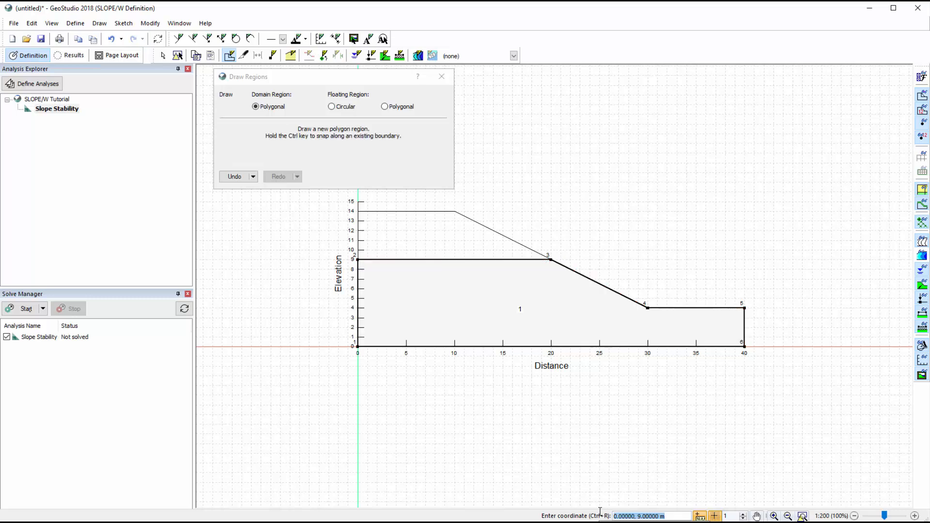
pyautogui.write('0.14')
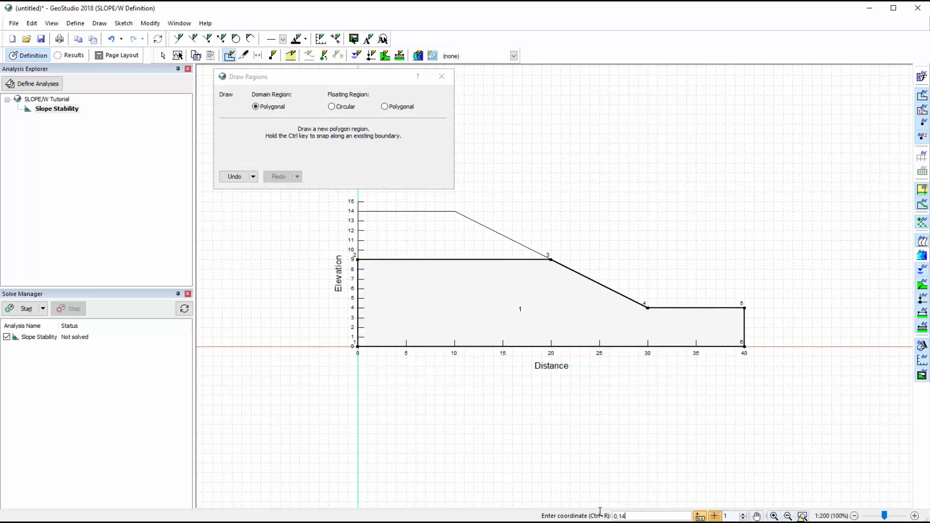
pyautogui.write('10,14')
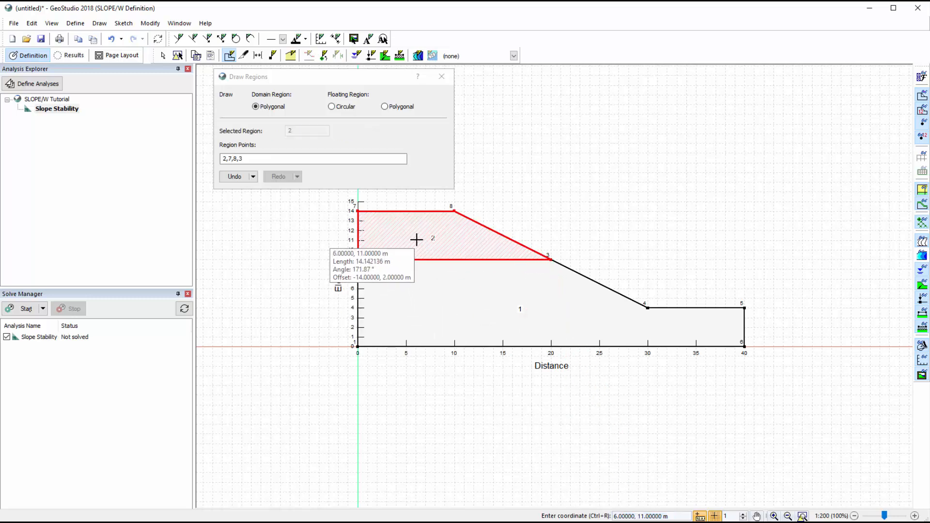
pyautogui.click(442, 76)
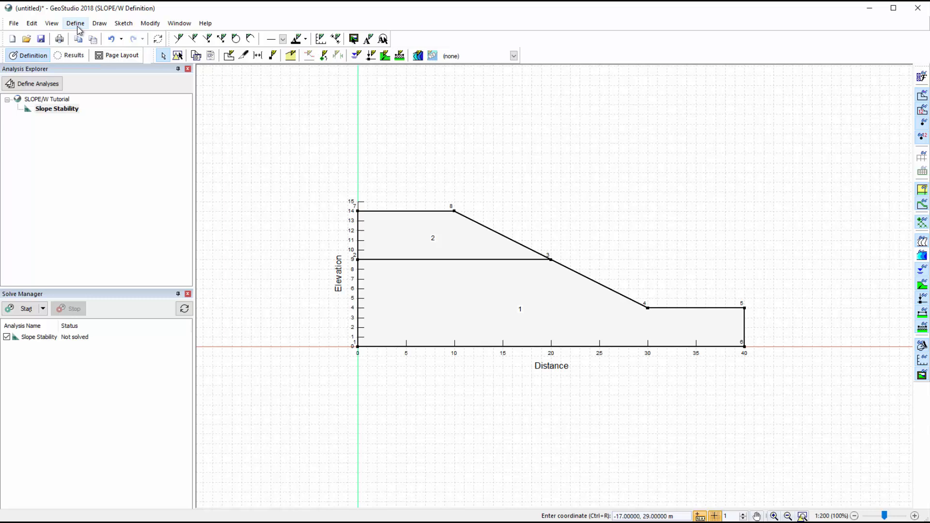
# - Add Mohr-Coulomb material Upper Soil Layer: 15 kN/m³, 5 kPa cohesion, 20° friction angle
pyautogui.click(76, 23)
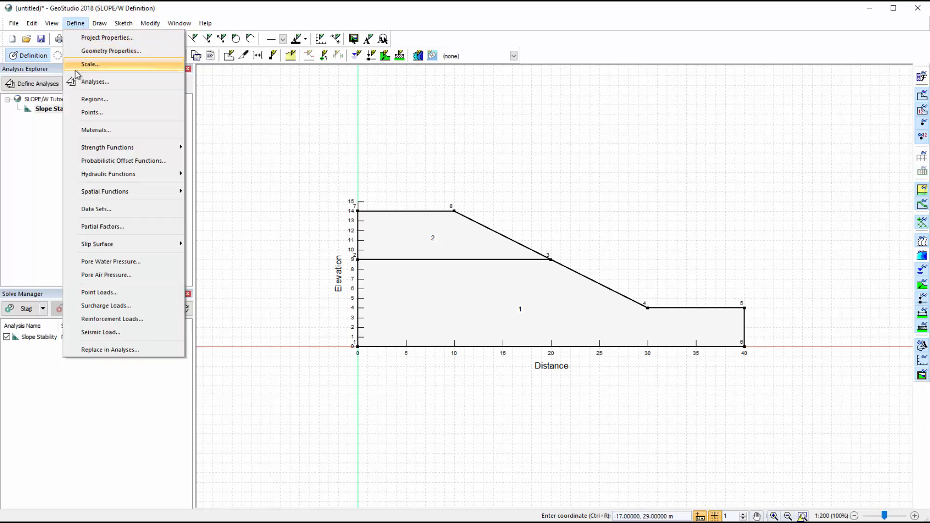
pyautogui.click(96, 129)
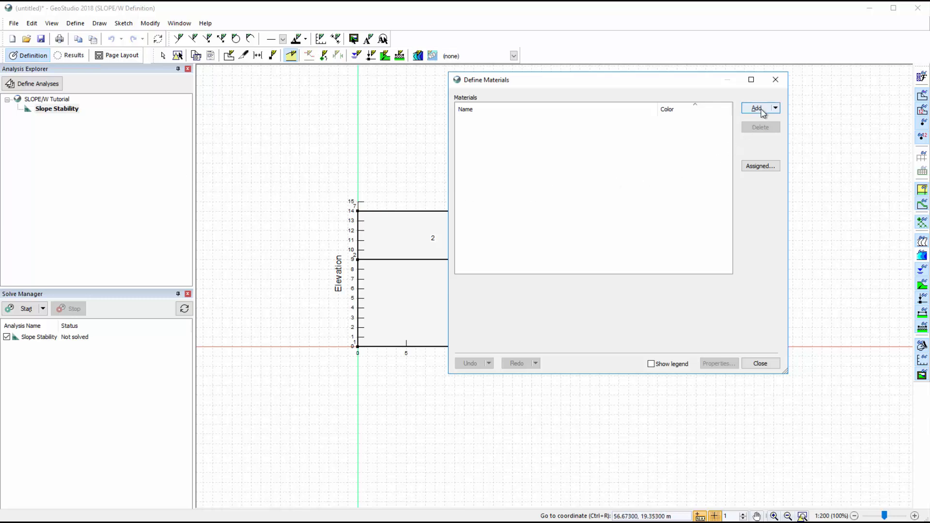
pyautogui.click(756, 108)
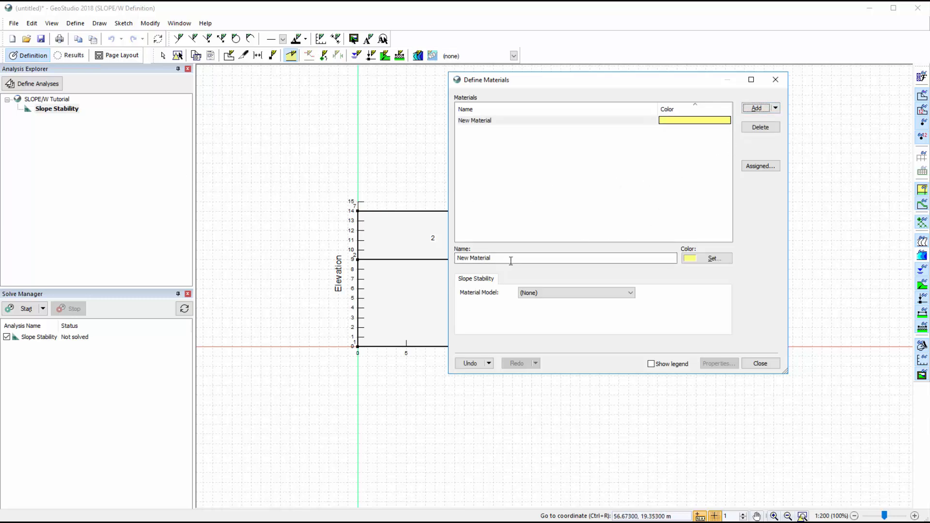
pyautogui.write('Upper Soil Layer')
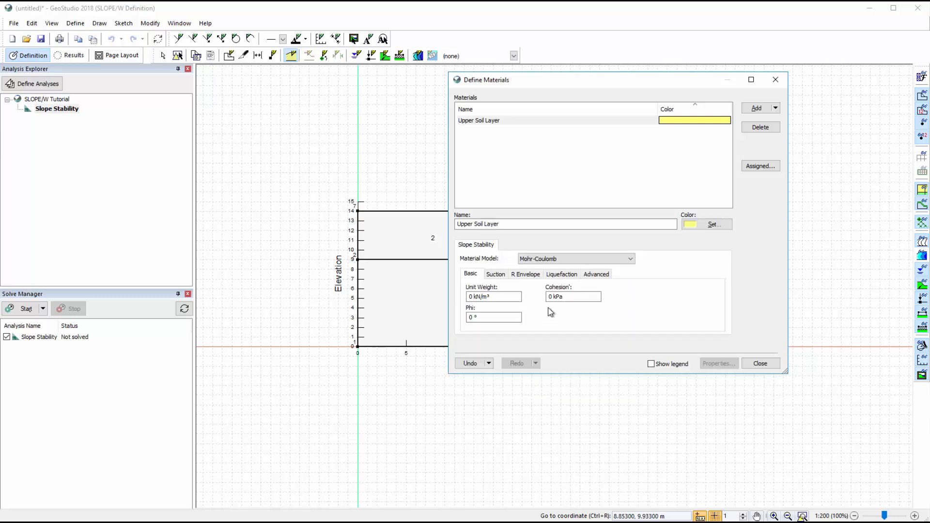
pyautogui.click(492, 297)
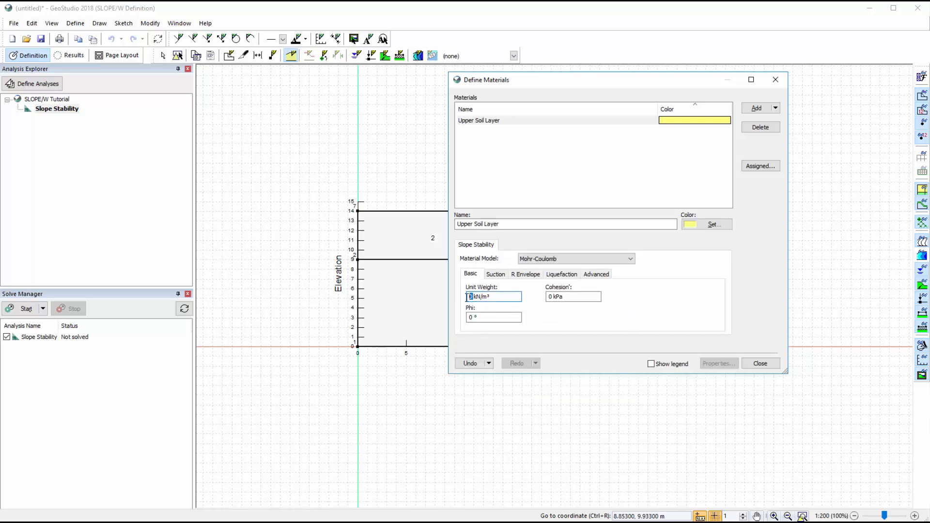
pyautogui.write('15')
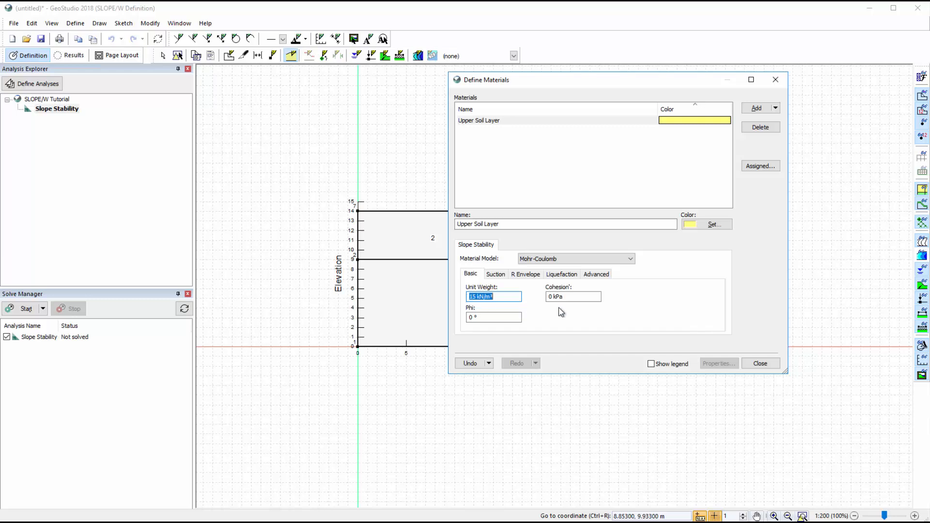
pyautogui.click(573, 296)
pyautogui.write('5')
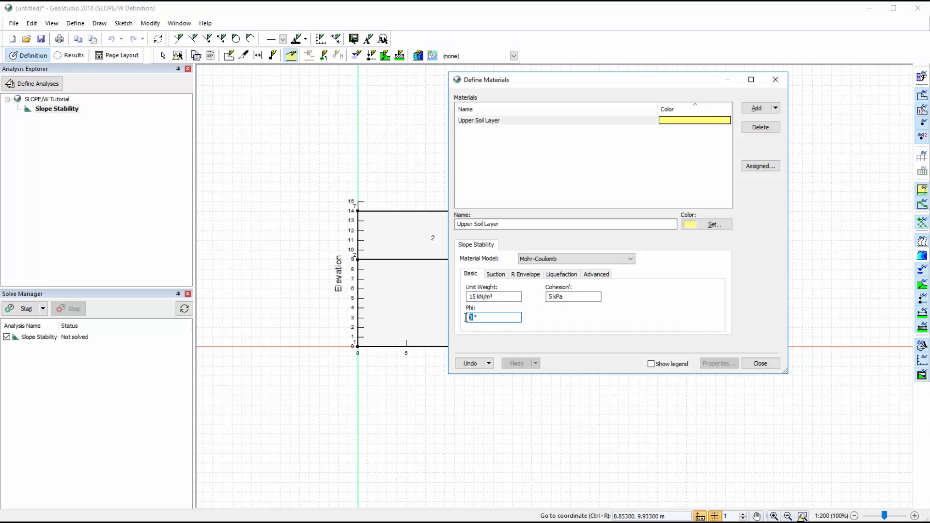
pyautogui.write('20')
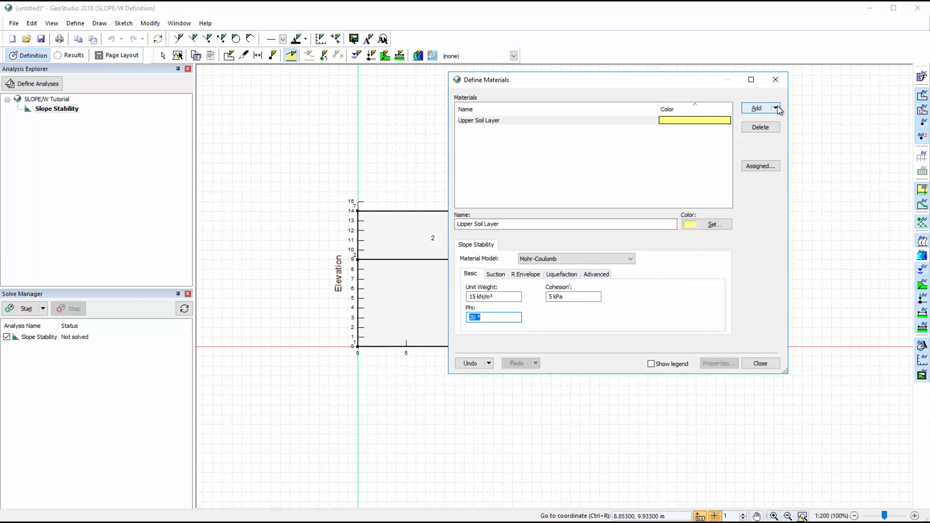
# - Clone it as Lower Soil Layer with 18 kN/m³ unit weight and 10 kPa cohesion
pyautogui.click(778, 108)
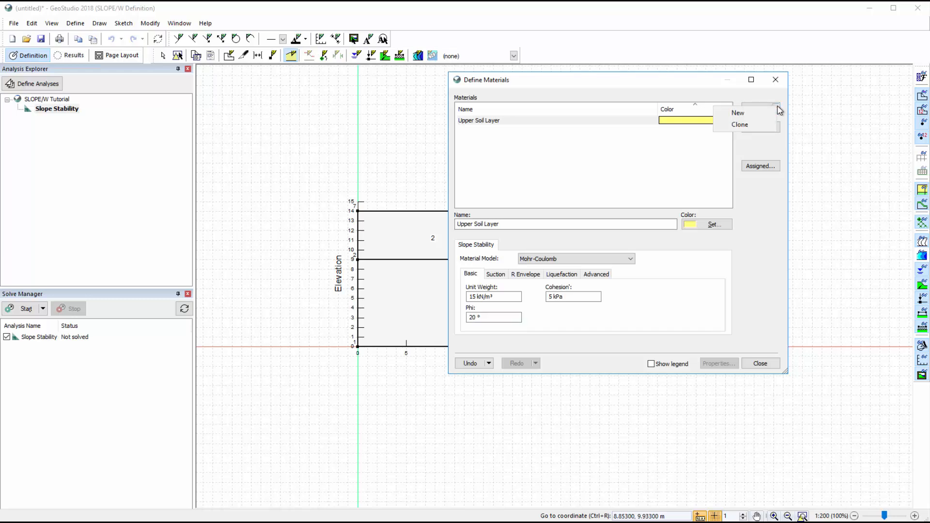
pyautogui.moveTo(770, 126)
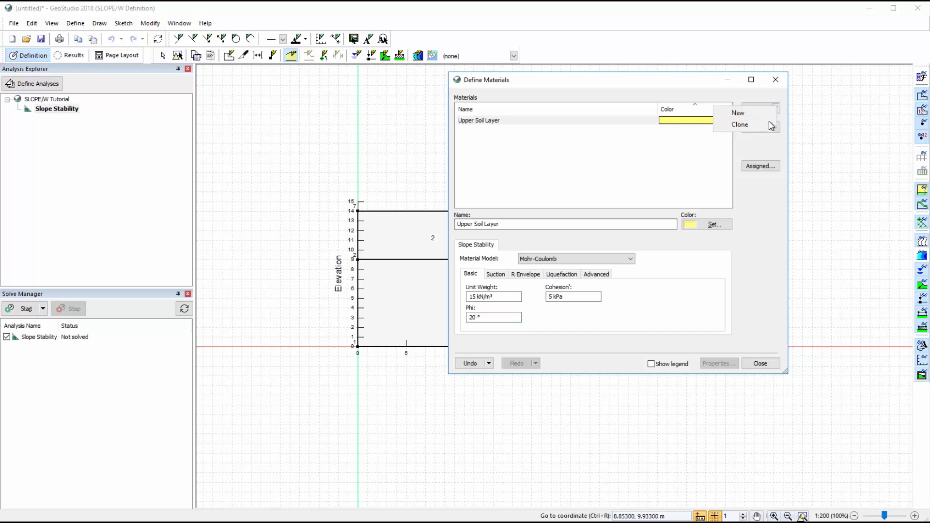
pyautogui.click(740, 124)
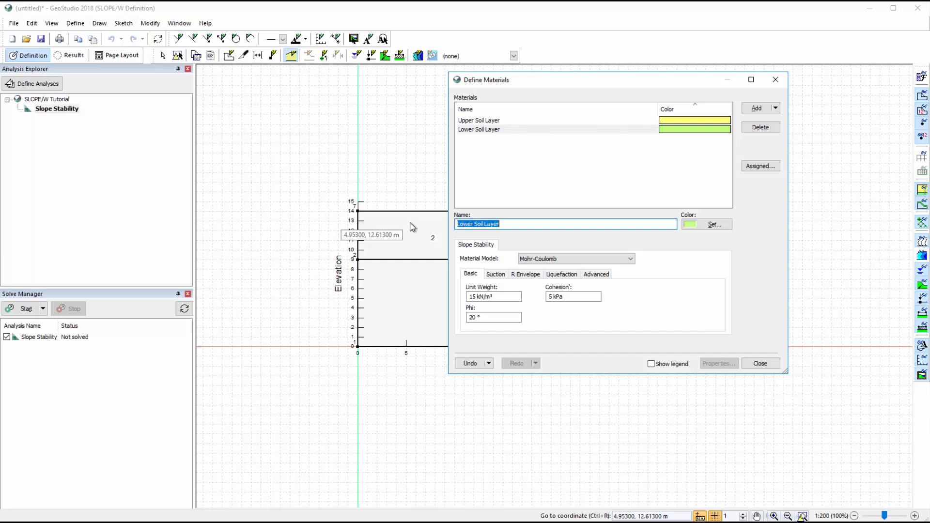
pyautogui.click(493, 296)
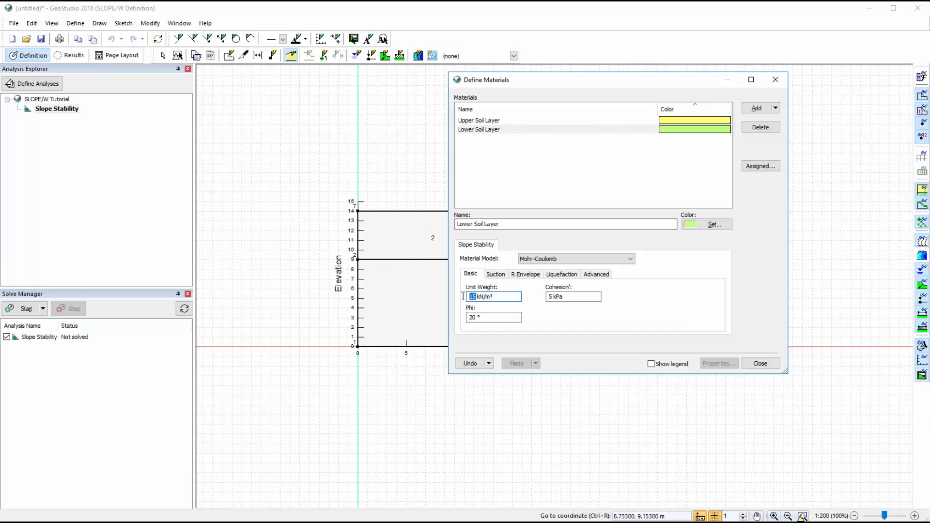
pyautogui.write('18')
pyautogui.click(573, 297)
pyautogui.write('10')
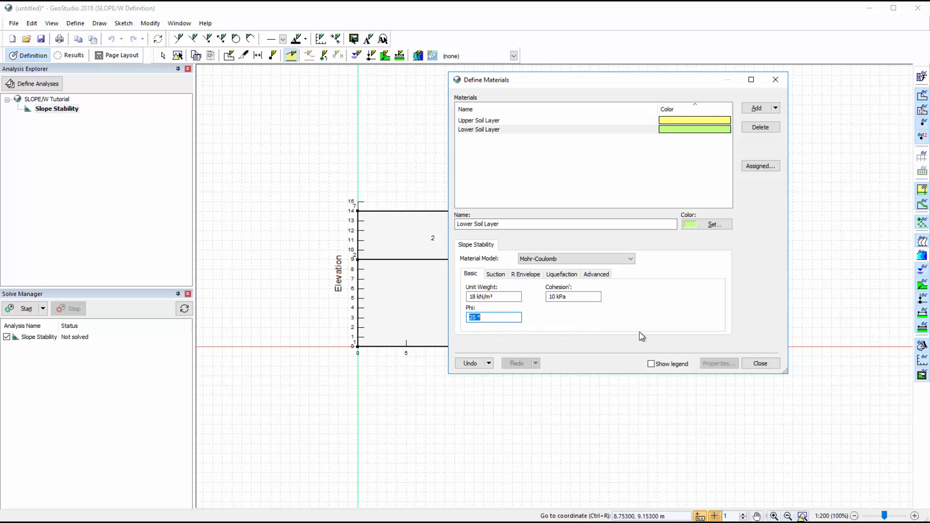
pyautogui.click(761, 363)
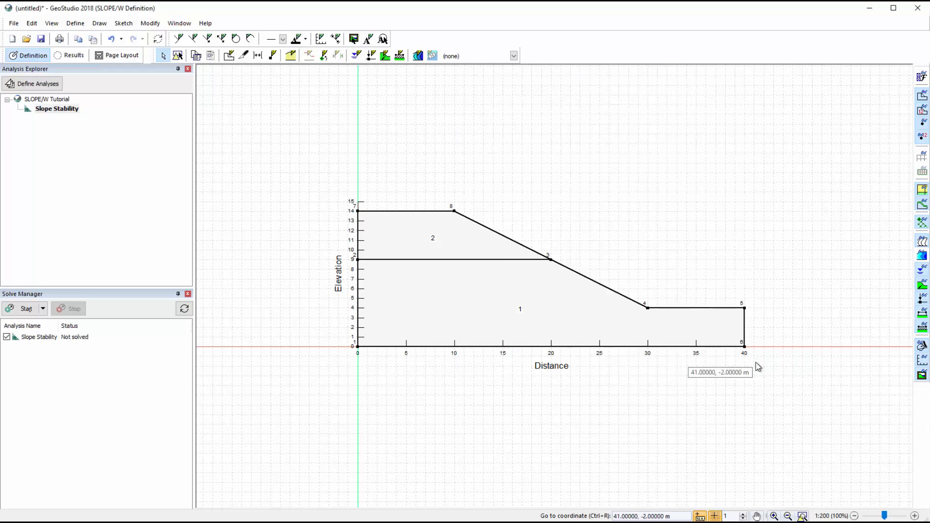
pyautogui.moveTo(392, 163)
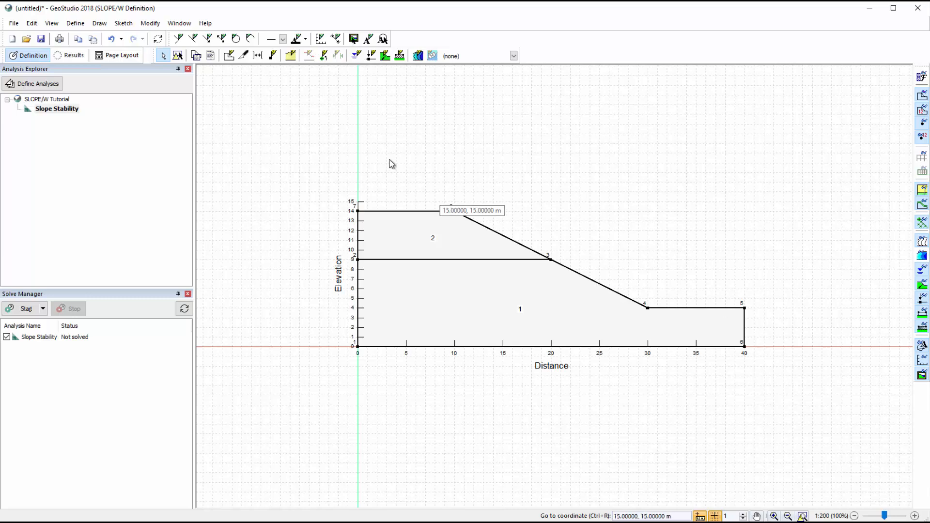
# - Apply Upper Soil Layer to region 2 and Lower Soil Layer to region 1
pyautogui.click(97, 23)
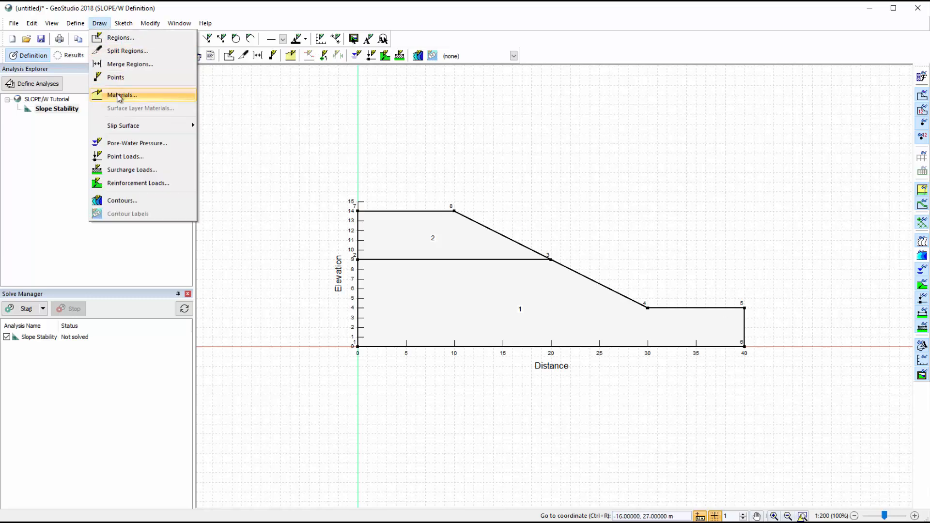
pyautogui.click(121, 95)
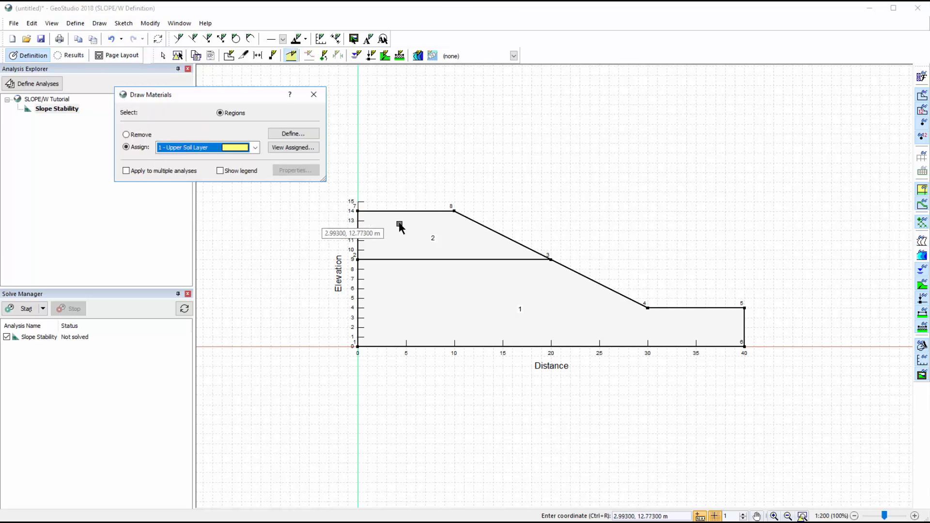
pyautogui.click(430, 238)
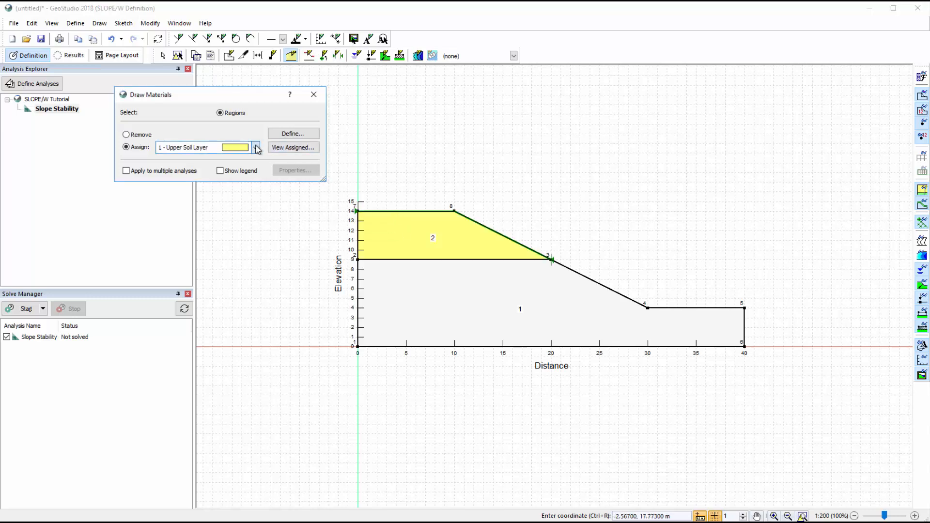
pyautogui.click(257, 147)
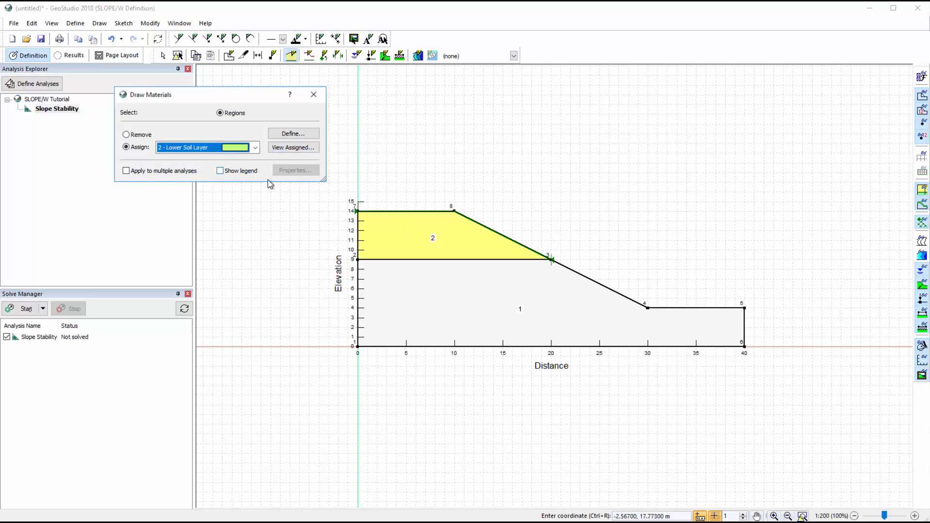
pyautogui.click(419, 267)
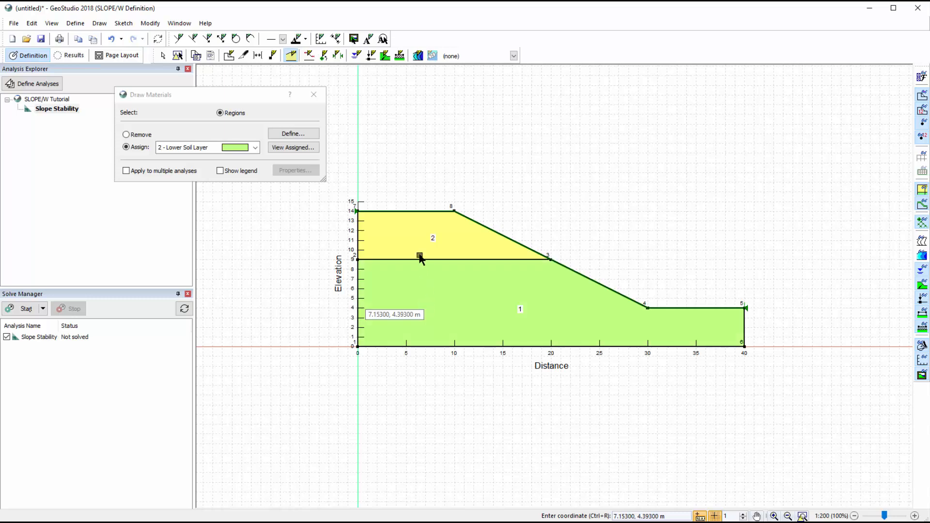
pyautogui.click(311, 94)
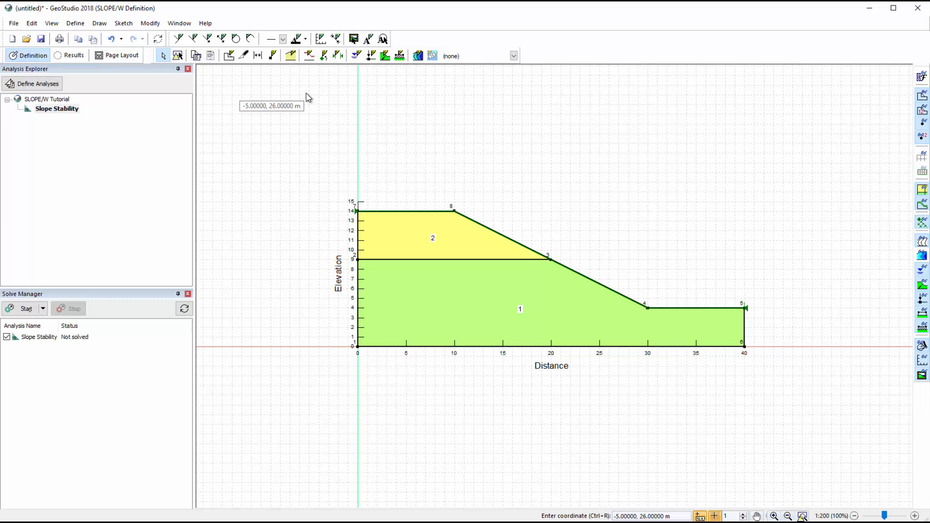
# - Enter piezometric line points (0,10), (16,8), (24,7), (40,7) and verify both layers use it
pyautogui.click(89, 23)
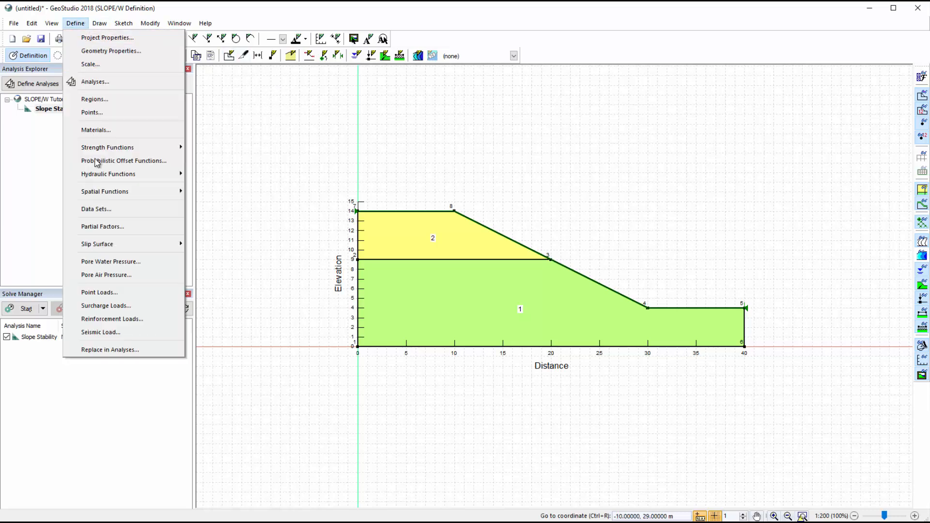
pyautogui.click(110, 261)
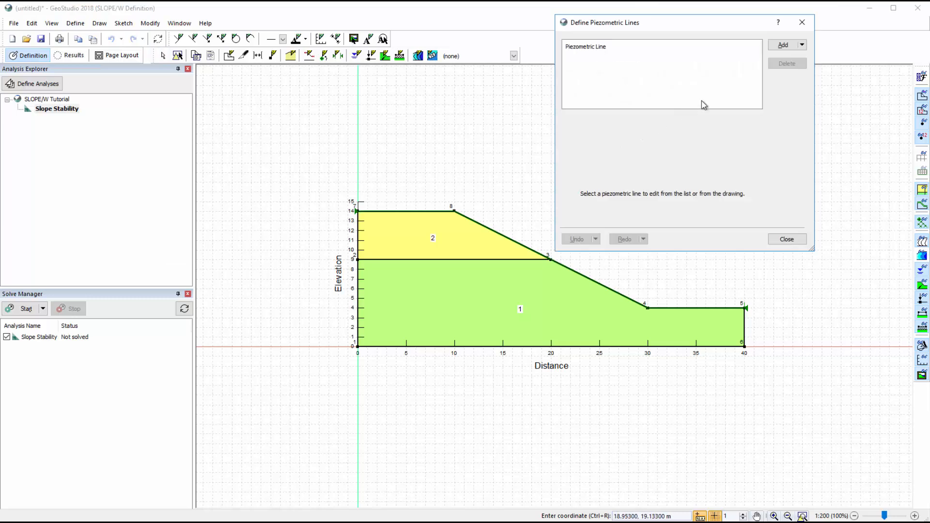
pyautogui.click(782, 45)
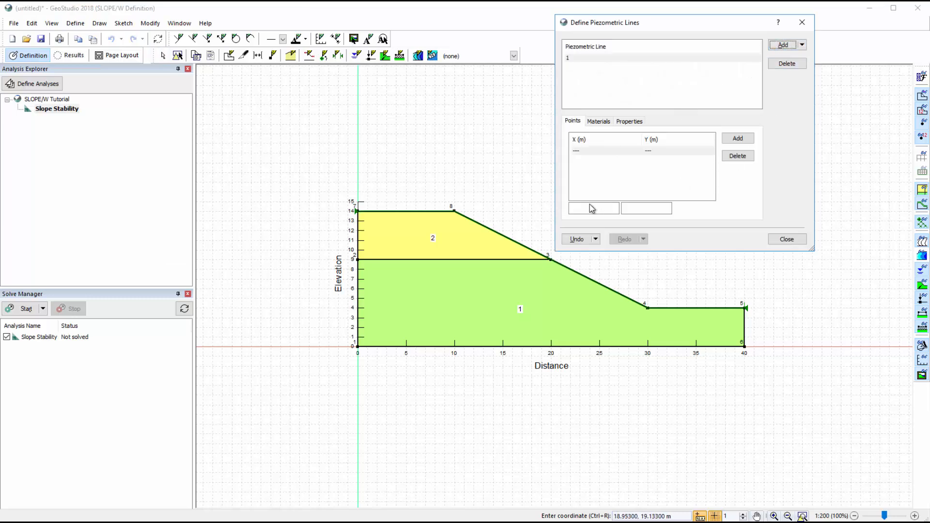
pyautogui.write('0')
pyautogui.write('10')
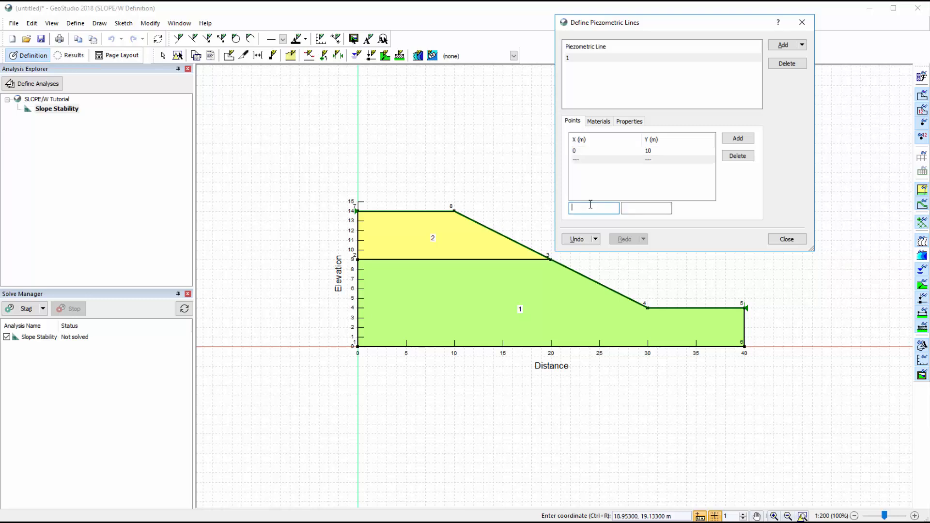
pyautogui.write('16')
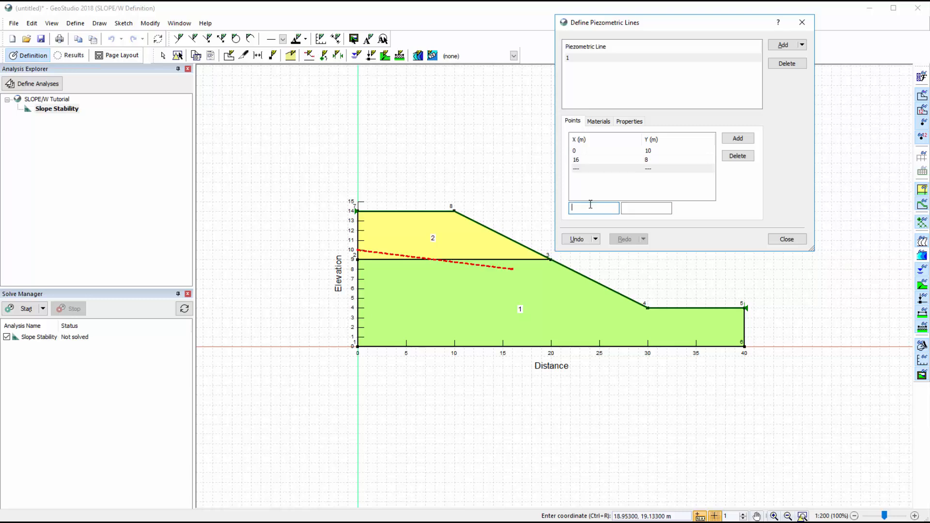
pyautogui.write('7')
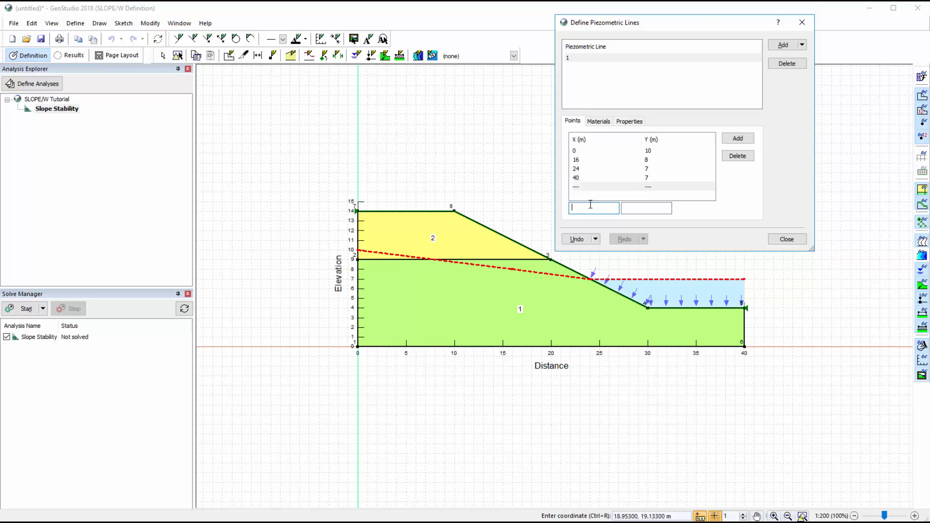
pyautogui.click(599, 121)
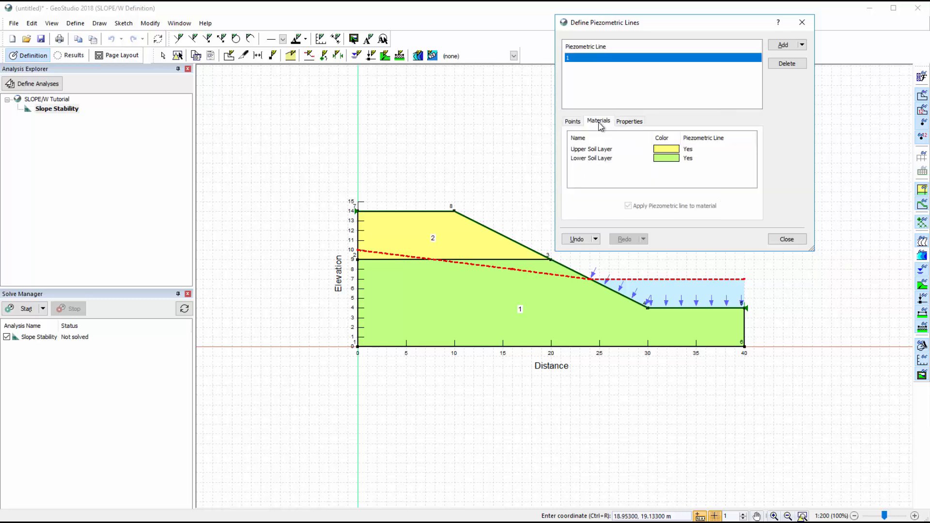
pyautogui.moveTo(608, 162)
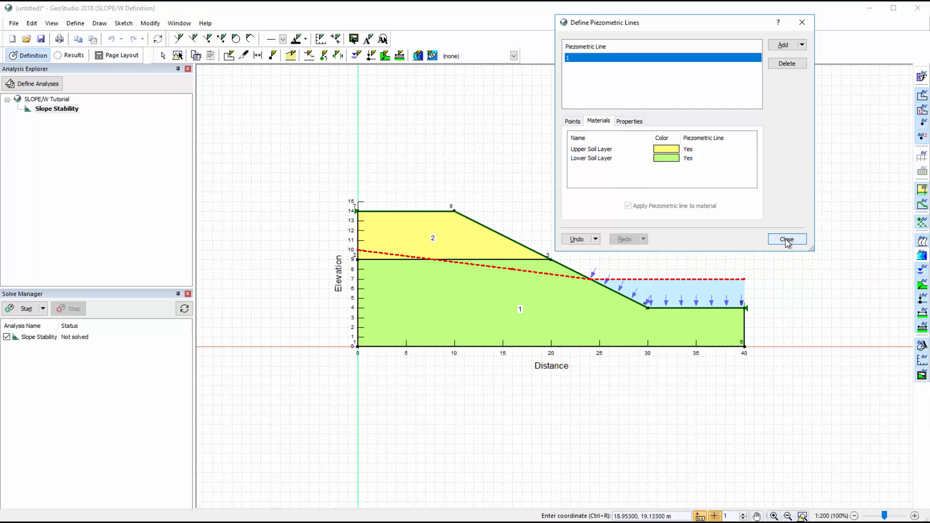
pyautogui.click(787, 239)
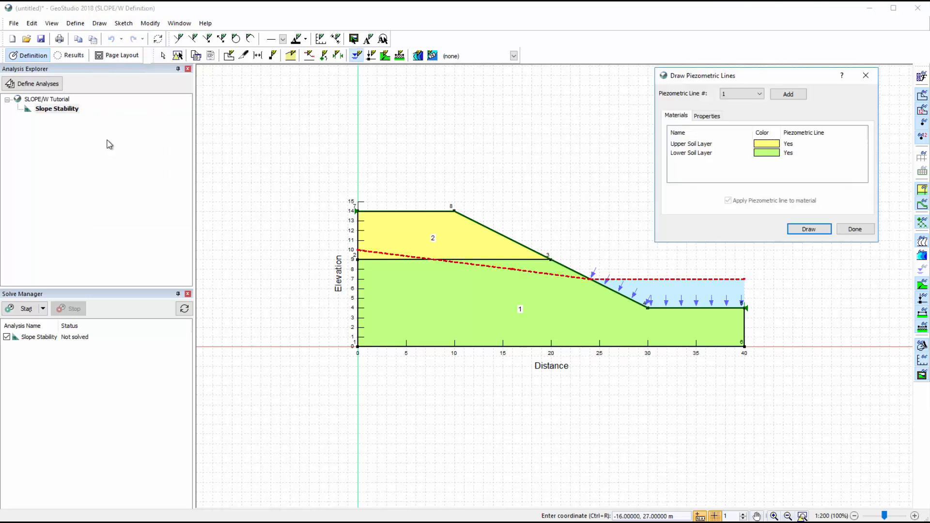
pyautogui.moveTo(480, 280)
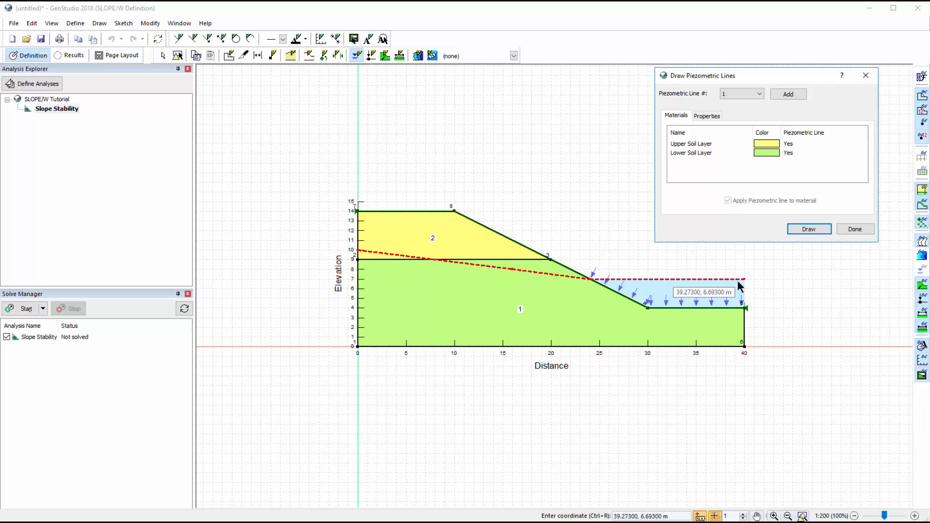
# - Apply piezometric line 1 as the water table across both soil layers
pyautogui.click(855, 229)
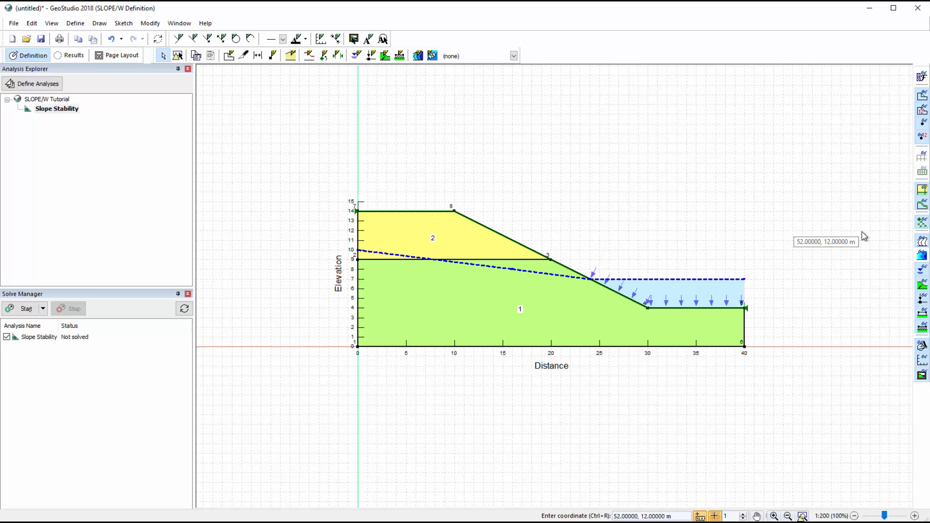
pyautogui.click(97, 23)
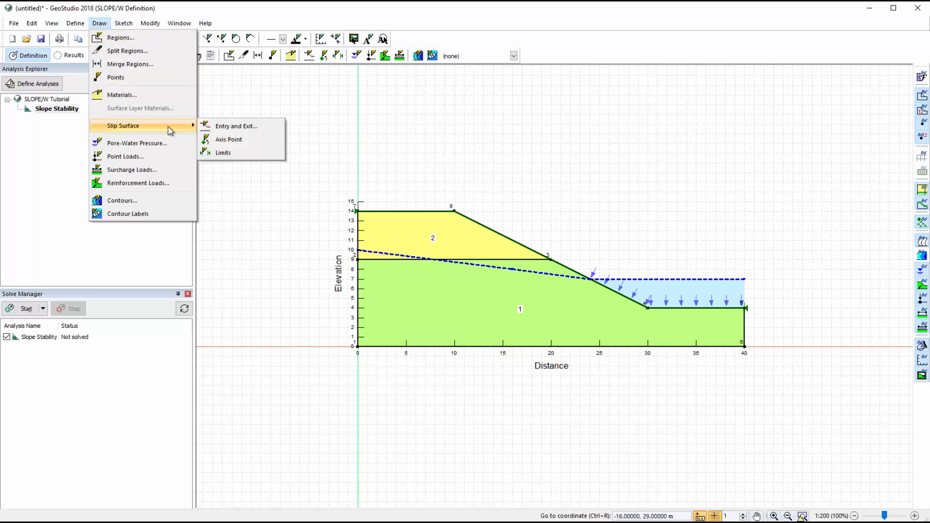
# - Draw slip entry range 1.173–9 m on the crest and exit range 29.89–34 m near the toe
pyautogui.click(234, 126)
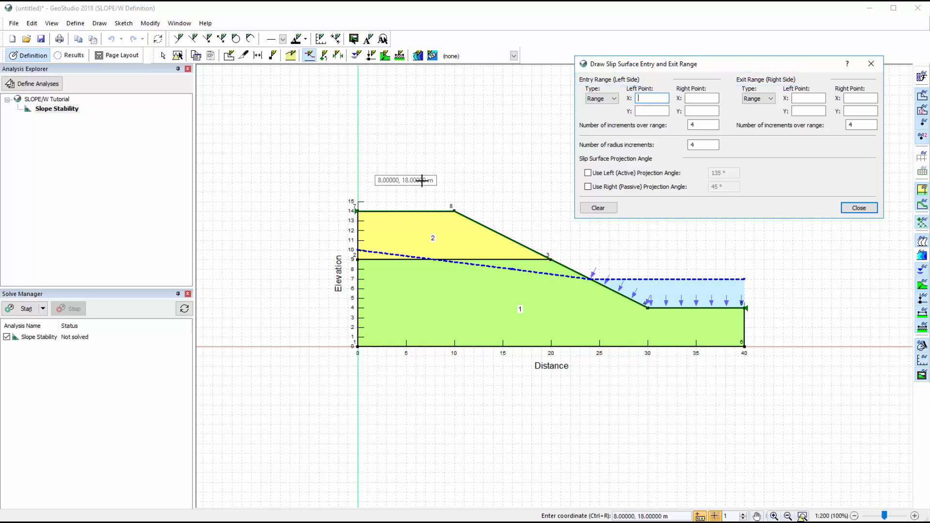
pyautogui.moveTo(369, 209)
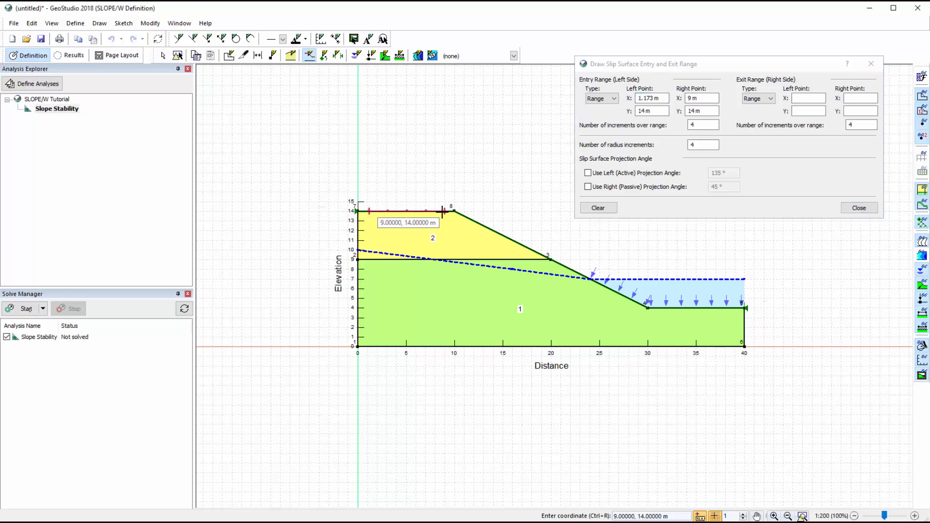
pyautogui.moveTo(636, 308)
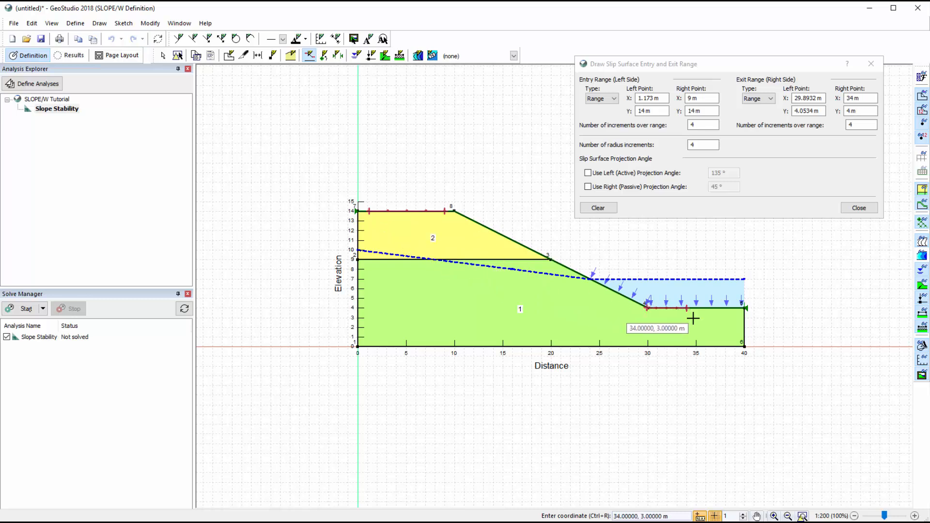
pyautogui.click(859, 208)
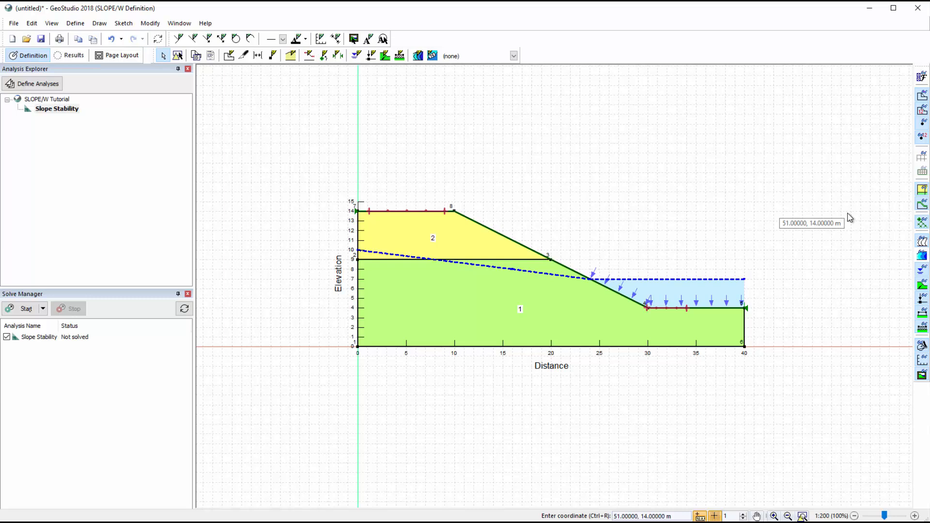
# - Shade regions by a Phi Wide Rainbow contour with a 20–25° legend beside the slope
pyautogui.click(417, 56)
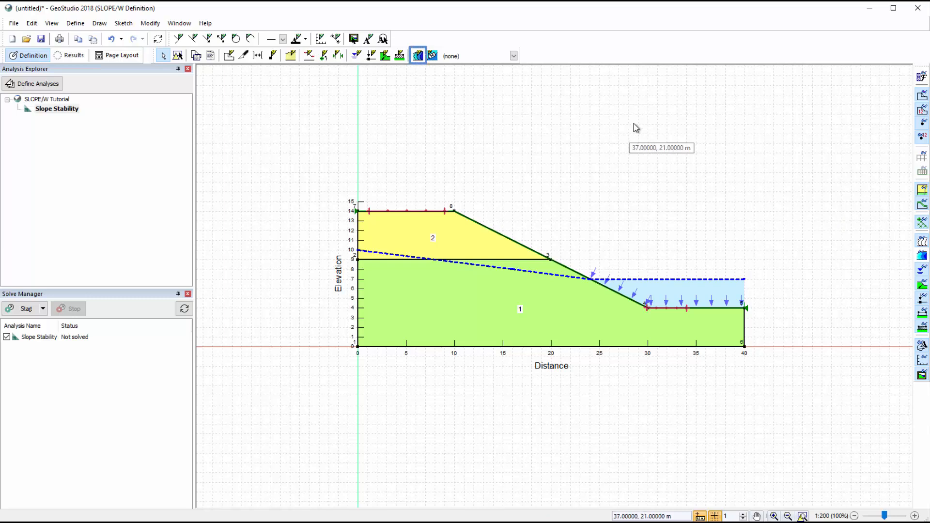
pyautogui.moveTo(415, 55)
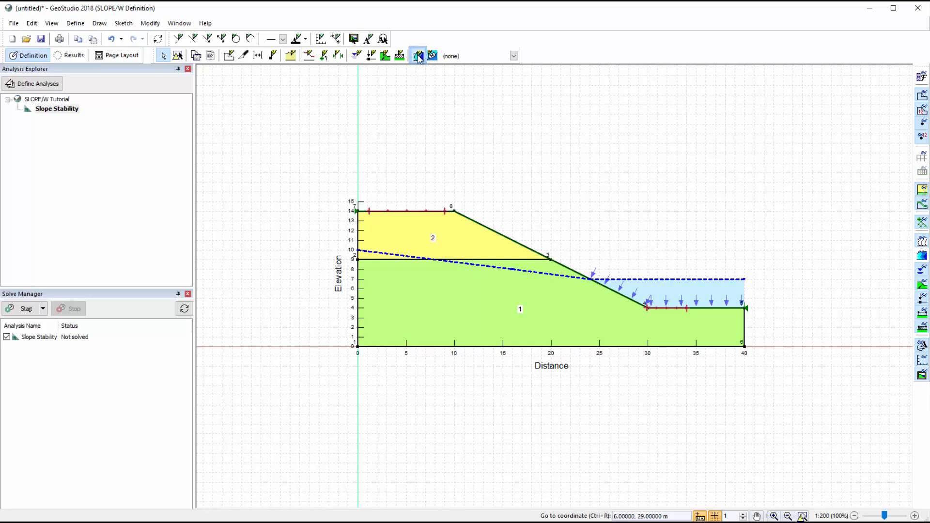
pyautogui.click(418, 55)
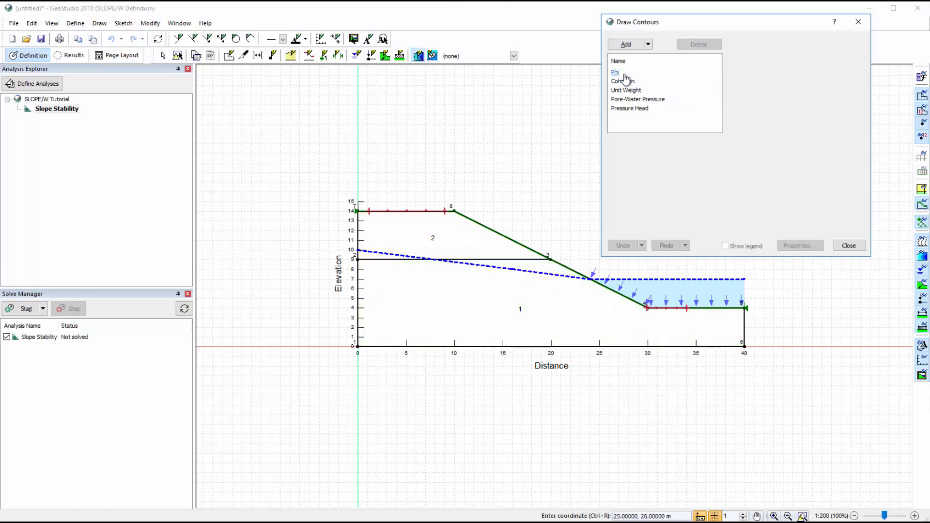
pyautogui.click(615, 72)
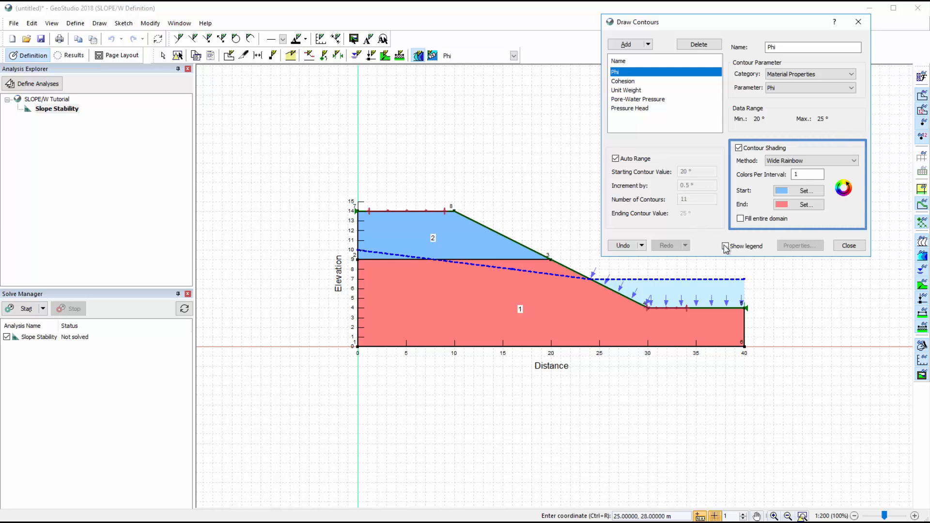
pyautogui.click(725, 246)
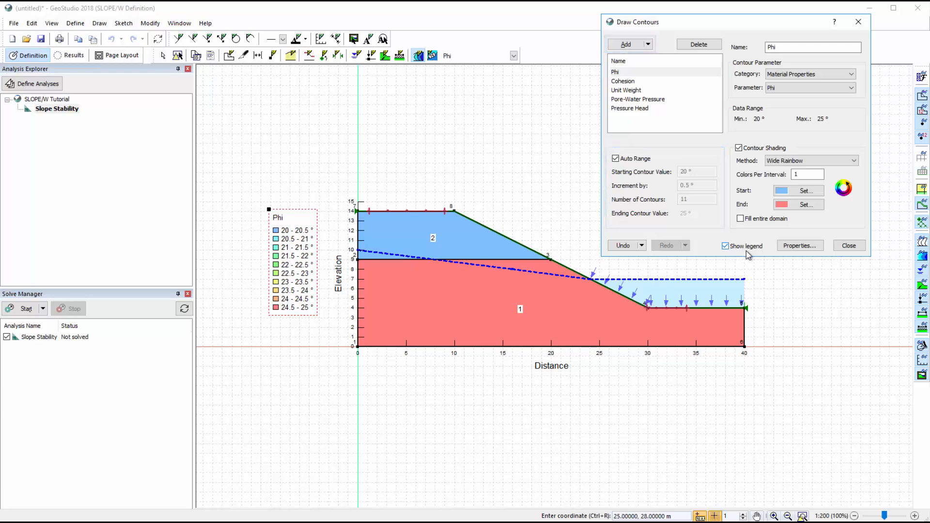
pyautogui.click(849, 245)
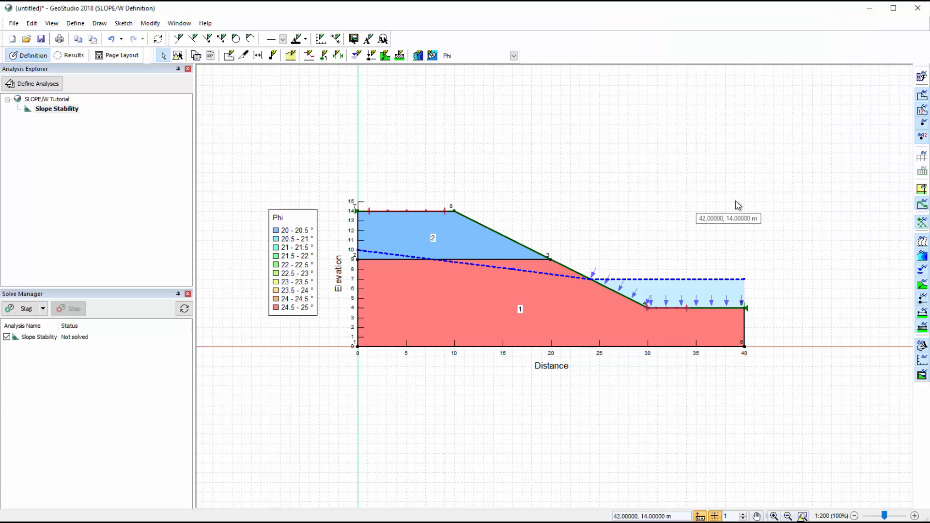
pyautogui.click(513, 56)
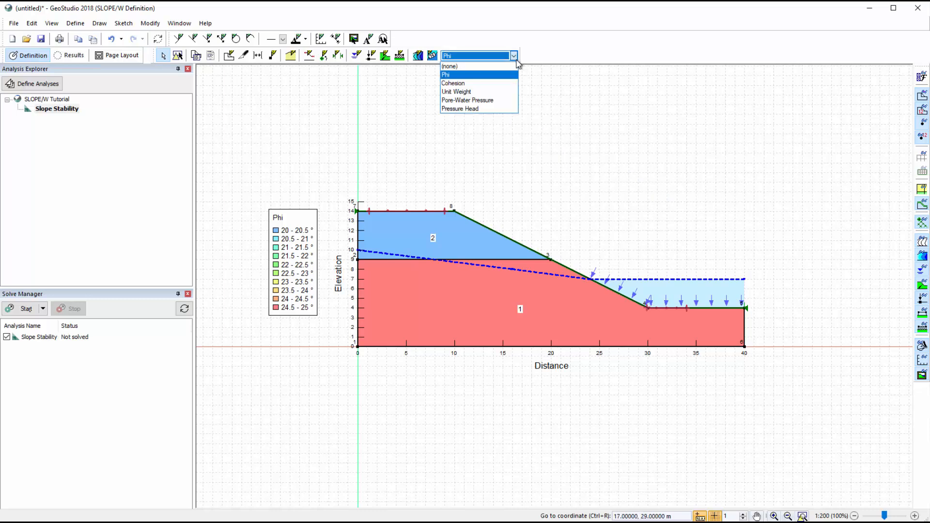
# - Set Region Shading to Material Color in View Preferences
pyautogui.click(466, 100)
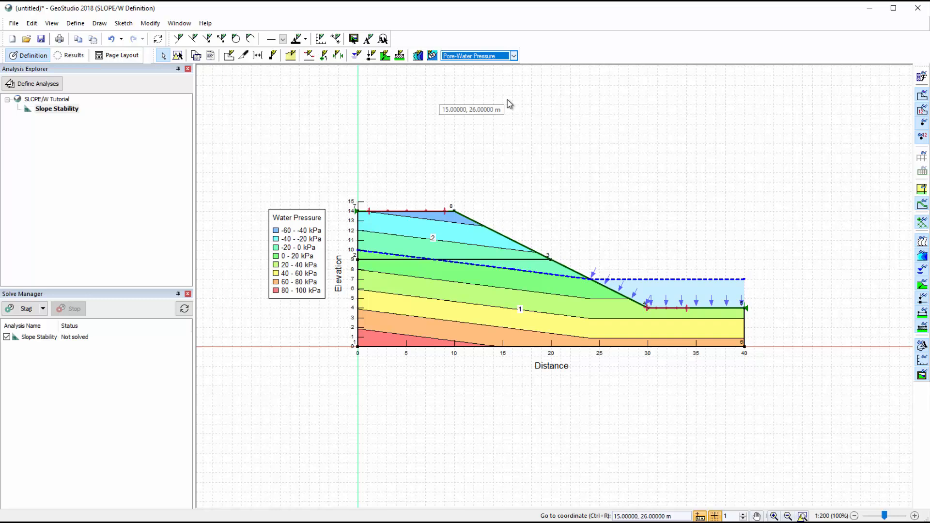
pyautogui.moveTo(521, 108)
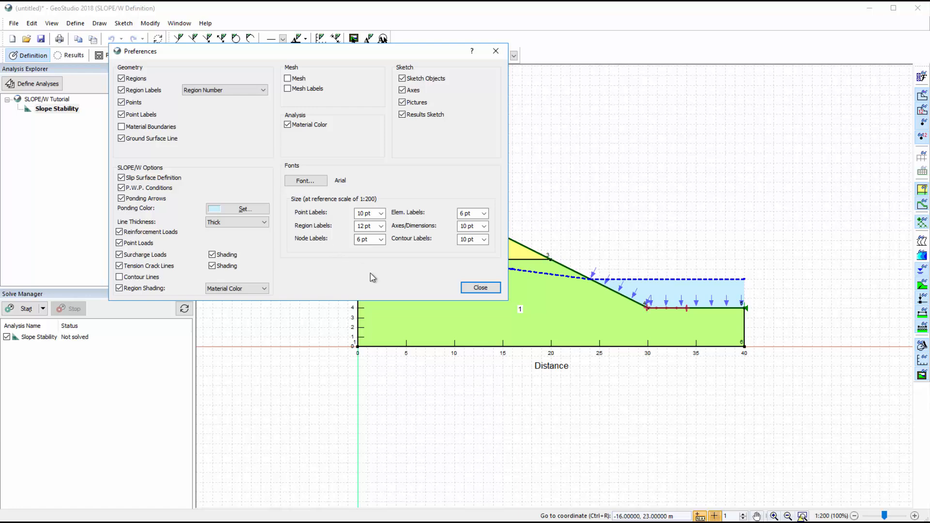
# - Close Preferences so regions show material colours without pore-pressure contours or legend
pyautogui.click(480, 288)
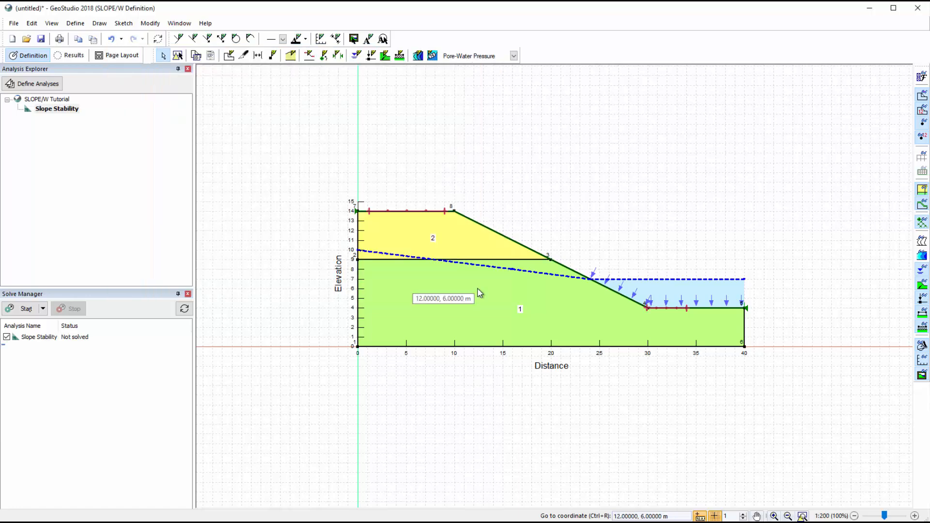
pyautogui.moveTo(225, 328)
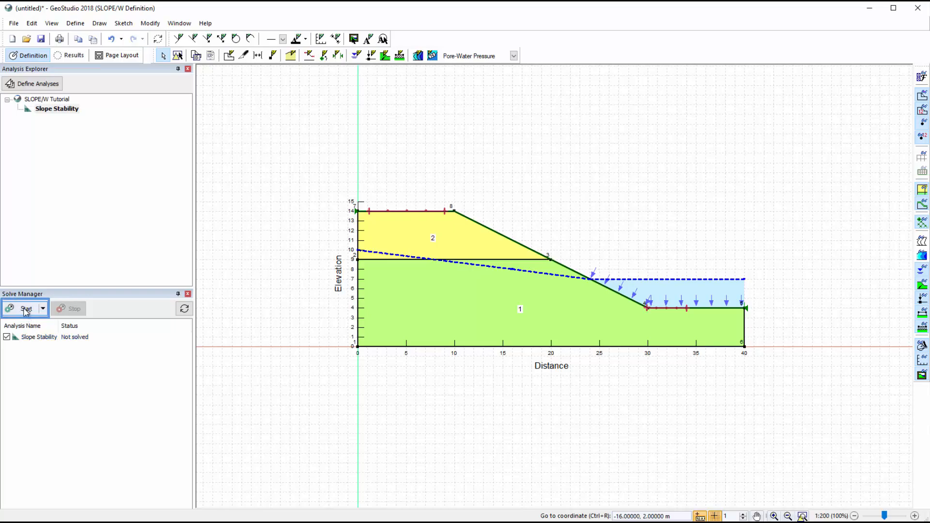
# - Solve the analysis (critical FS 1.472) and shade regions by a Cohesion contour
pyautogui.click(23, 308)
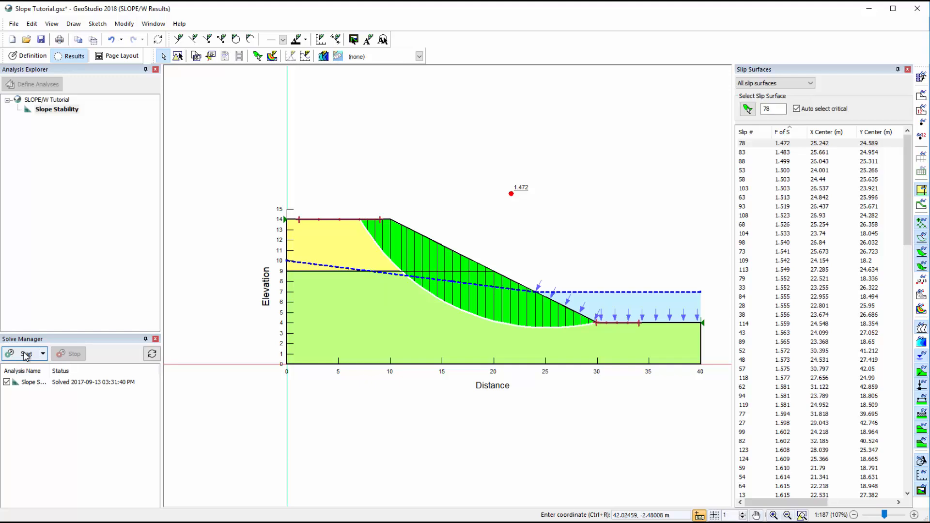
pyautogui.moveTo(282, 120)
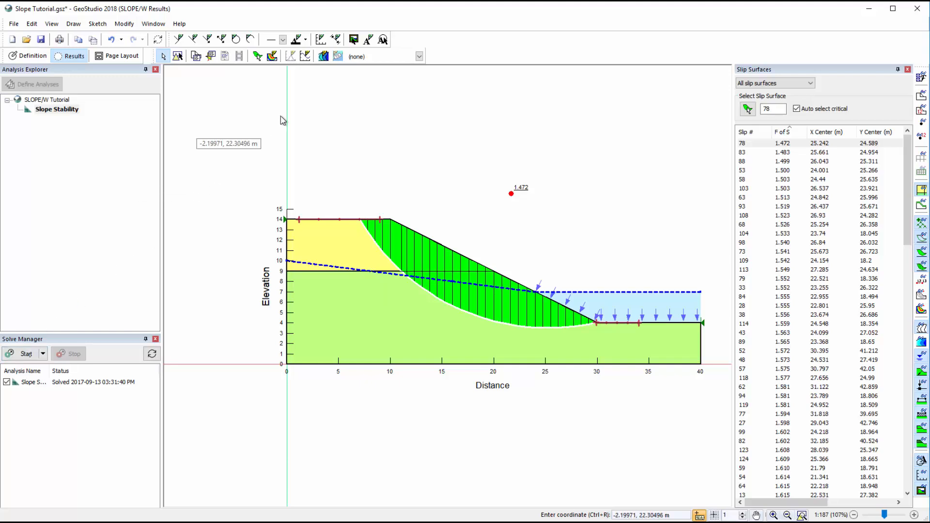
pyautogui.click(321, 56)
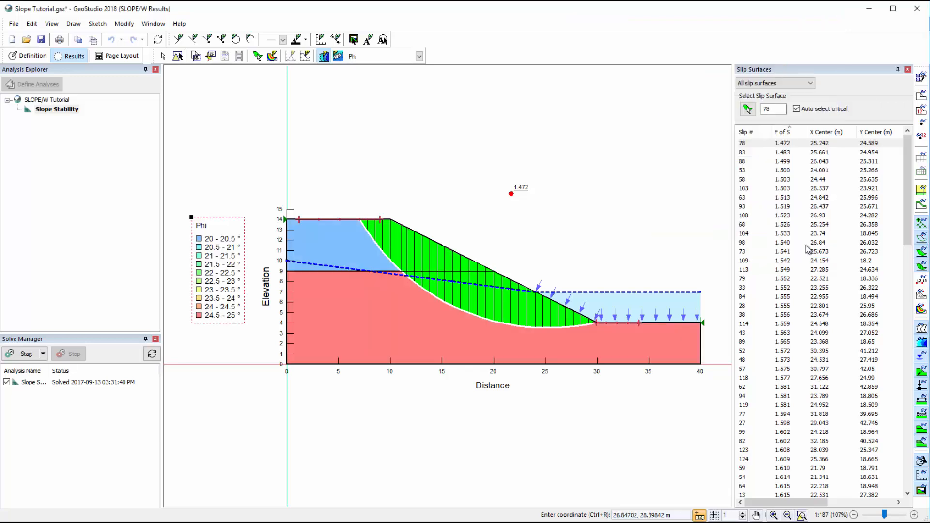
pyautogui.click(417, 56)
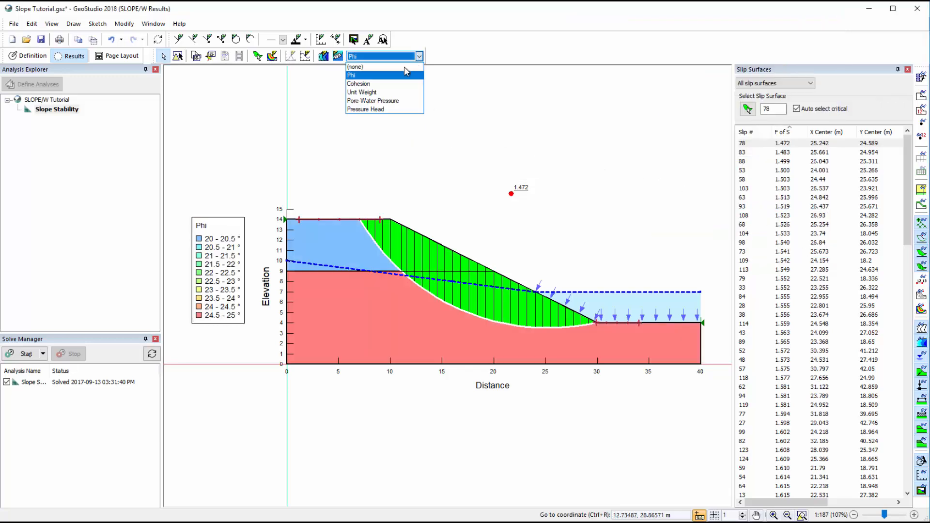
pyautogui.click(358, 83)
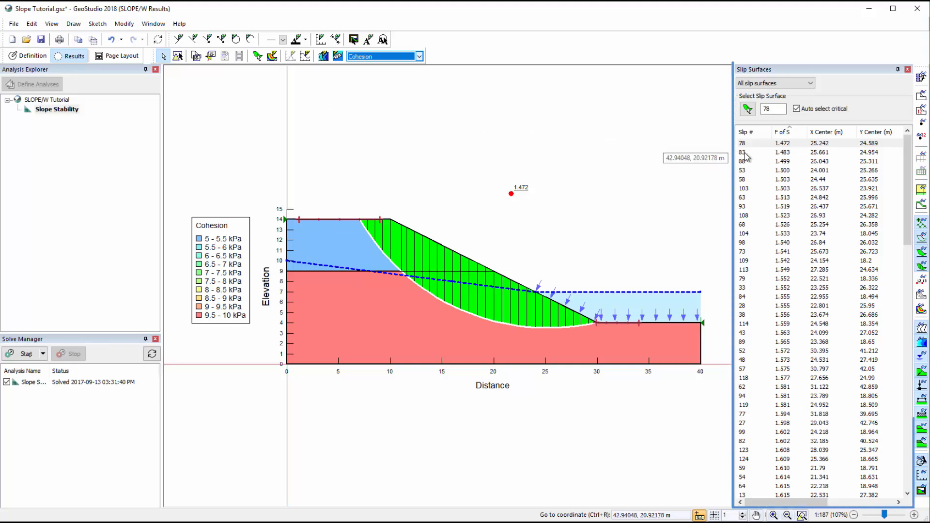
pyautogui.click(741, 225)
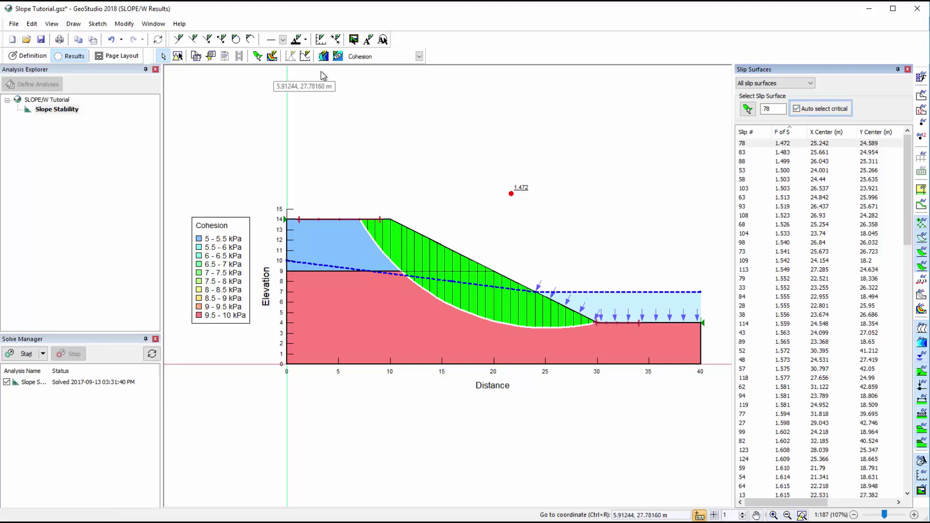
# - Show the Factor of Safety vs. Lambda graph, browsing slip 94 before returning to slip 78
pyautogui.click(305, 57)
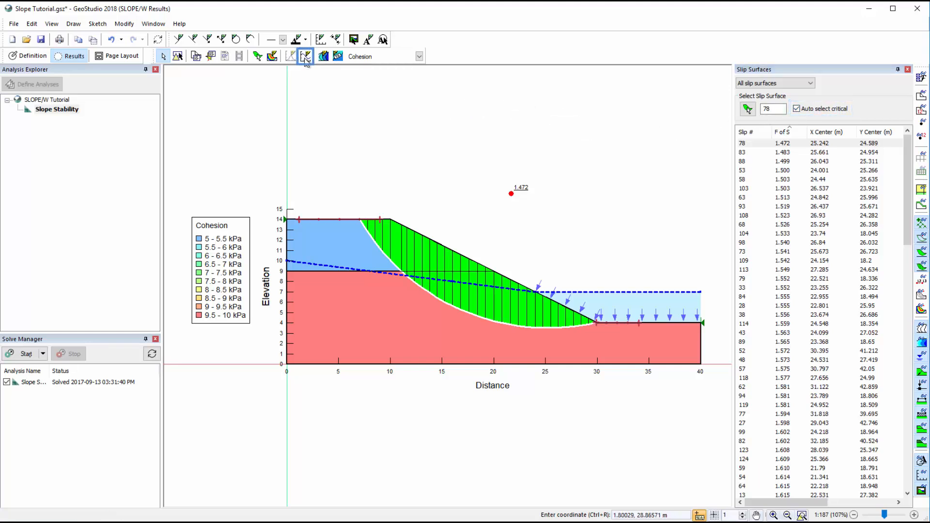
pyautogui.click(305, 56)
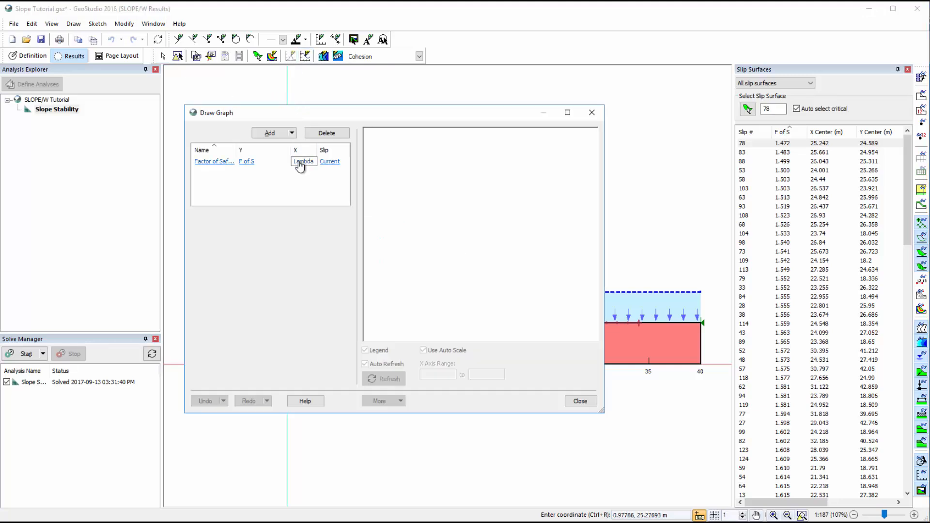
pyautogui.click(300, 161)
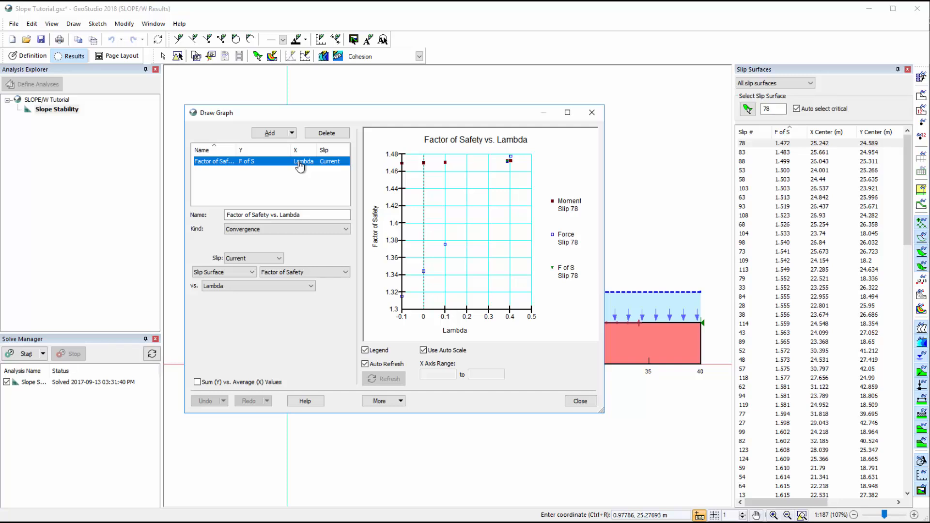
pyautogui.moveTo(506, 160)
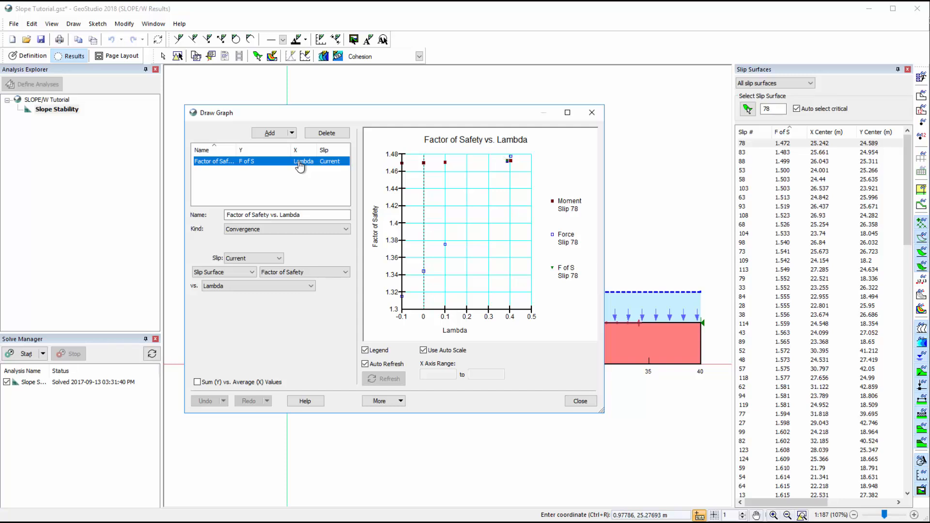
pyautogui.moveTo(334, 189)
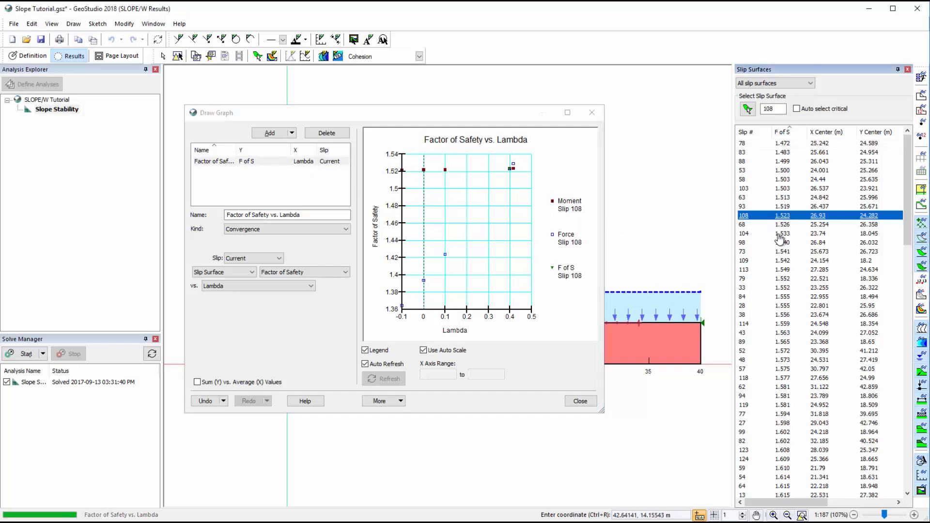
pyautogui.click(744, 279)
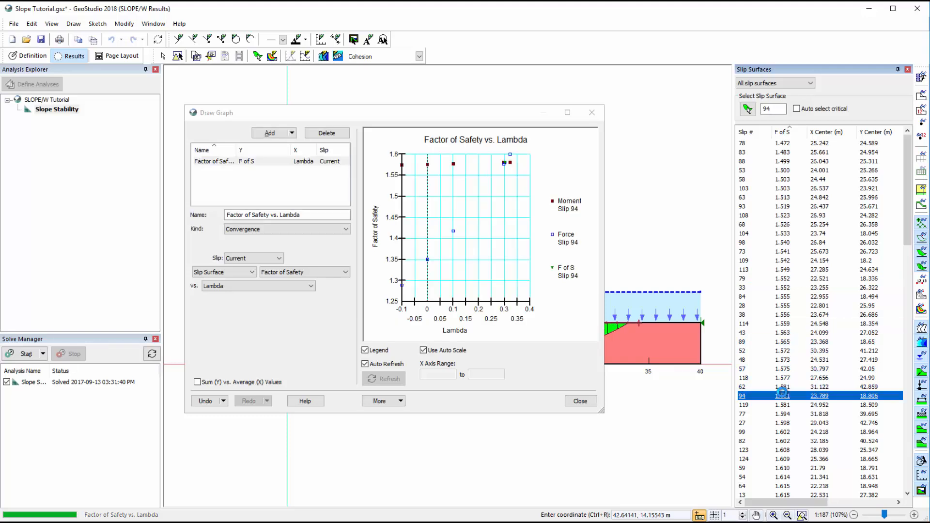
pyautogui.moveTo(786, 204)
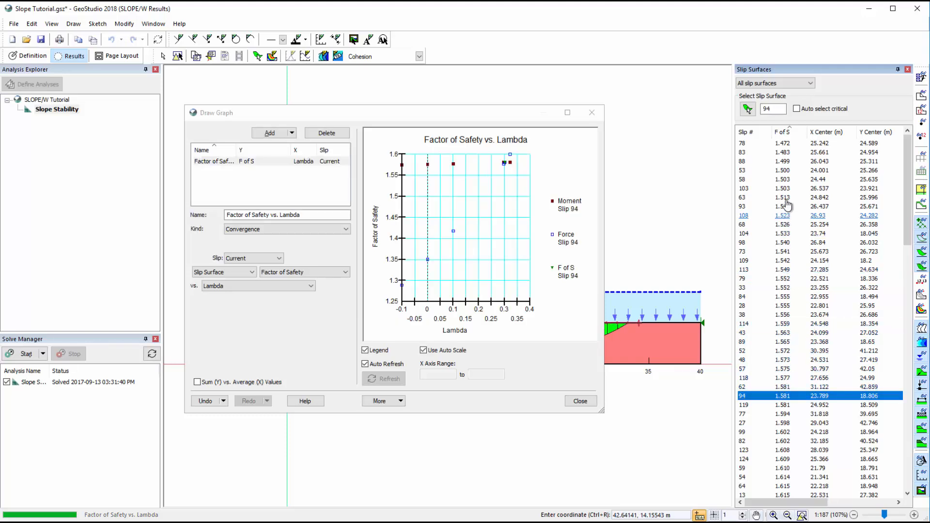
pyautogui.click(796, 109)
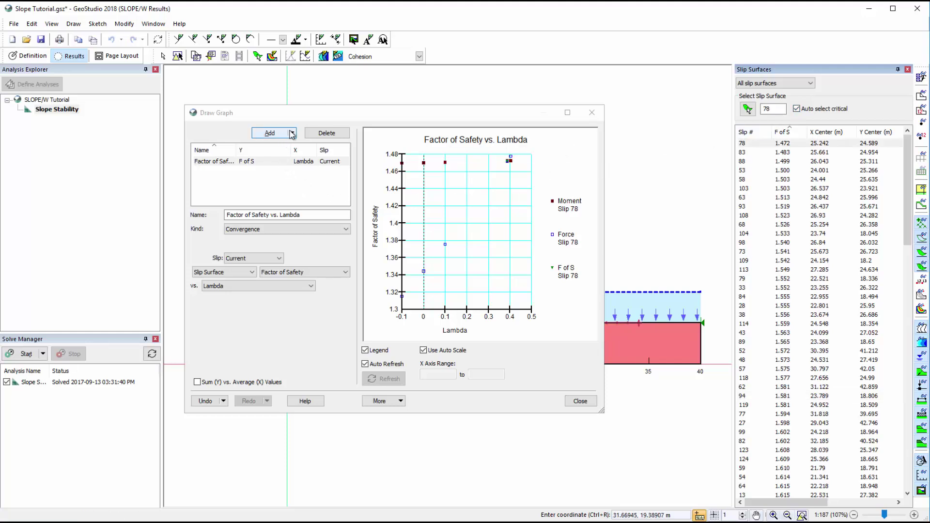
# - Open the Add choices for creating another graph
pyautogui.click(273, 134)
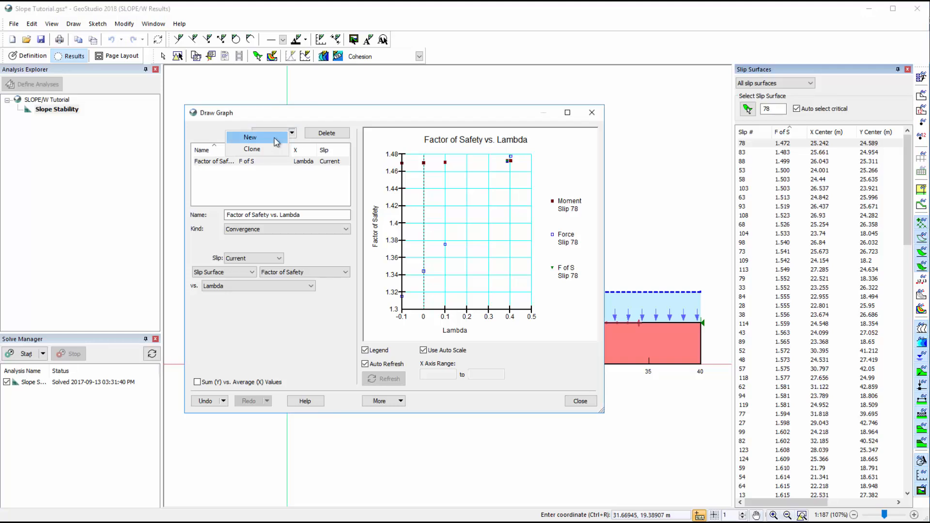
# - Create graph 'Pore Water Pressure vs Slice' plotting Pore-Pressure water pressure versus slice number
pyautogui.click(250, 137)
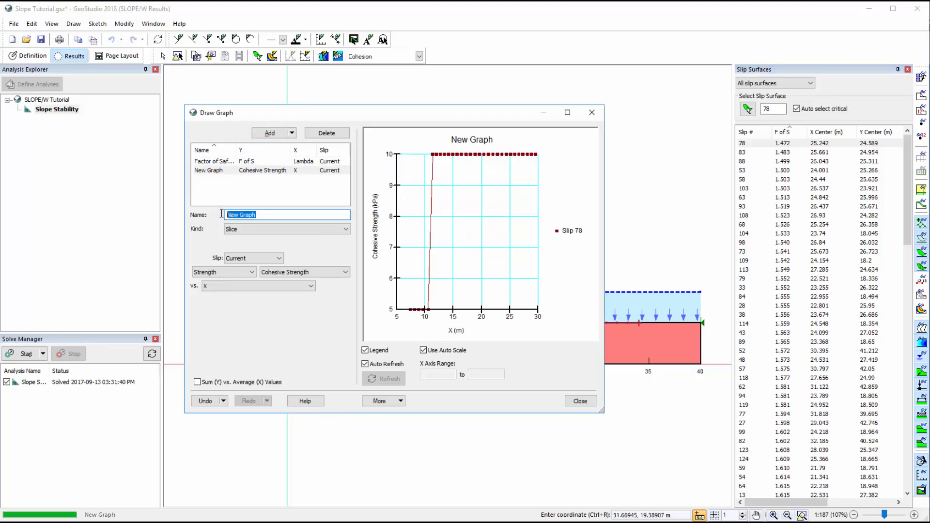
pyautogui.write('Pore Water Pressure vs Slice')
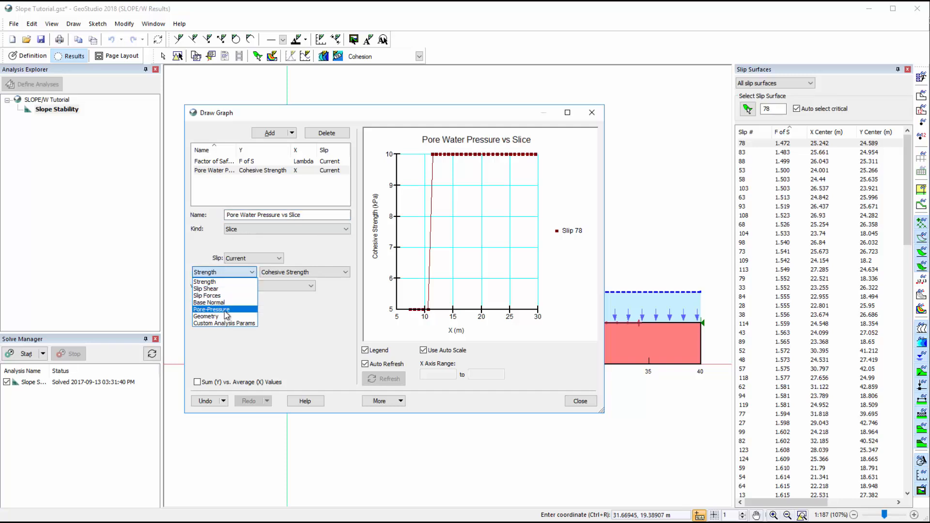
pyautogui.click(211, 309)
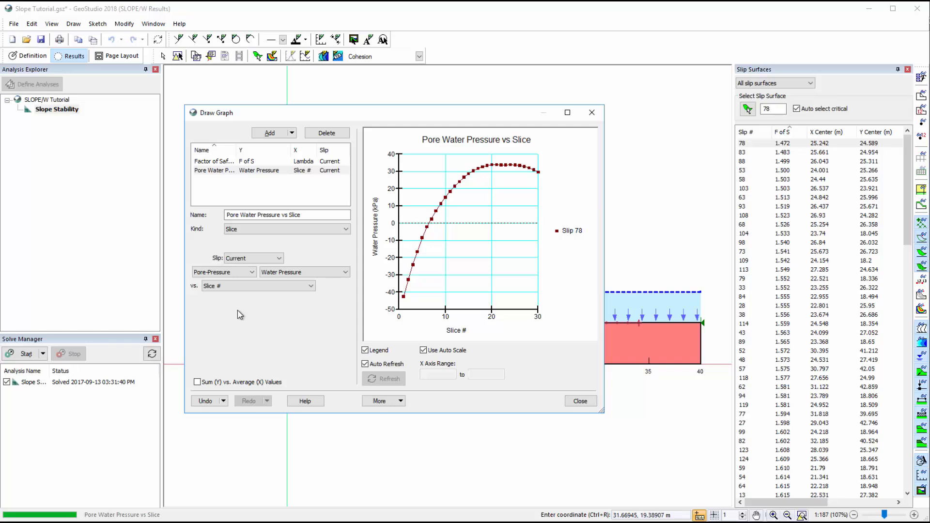
pyautogui.click(398, 402)
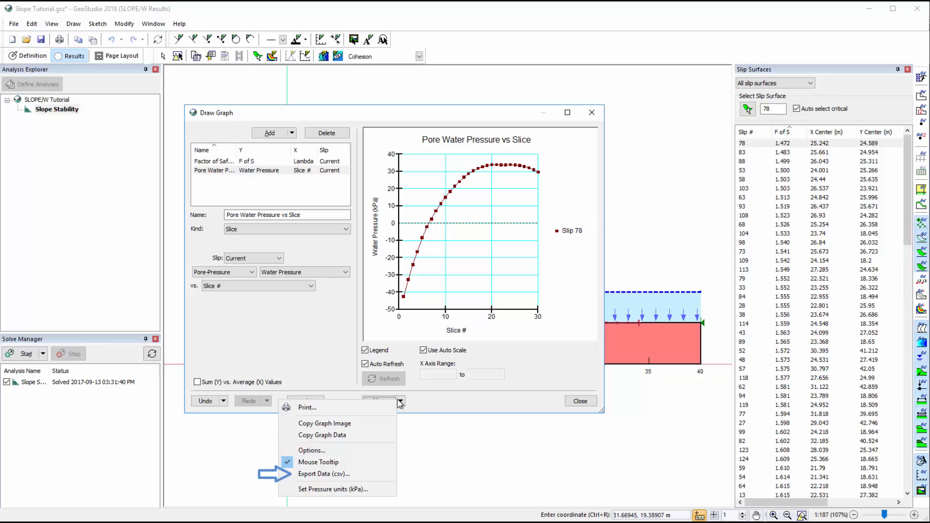
# - Review the Graph Options, then close them and the Draw Graph window
pyautogui.click(312, 450)
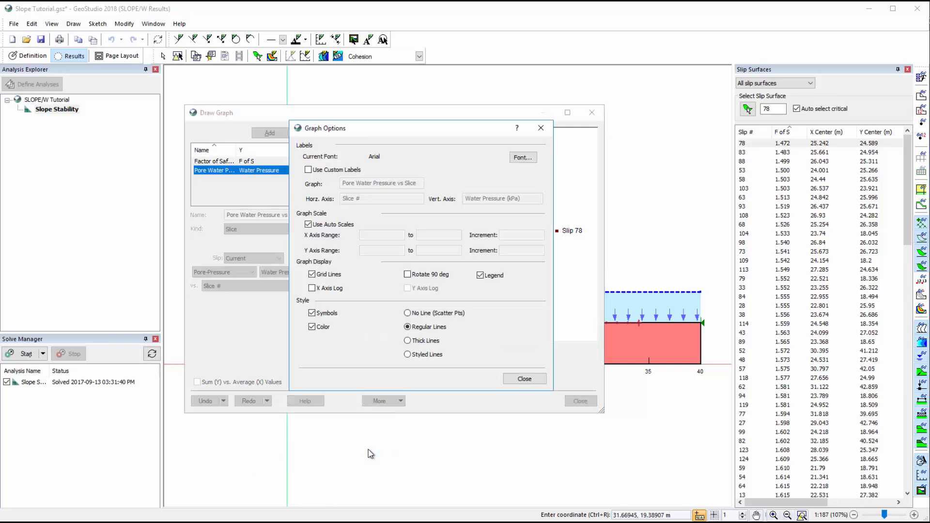
pyautogui.moveTo(487, 384)
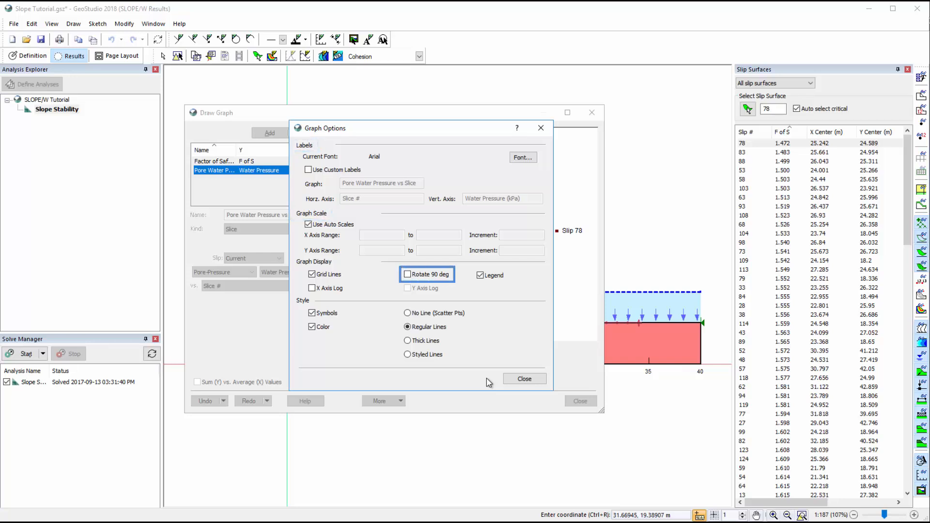
pyautogui.click(480, 275)
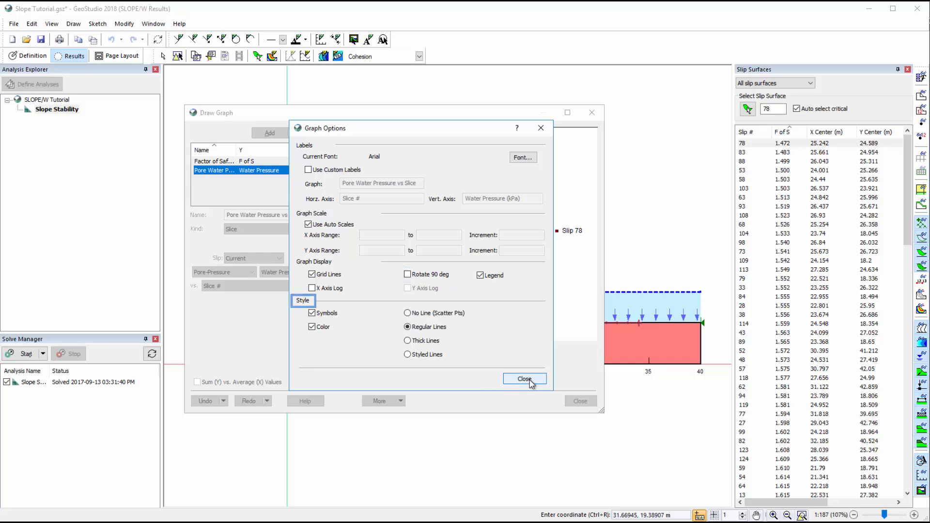
pyautogui.click(524, 379)
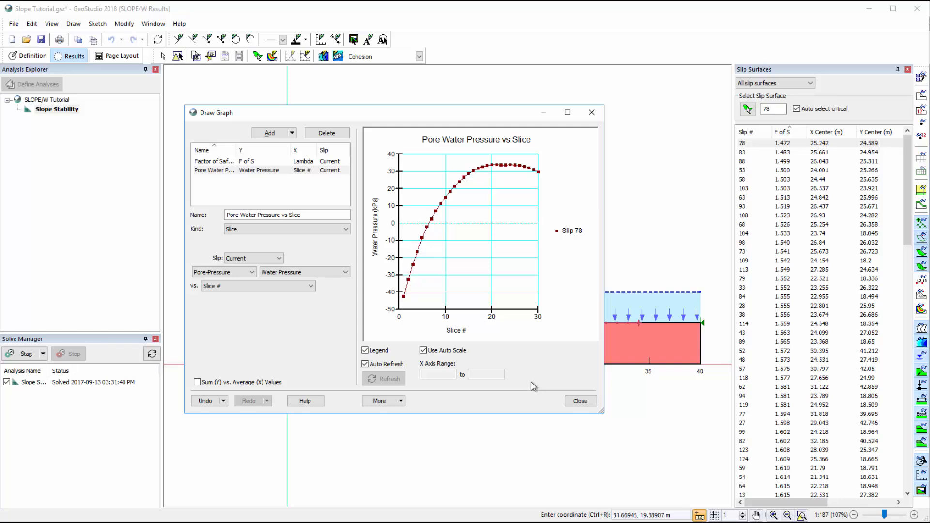
pyautogui.click(580, 401)
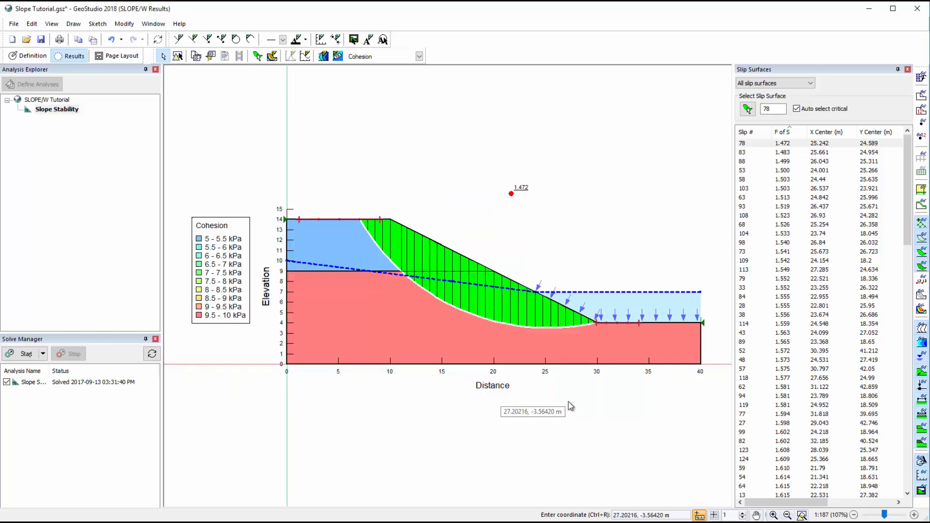
pyautogui.moveTo(175, 100)
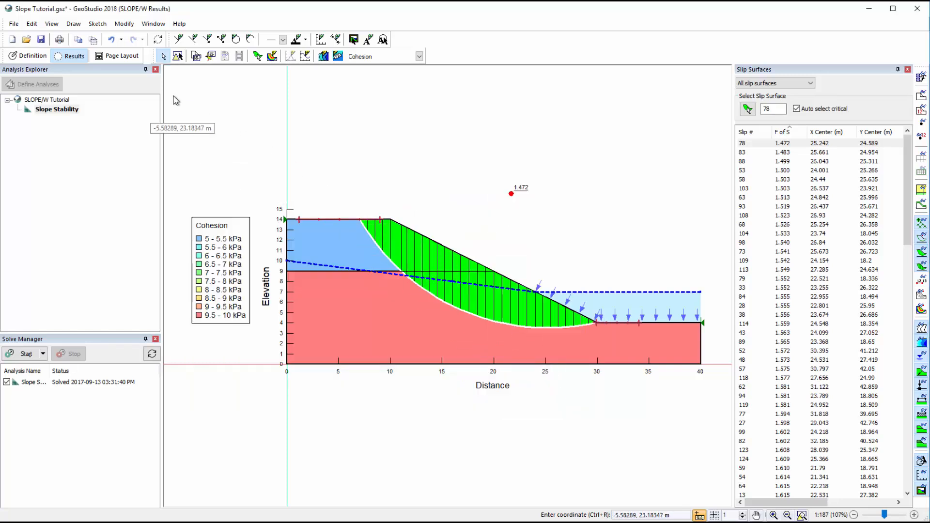
# - Step through free body diagrams and force polygons for slices 4, 5 and 8, then close
pyautogui.click(49, 23)
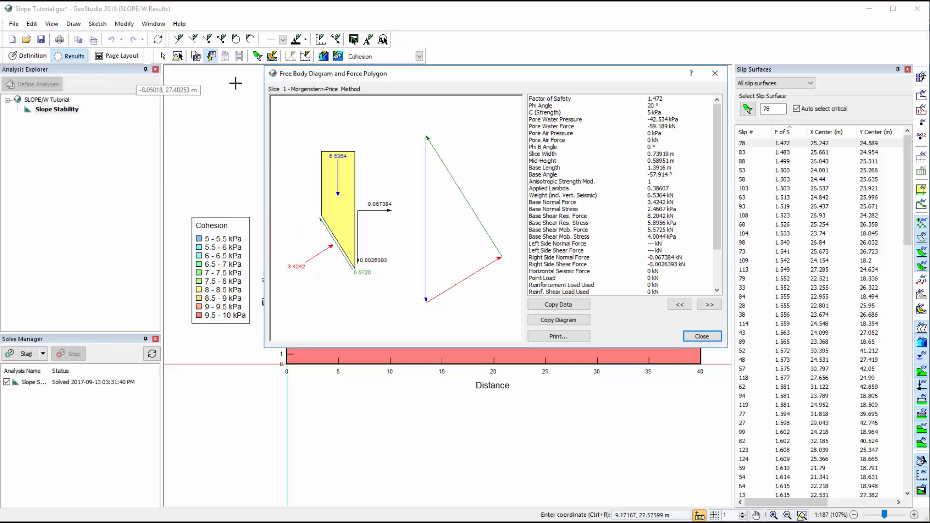
pyautogui.moveTo(334, 73); pyautogui.dragTo(460, 51)
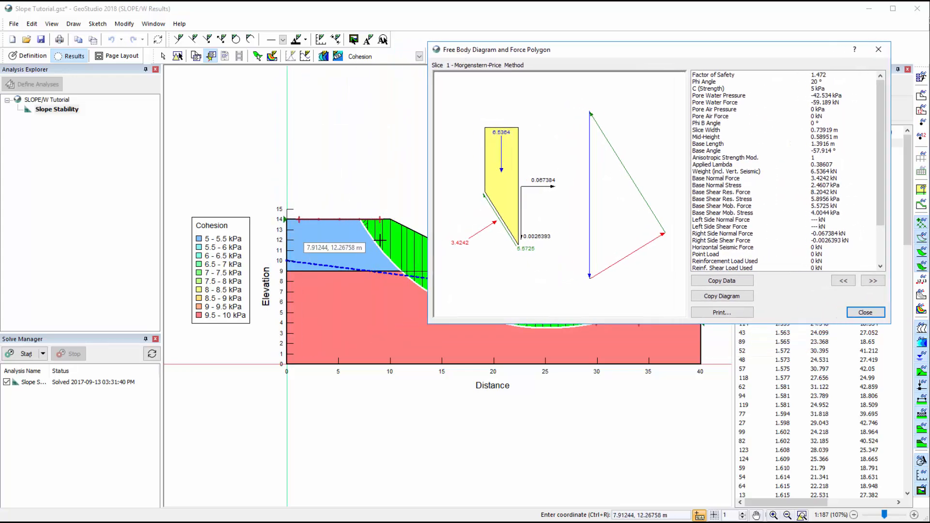
pyautogui.click(873, 281)
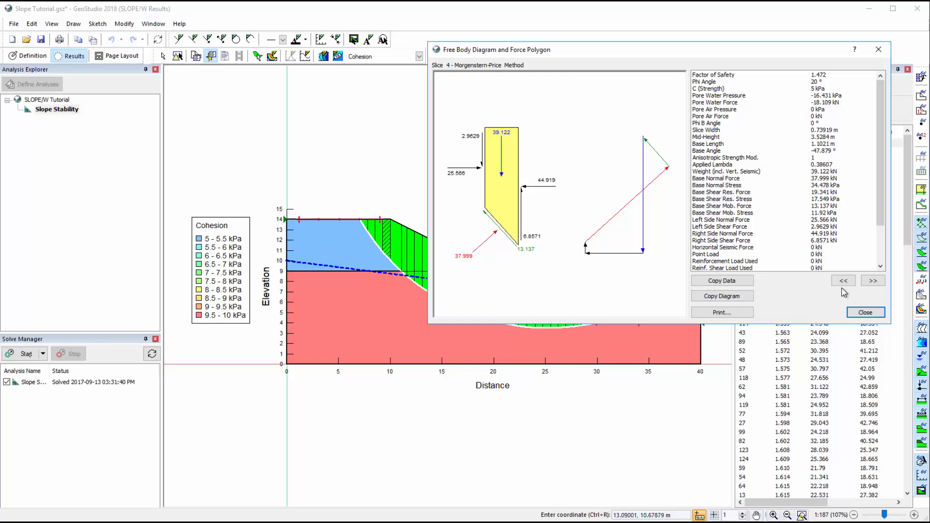
pyautogui.click(873, 281)
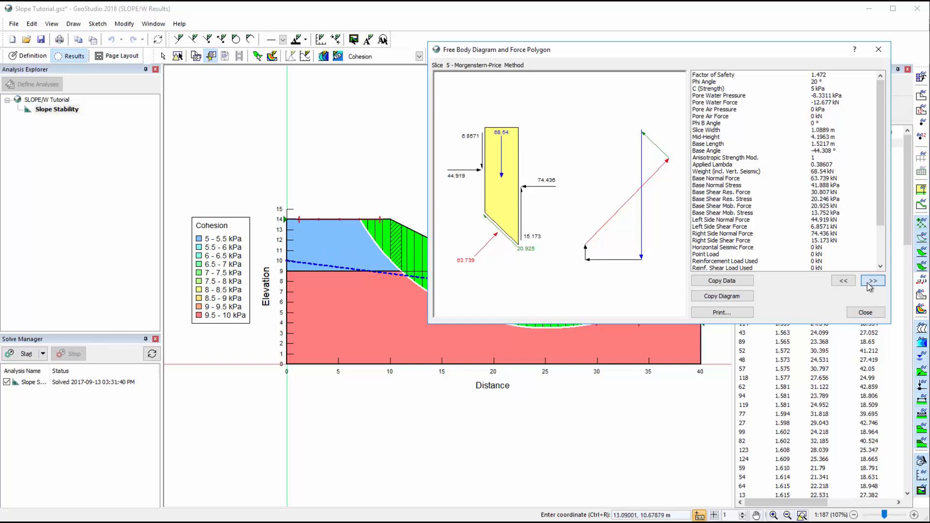
pyautogui.click(873, 280)
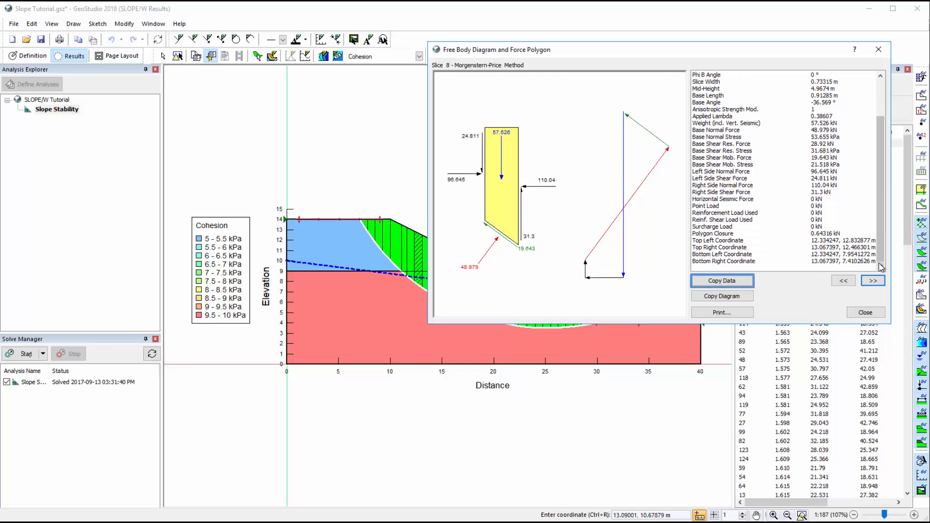
pyautogui.click(865, 312)
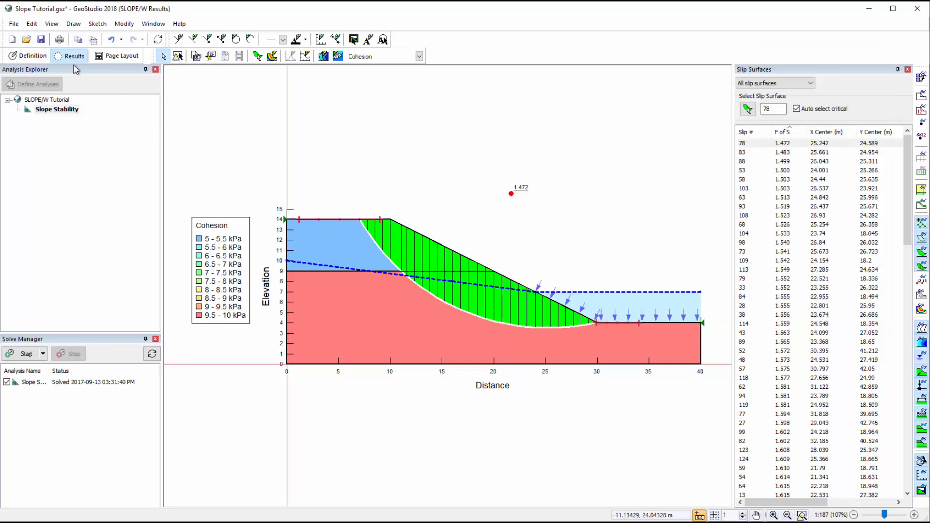
# - Inspect the upper soil region's (Region 2) material properties with Object Information
pyautogui.click(49, 24)
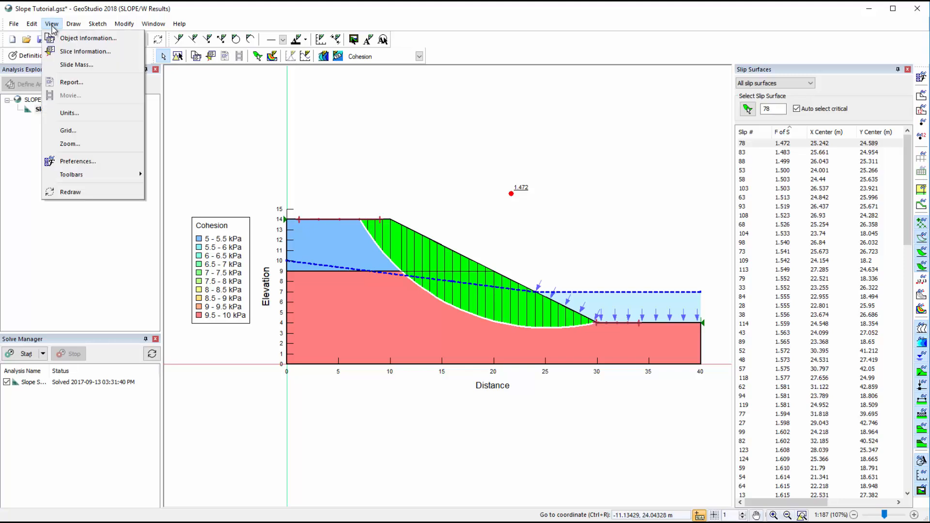
pyautogui.click(92, 37)
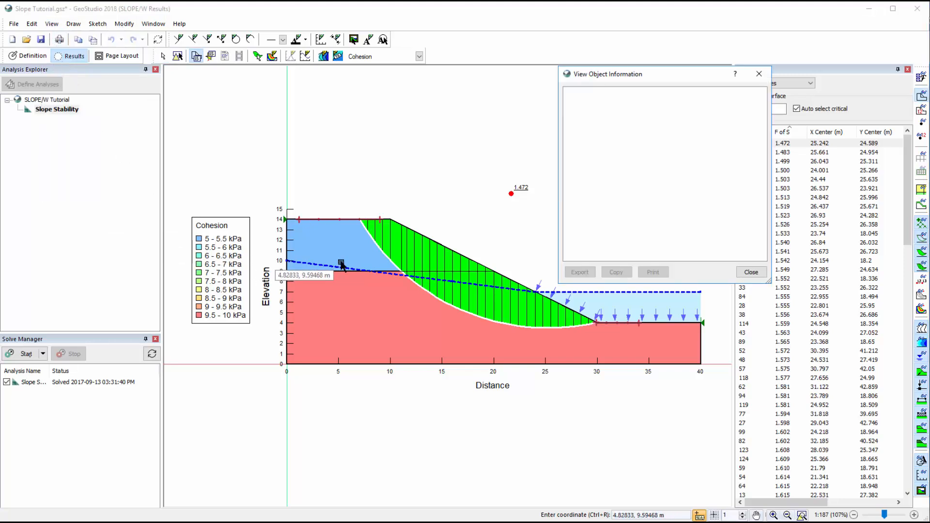
pyautogui.click(344, 262)
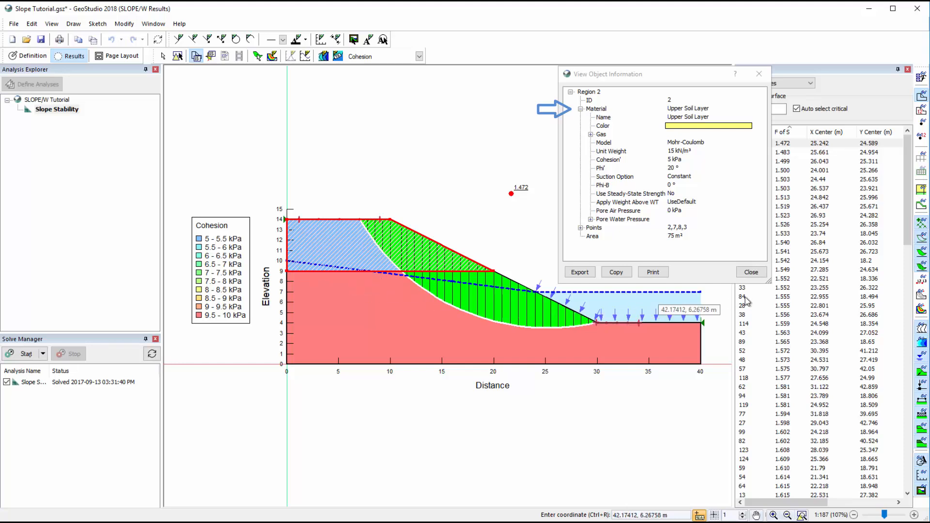
pyautogui.click(751, 271)
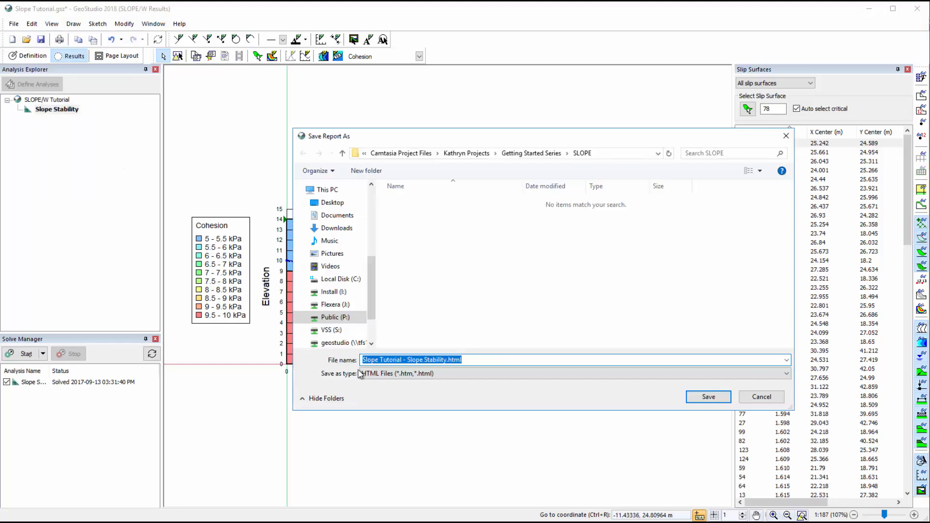
# - Save 'Slope Tutorial - Slope Stability.html', scroll through its results in Edge, then close it
pyautogui.click(708, 396)
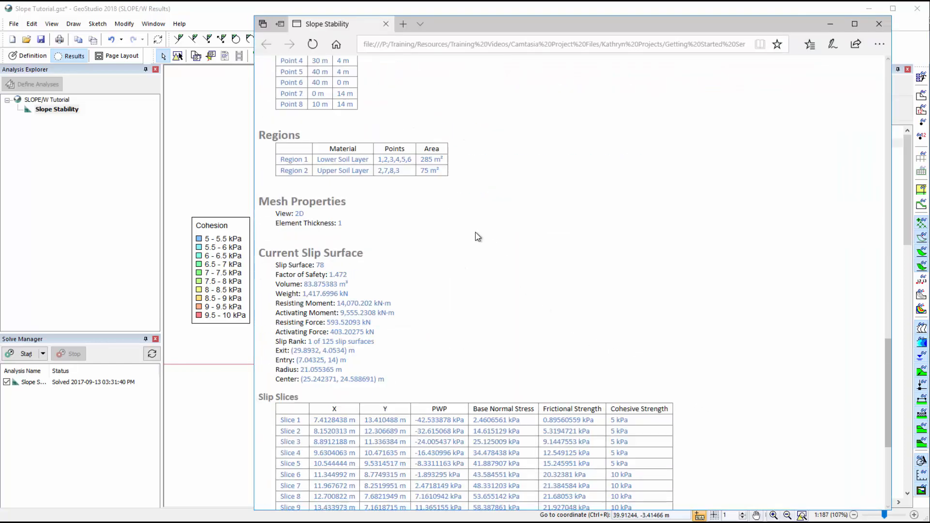
pyautogui.scroll(-3)
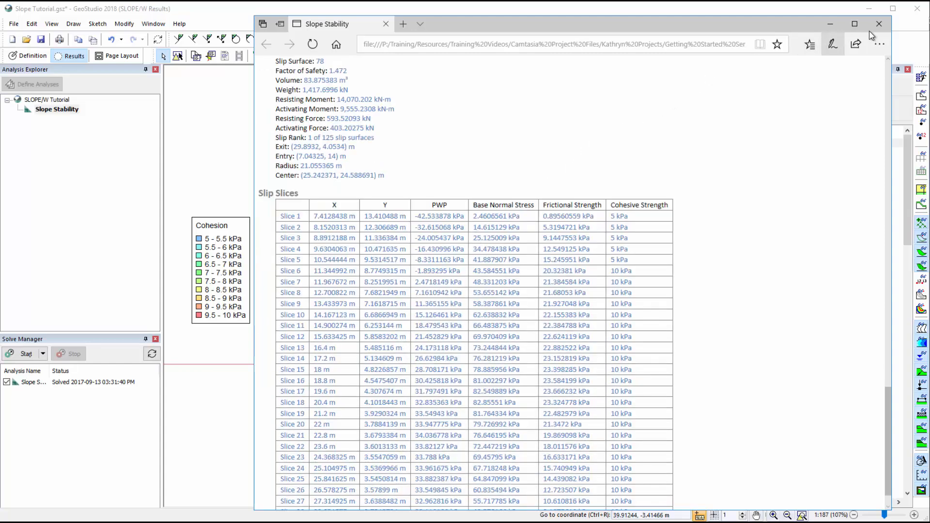
pyautogui.click(876, 23)
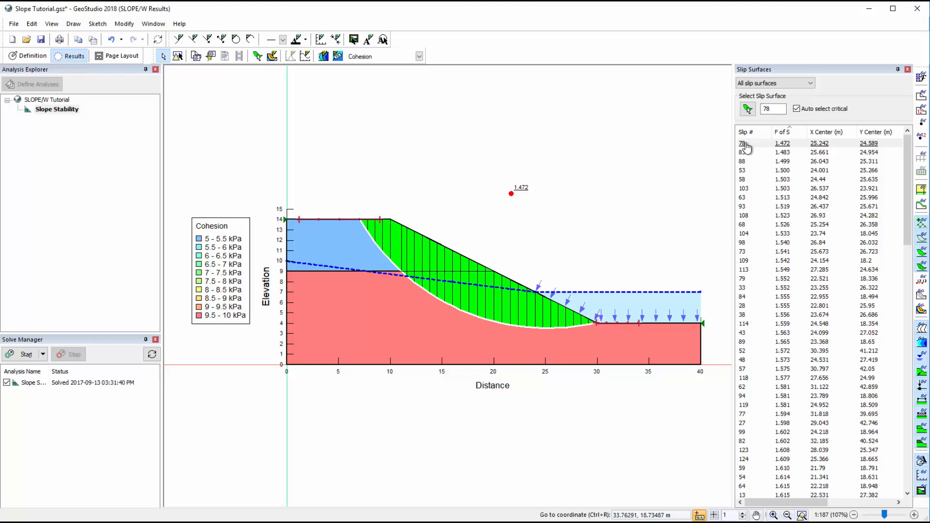
# - Enable 10 safety map zones in the slip surface colour map and view its help topic
pyautogui.click(74, 23)
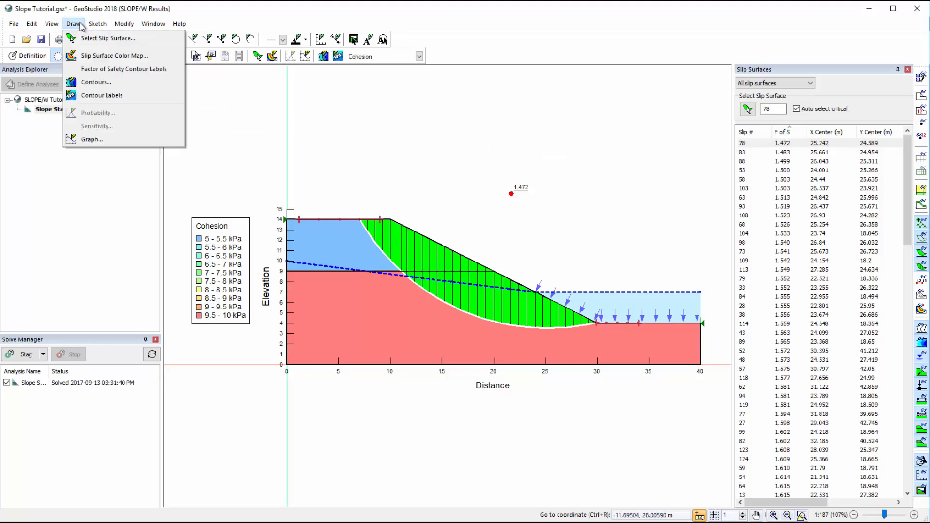
pyautogui.click(115, 55)
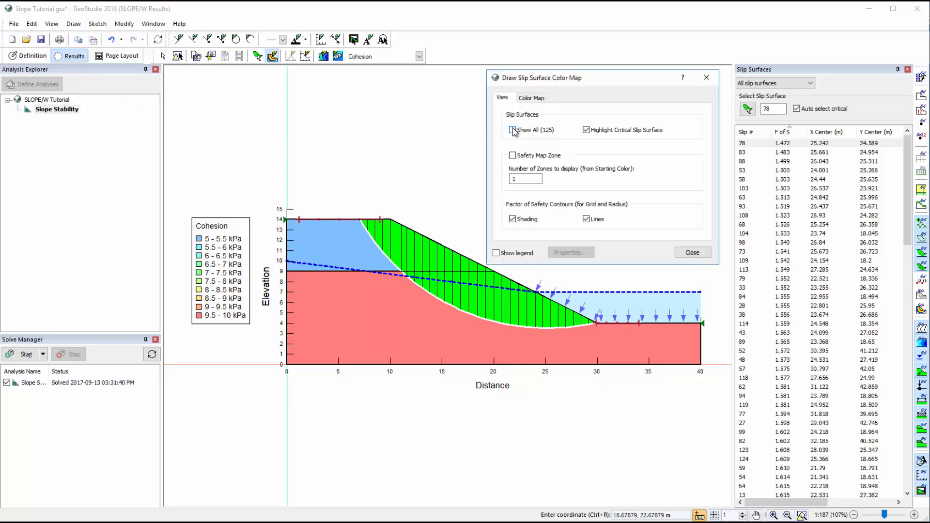
pyautogui.click(512, 130)
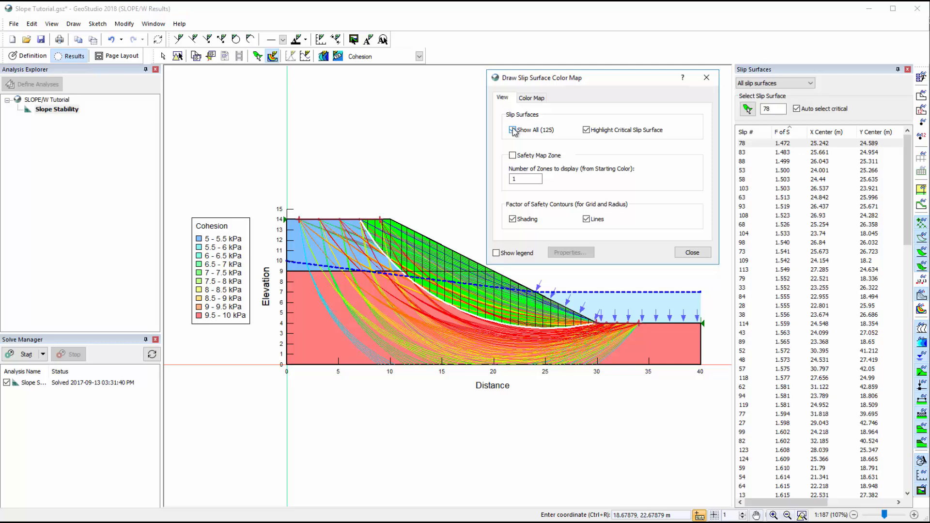
pyautogui.click(512, 130)
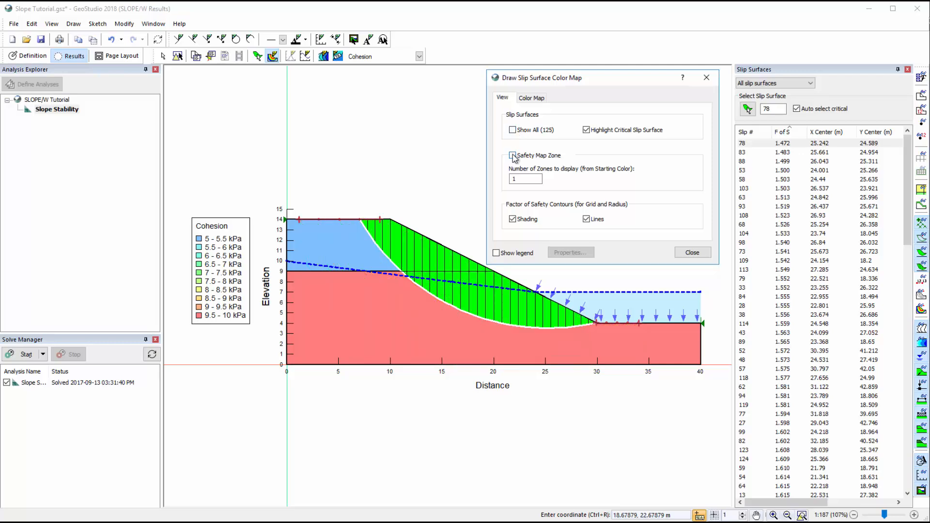
pyautogui.click(512, 155)
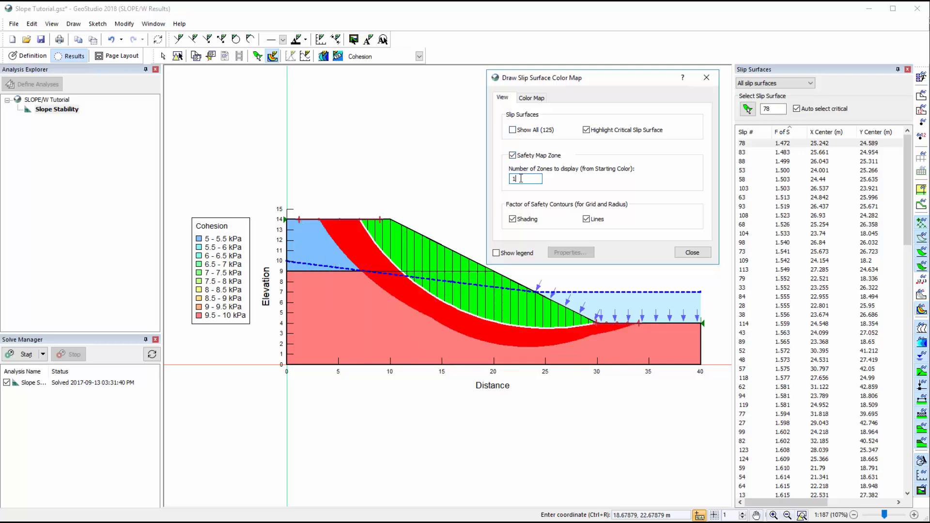
pyautogui.write('10')
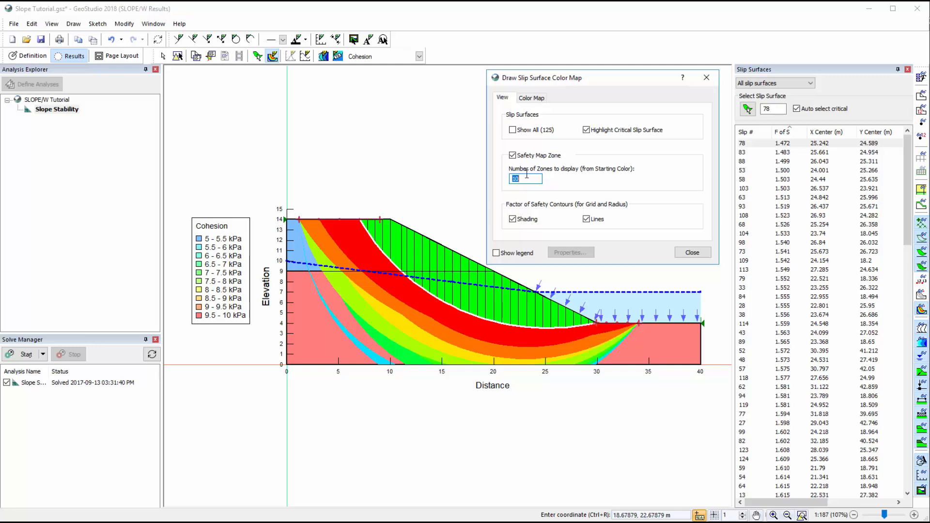
pyautogui.click(532, 97)
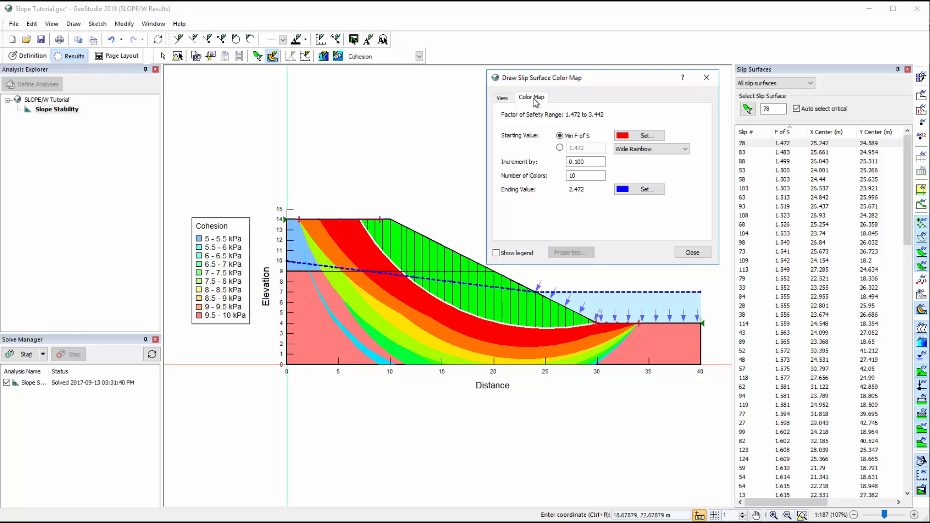
pyautogui.moveTo(541, 112)
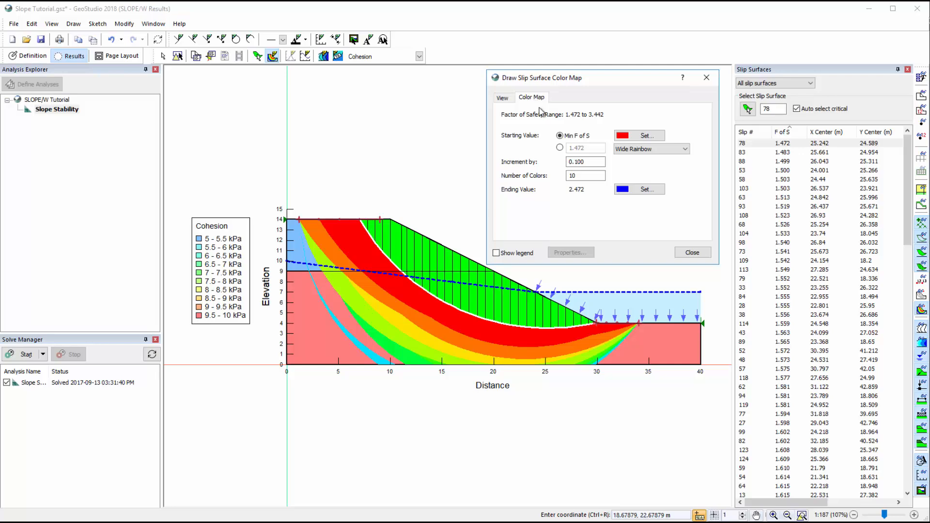
pyautogui.click(682, 78)
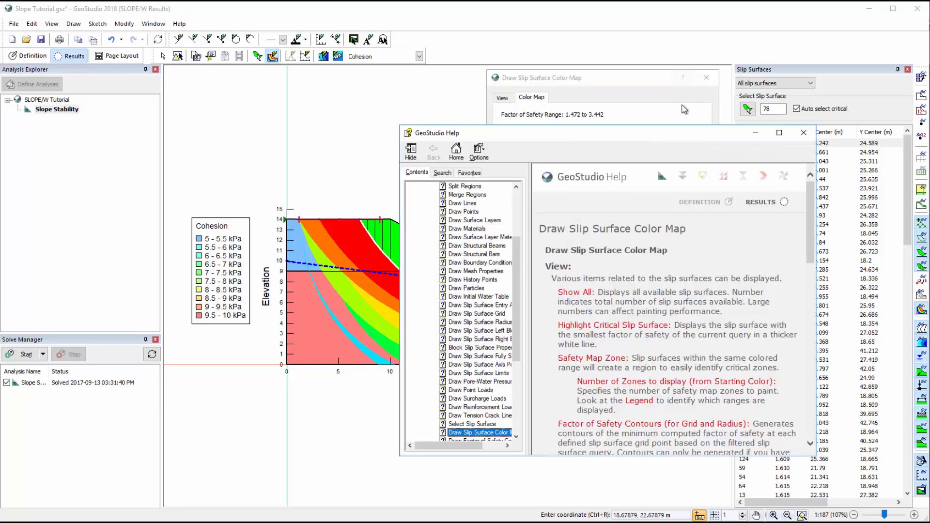
# - Dismiss the colour map help and settings, then show the Page Layout view
pyautogui.scroll(-3)
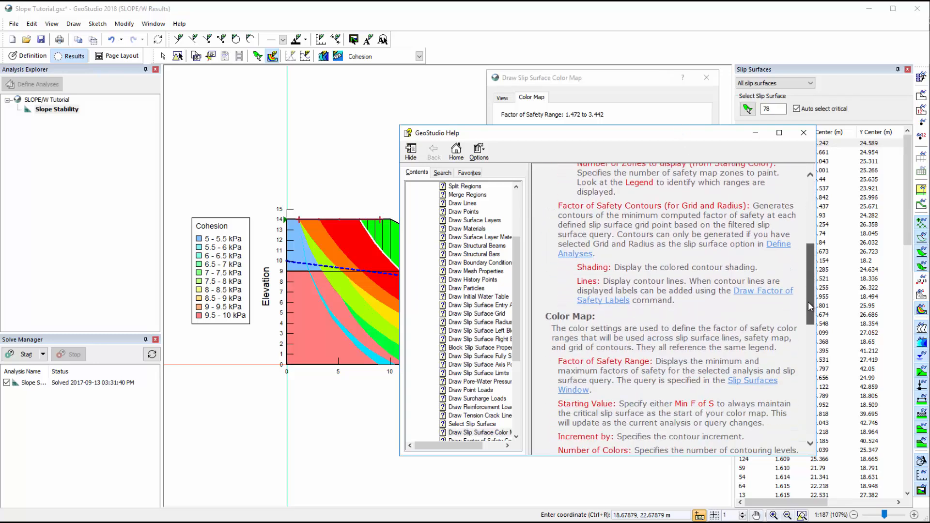
pyautogui.scroll(-3)
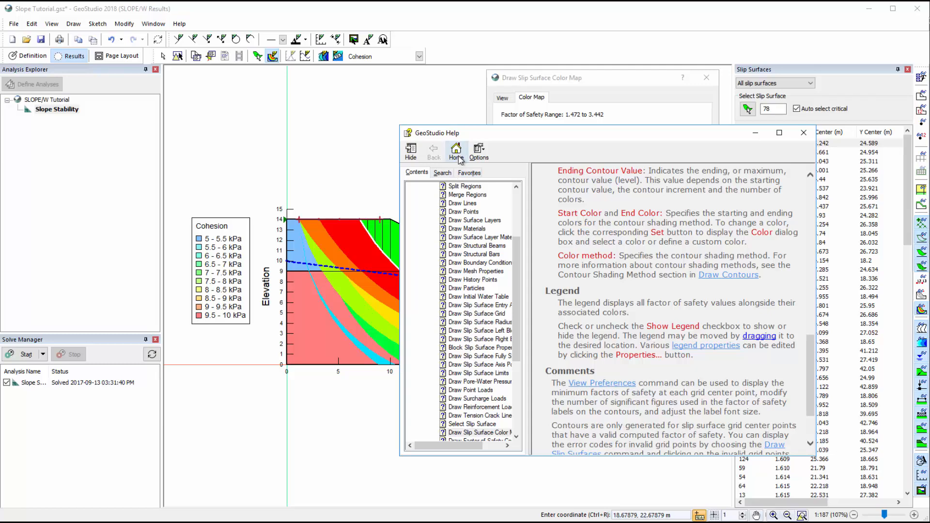
pyautogui.click(456, 149)
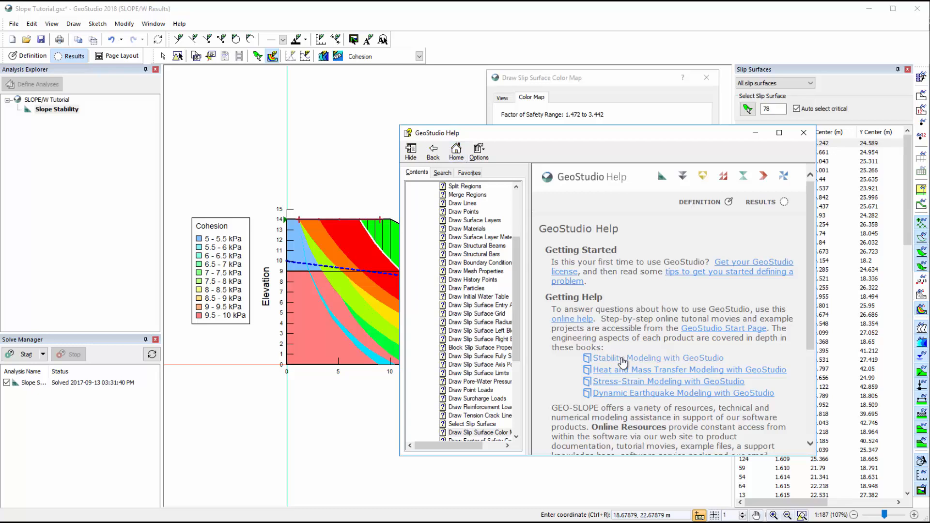
pyautogui.moveTo(751, 277)
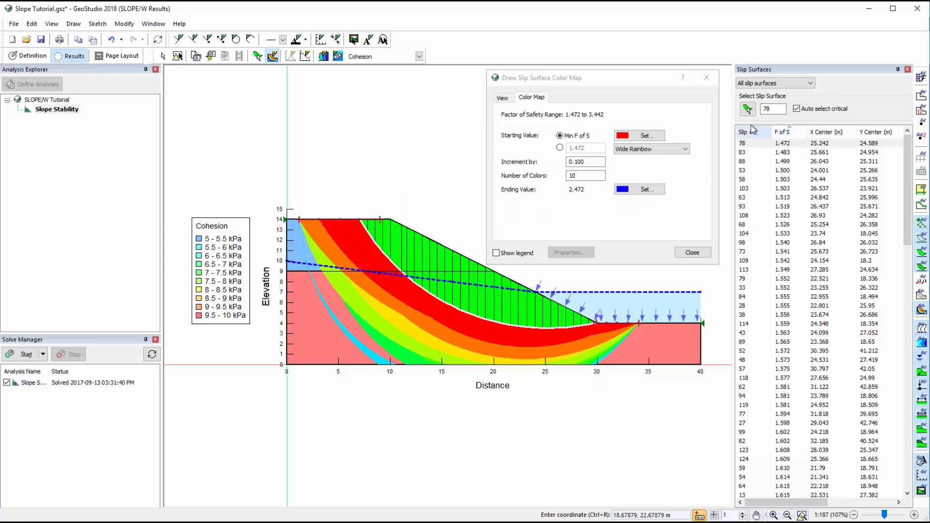
pyautogui.click(692, 252)
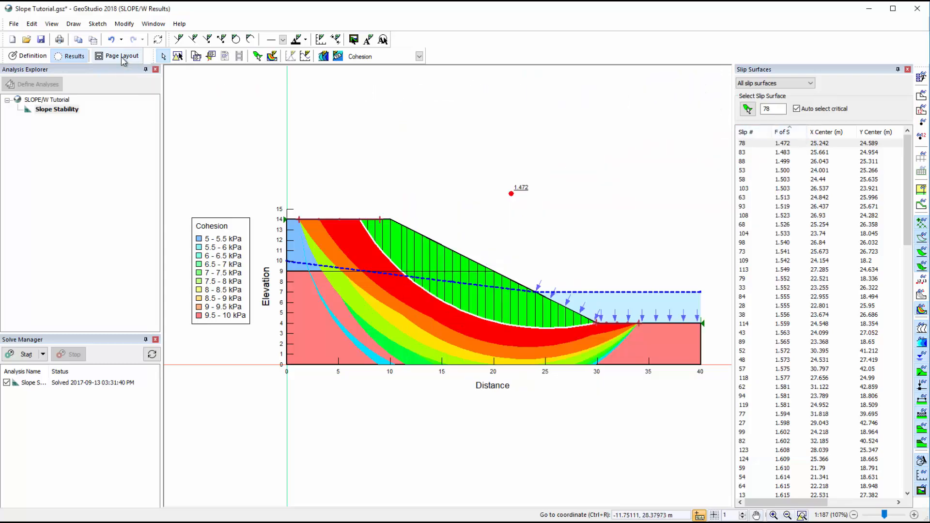
pyautogui.click(122, 55)
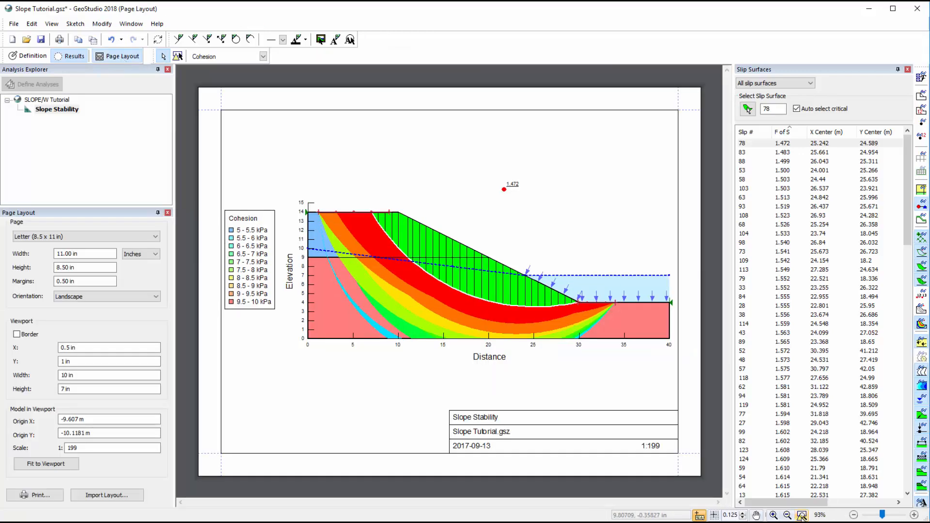